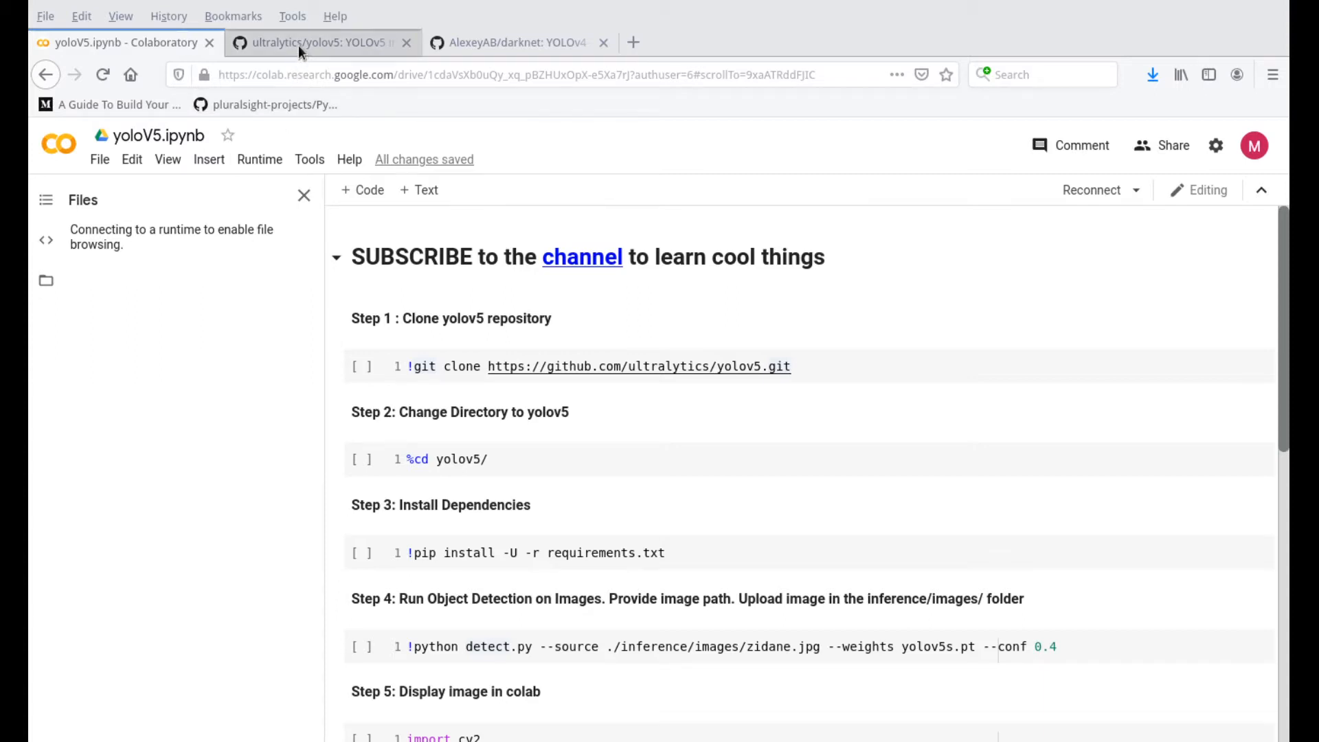
# Step: View the ultralytics/yolov5 tab, then scroll through the AlexeyAB/darknet YOLOv4 README
pyautogui.click(319, 42)
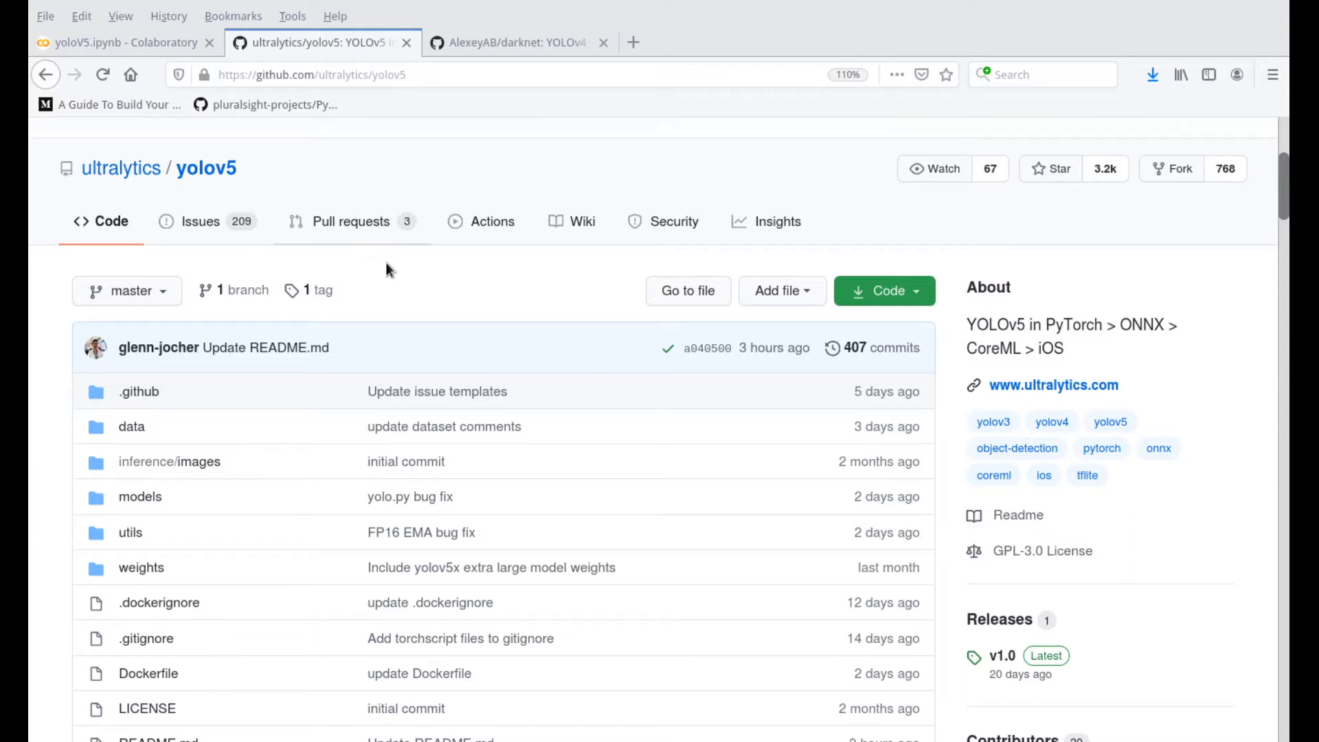
pyautogui.click(516, 42)
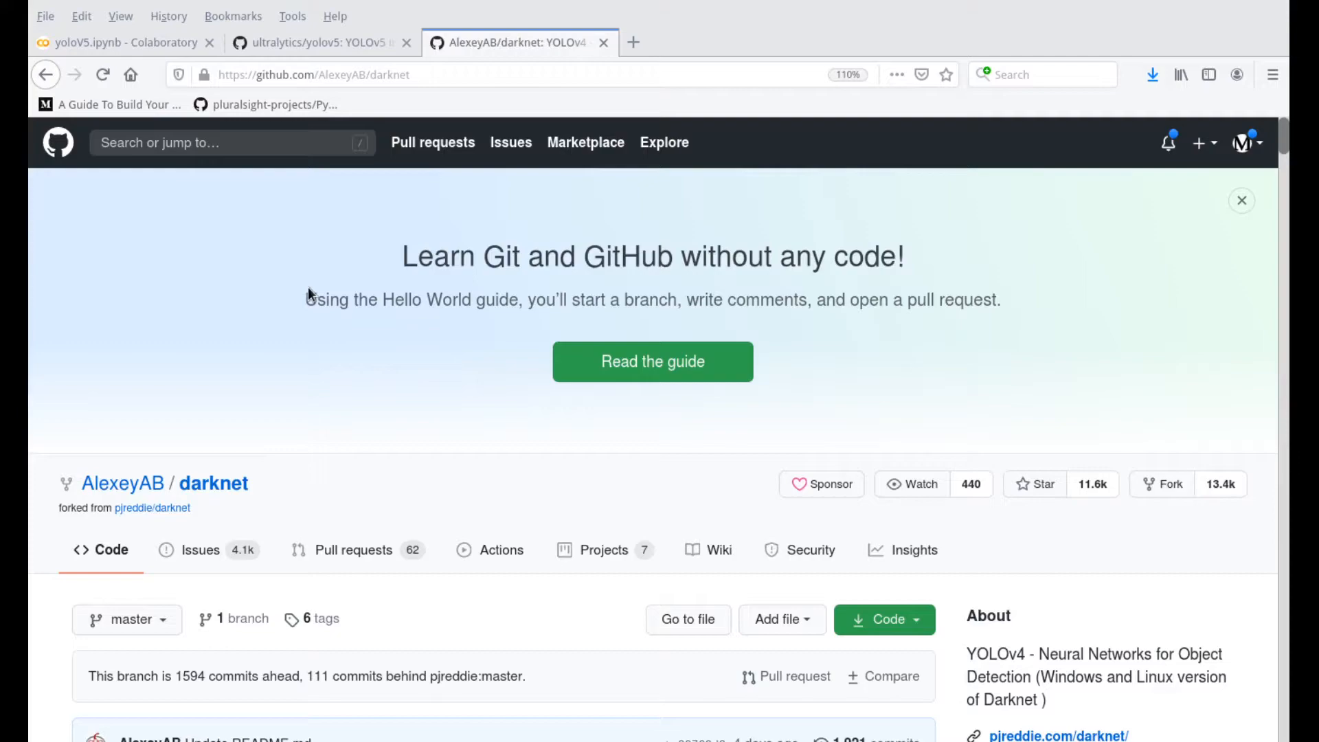
pyautogui.scroll(-3)
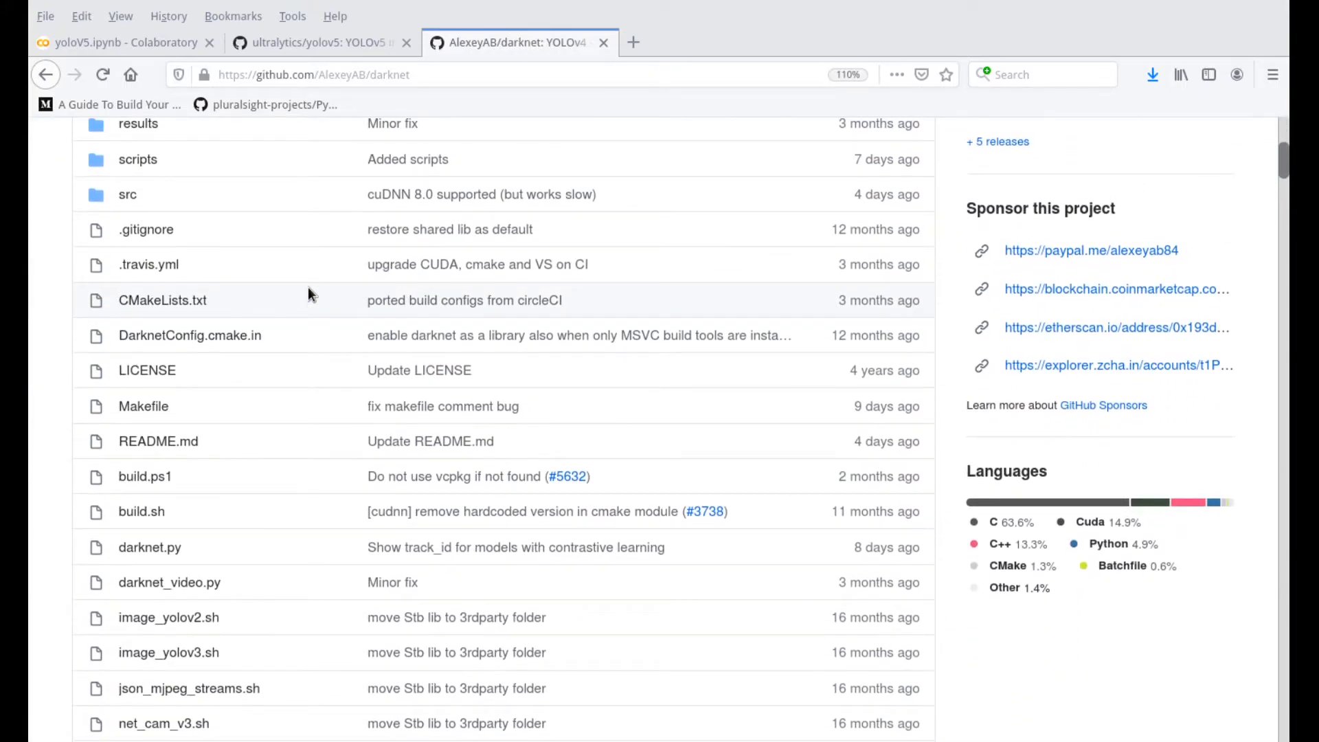
pyautogui.scroll(-3)
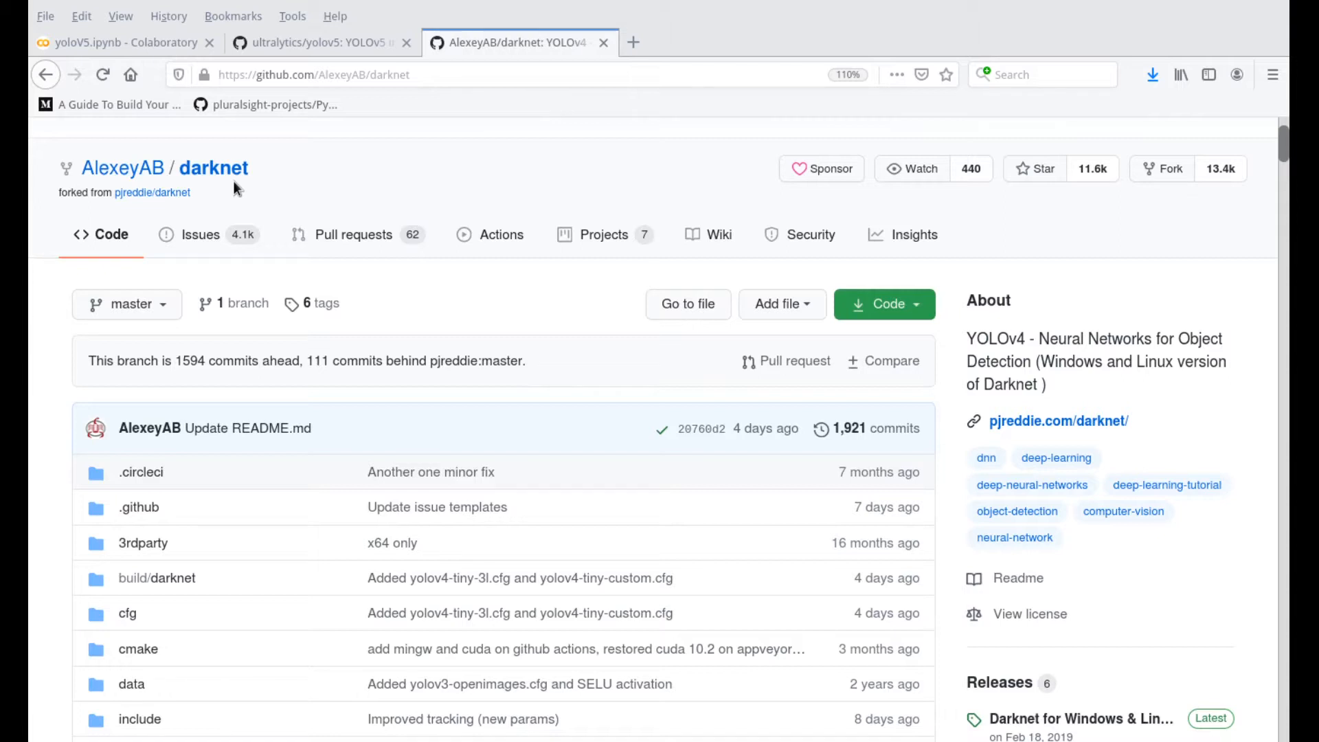
pyautogui.scroll(-3)
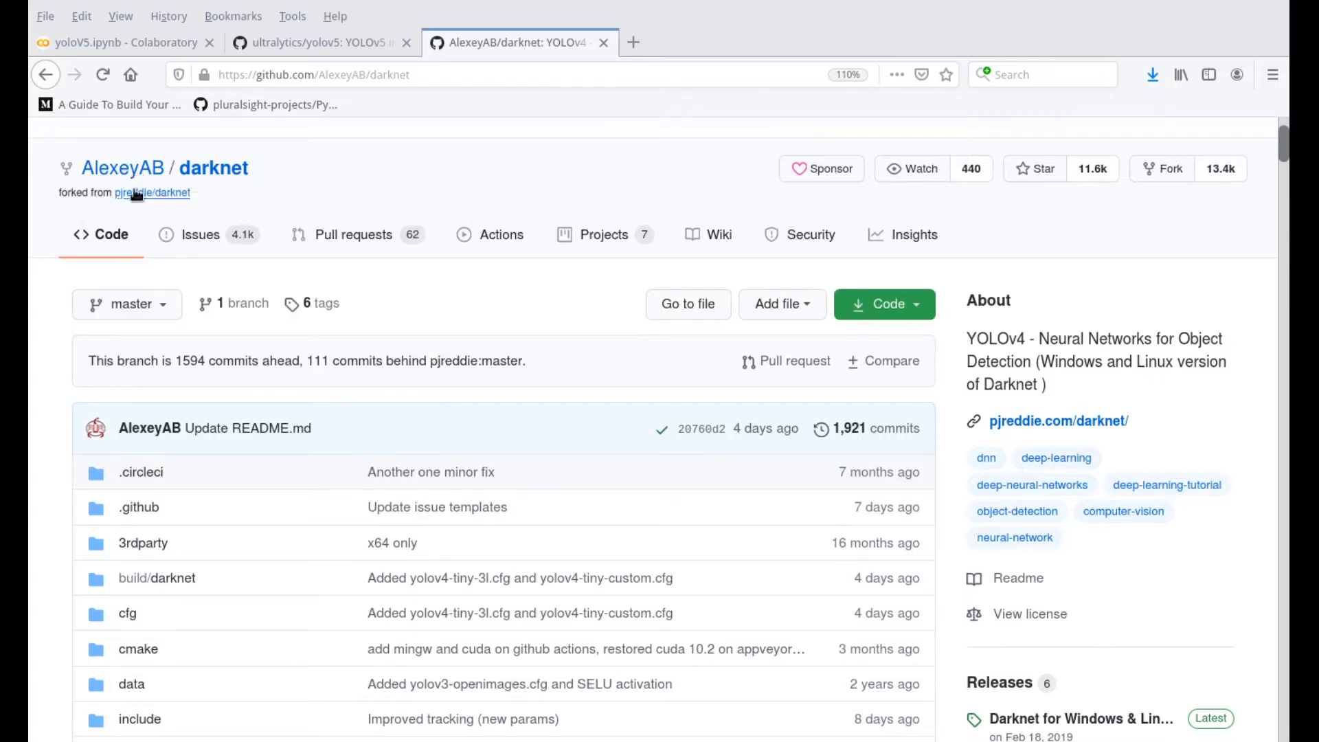
pyautogui.moveTo(123, 167)
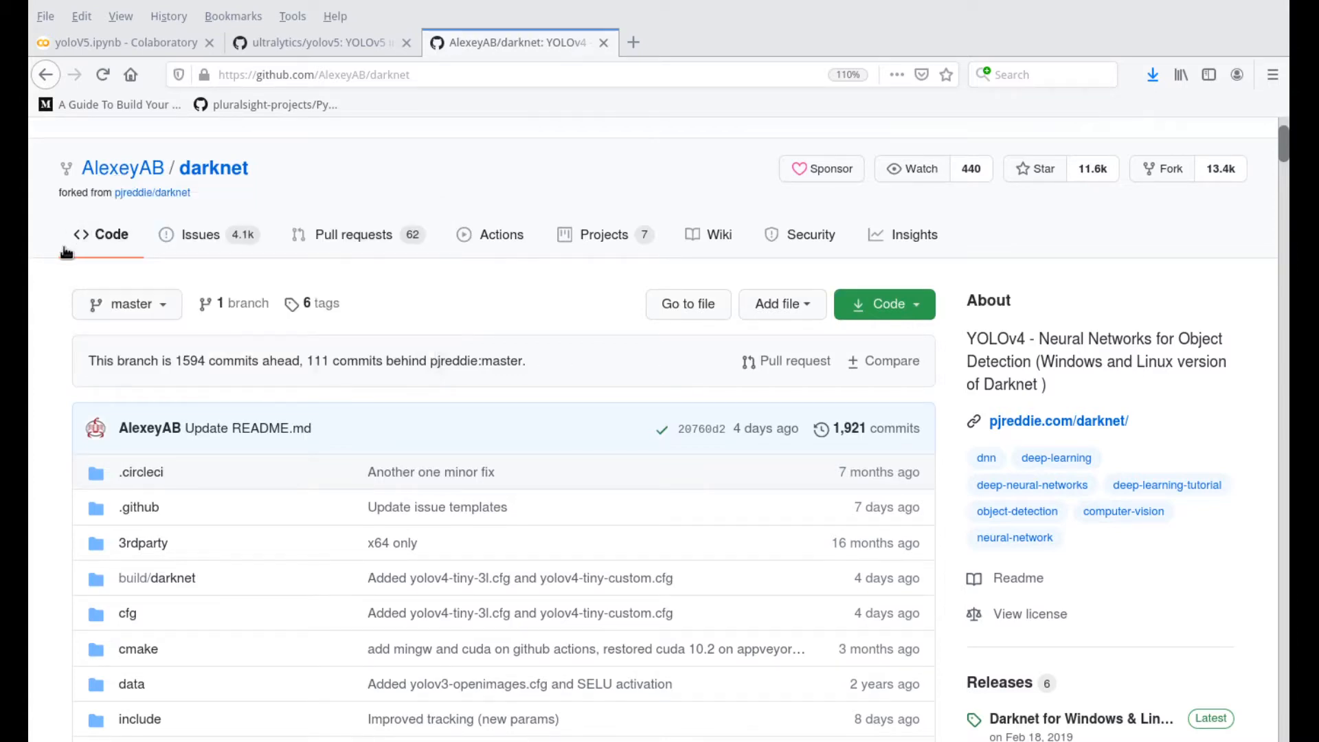
pyautogui.scroll(-3)
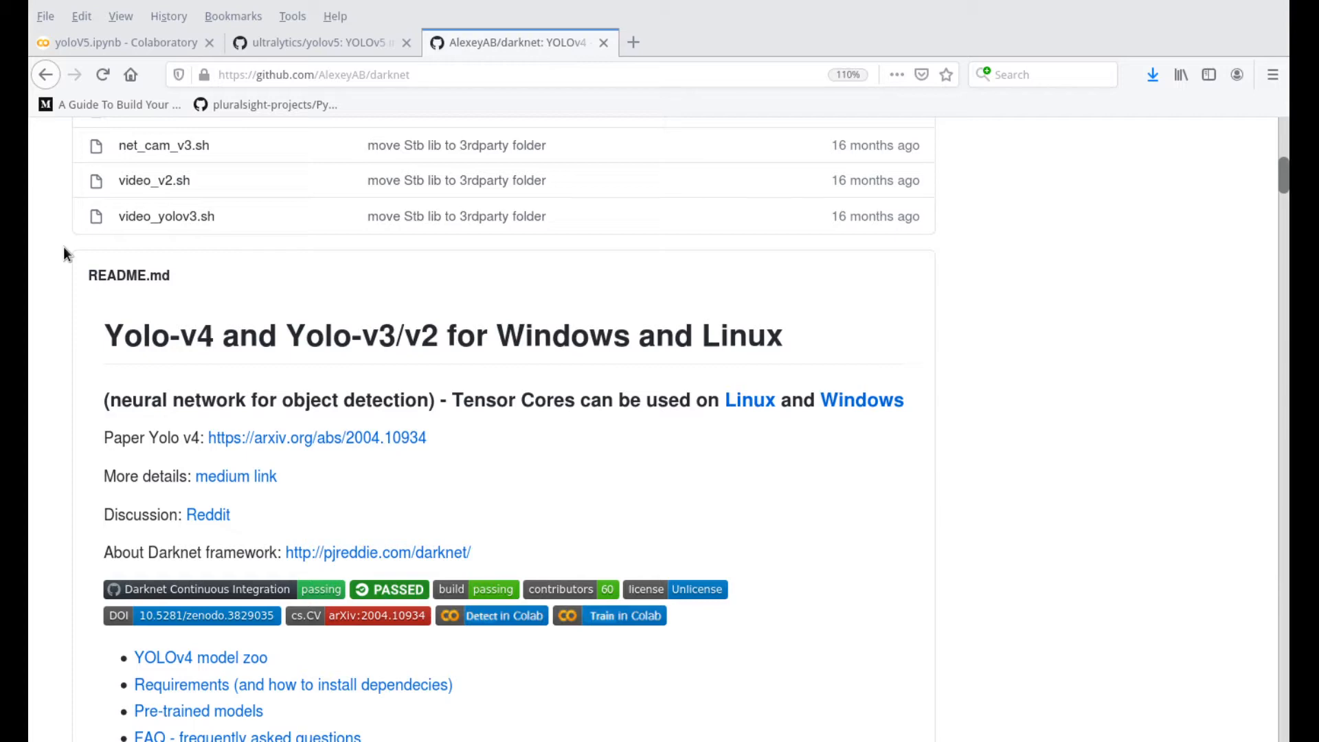
pyautogui.scroll(-3)
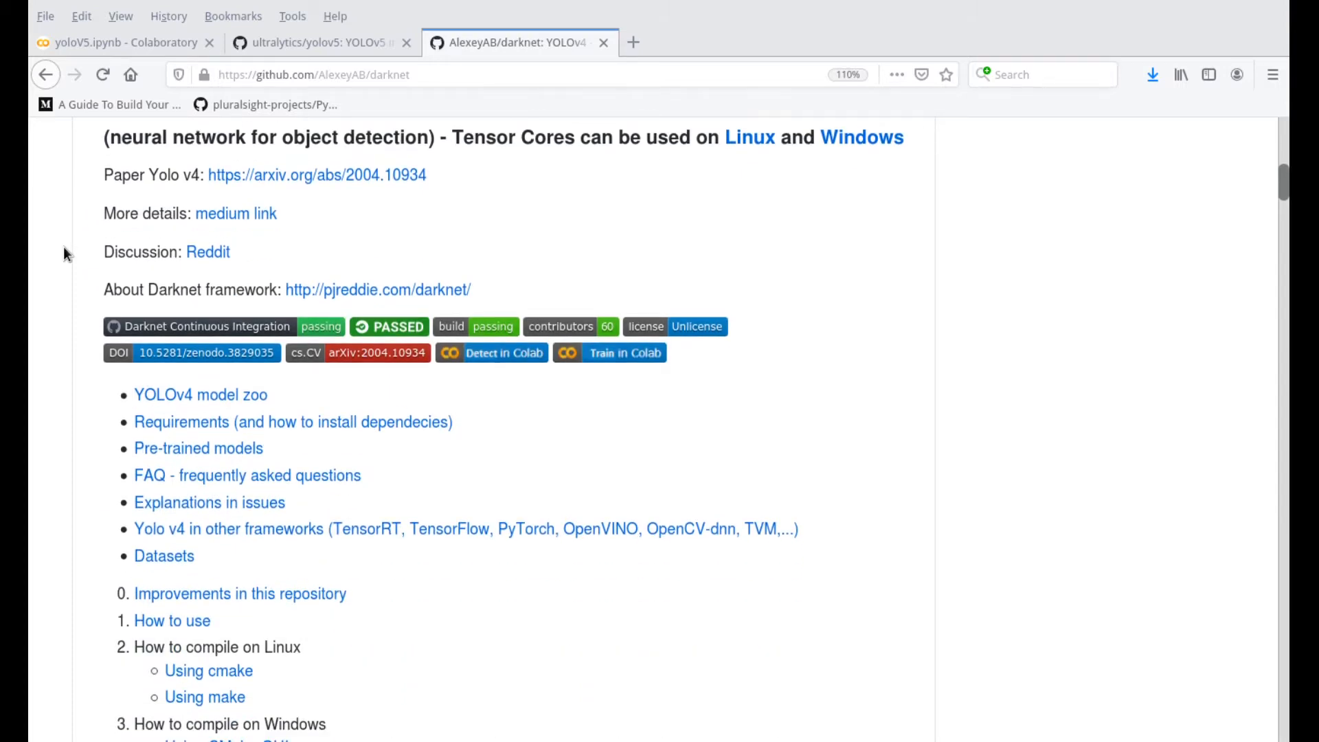
# Step: Scroll the ultralytics/yolov5 README past the Pretrained Checkpoints table down to Requirements
pyautogui.click(319, 42)
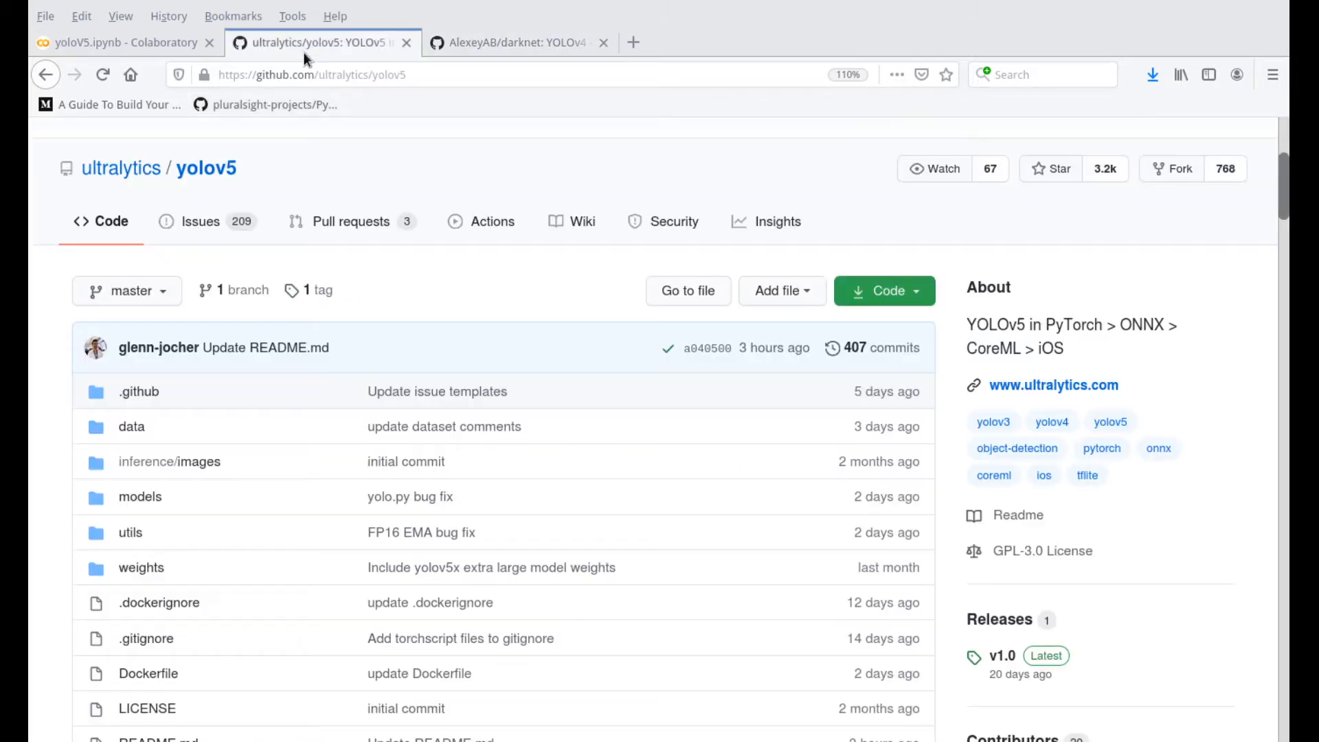
pyautogui.moveTo(309, 261)
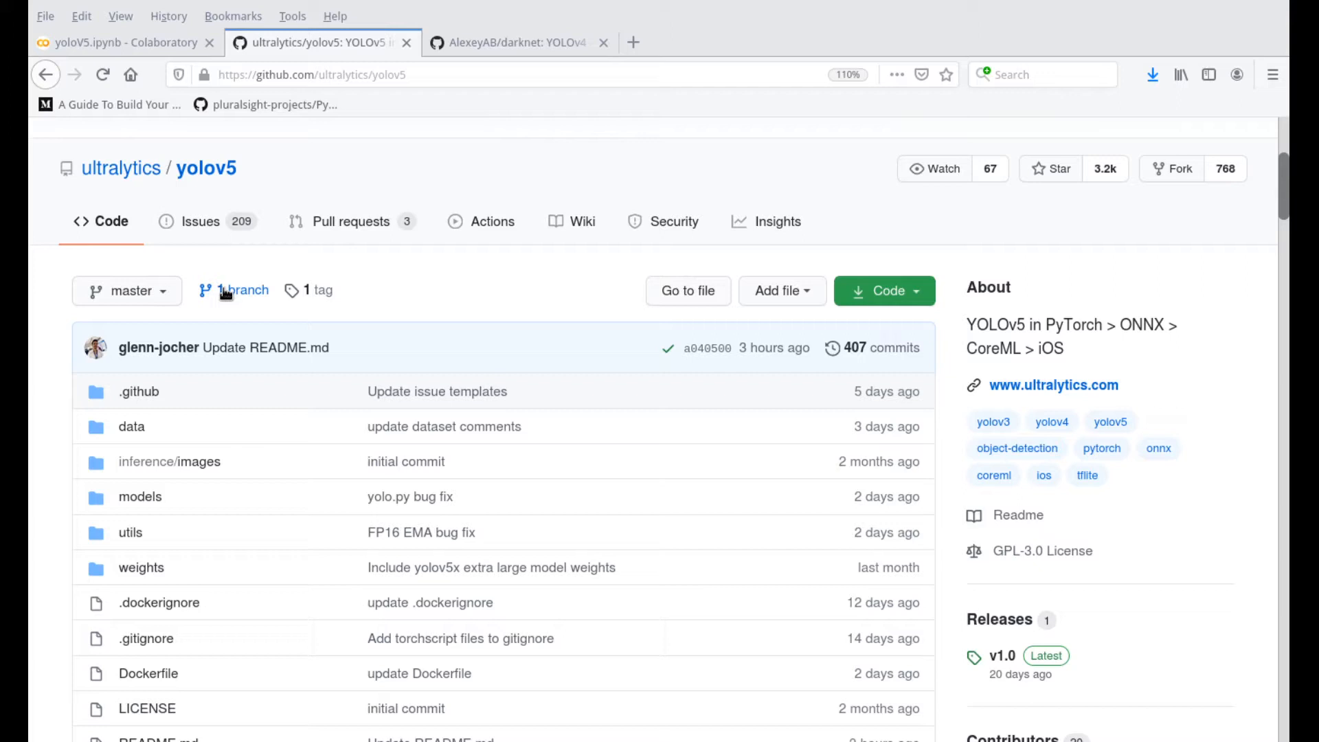
pyautogui.moveTo(56, 477)
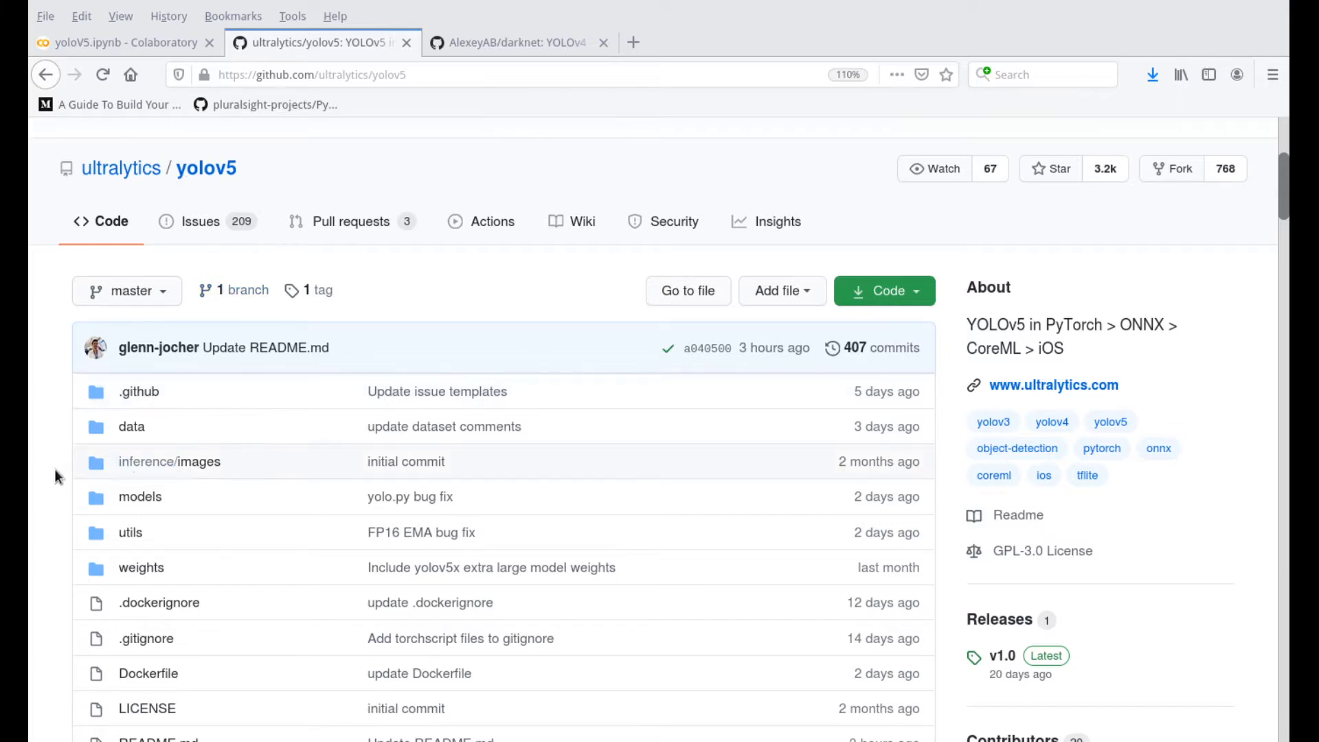
pyautogui.moveTo(190, 376)
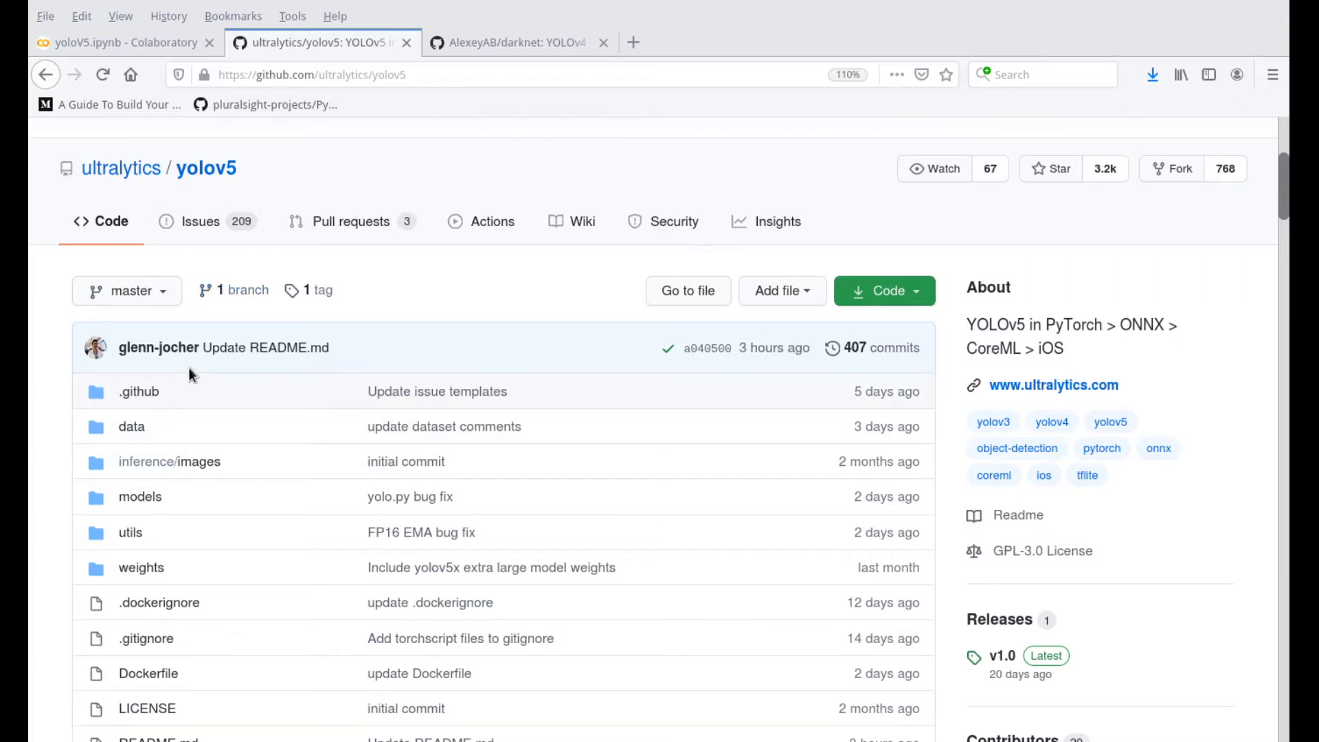
pyautogui.moveTo(390, 97)
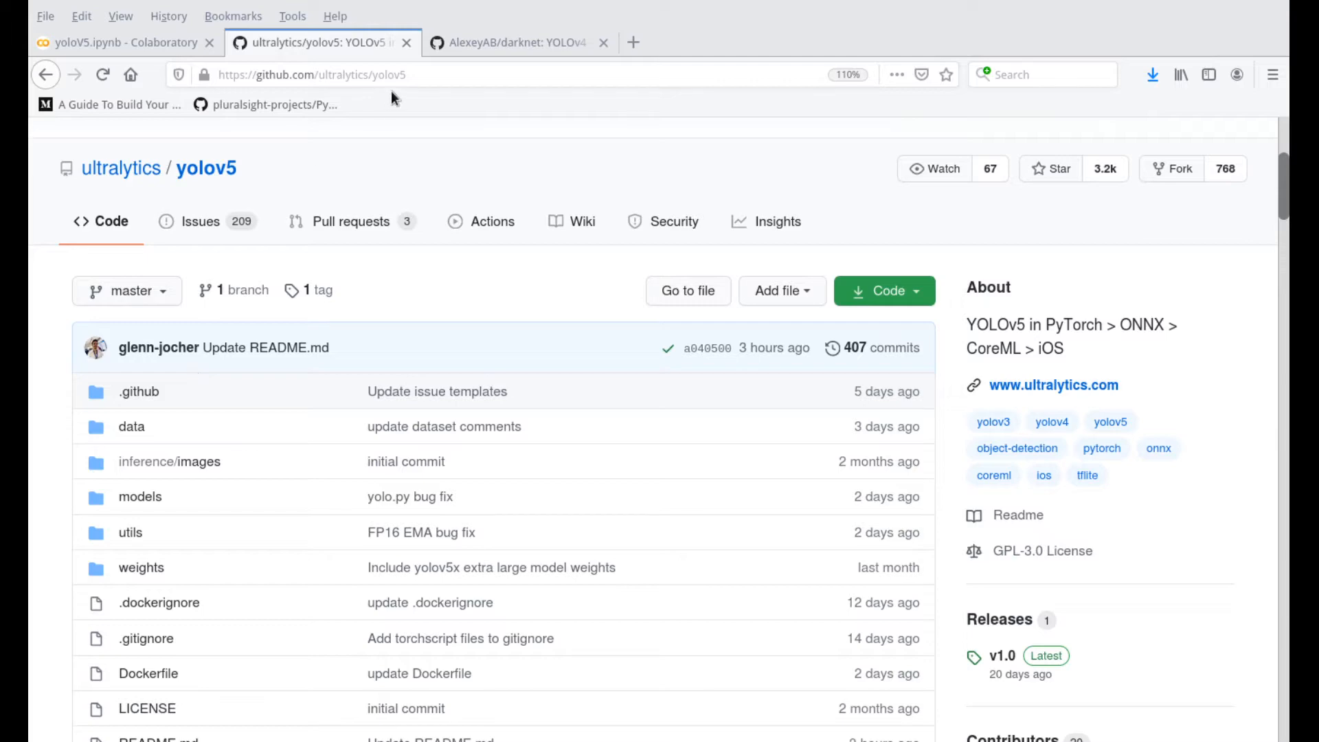
pyautogui.click(513, 42)
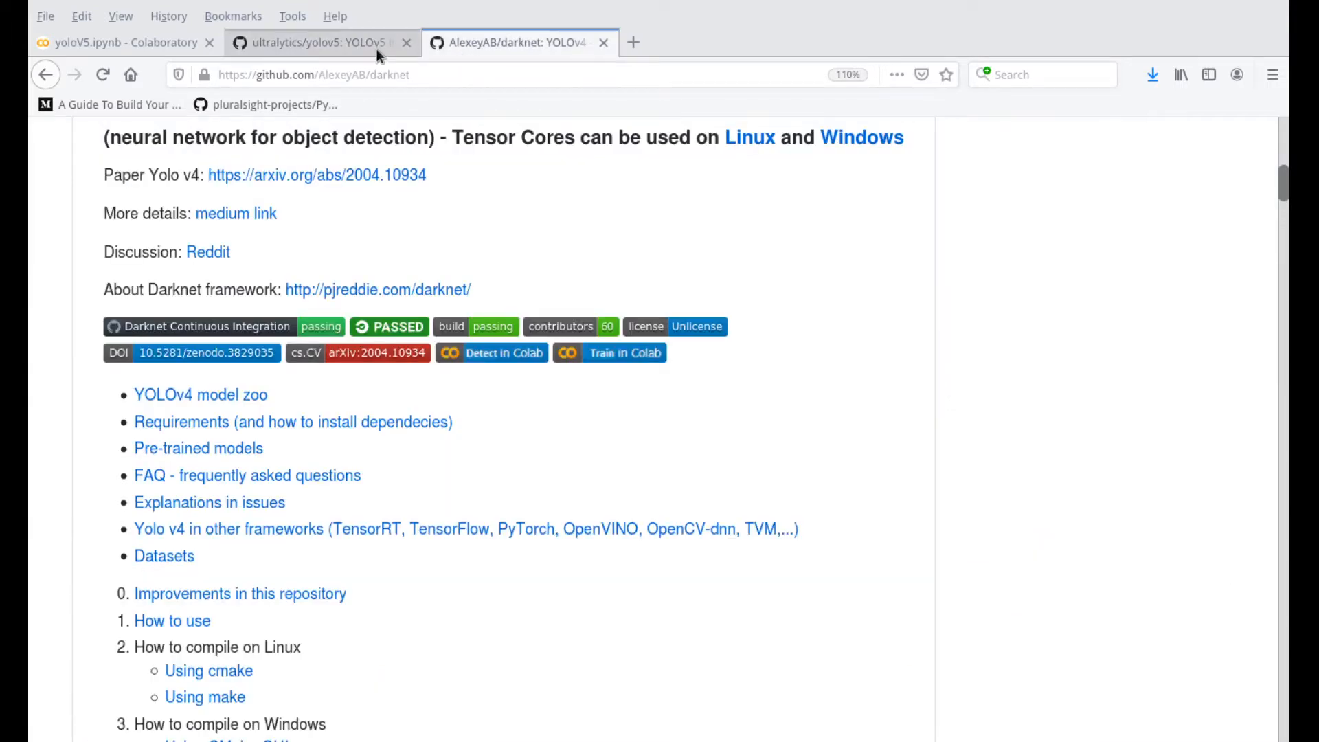
pyautogui.click(319, 42)
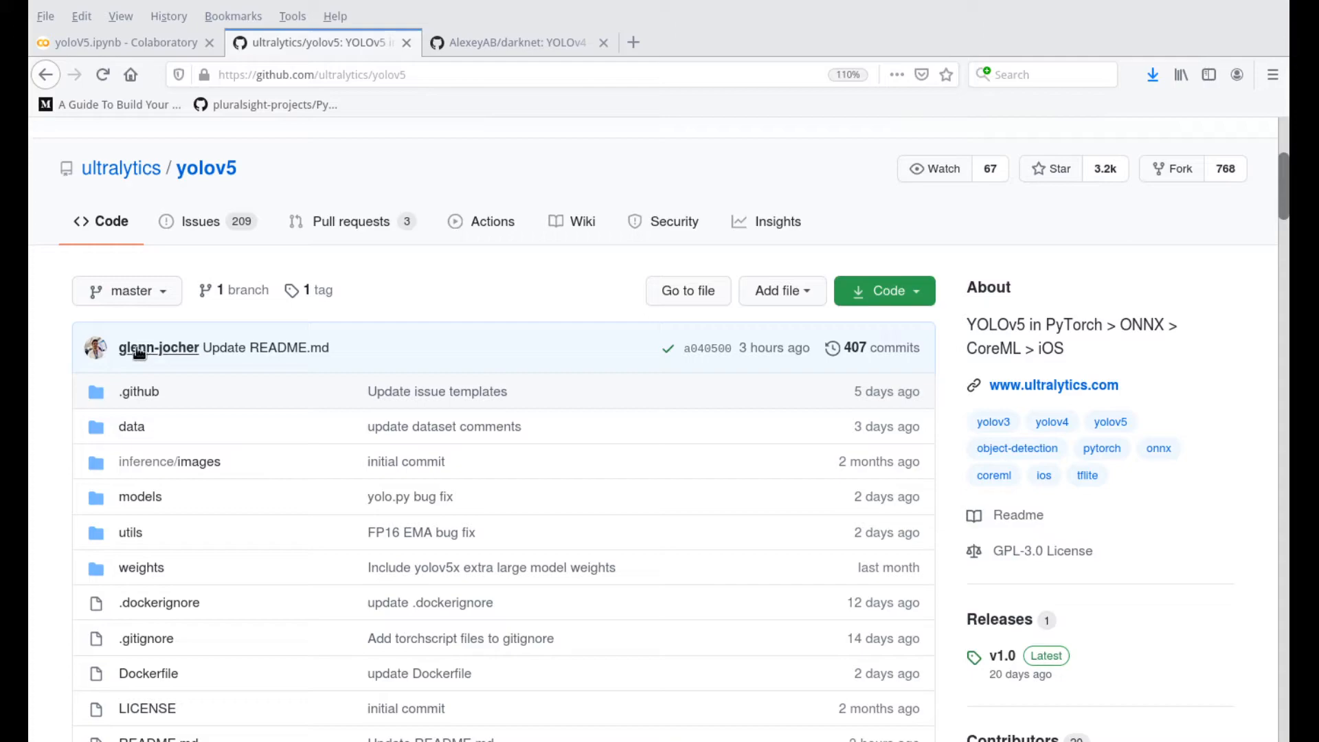
pyautogui.scroll(-3)
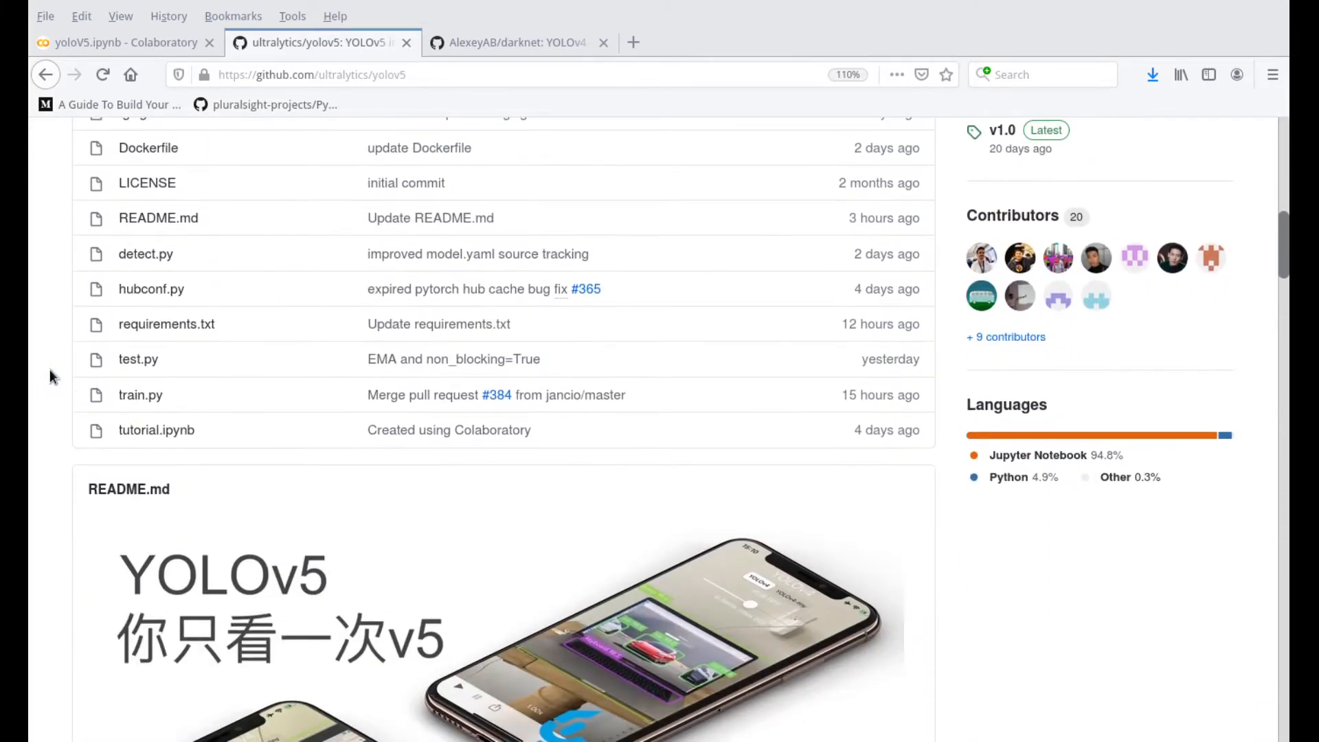
pyautogui.scroll(-3)
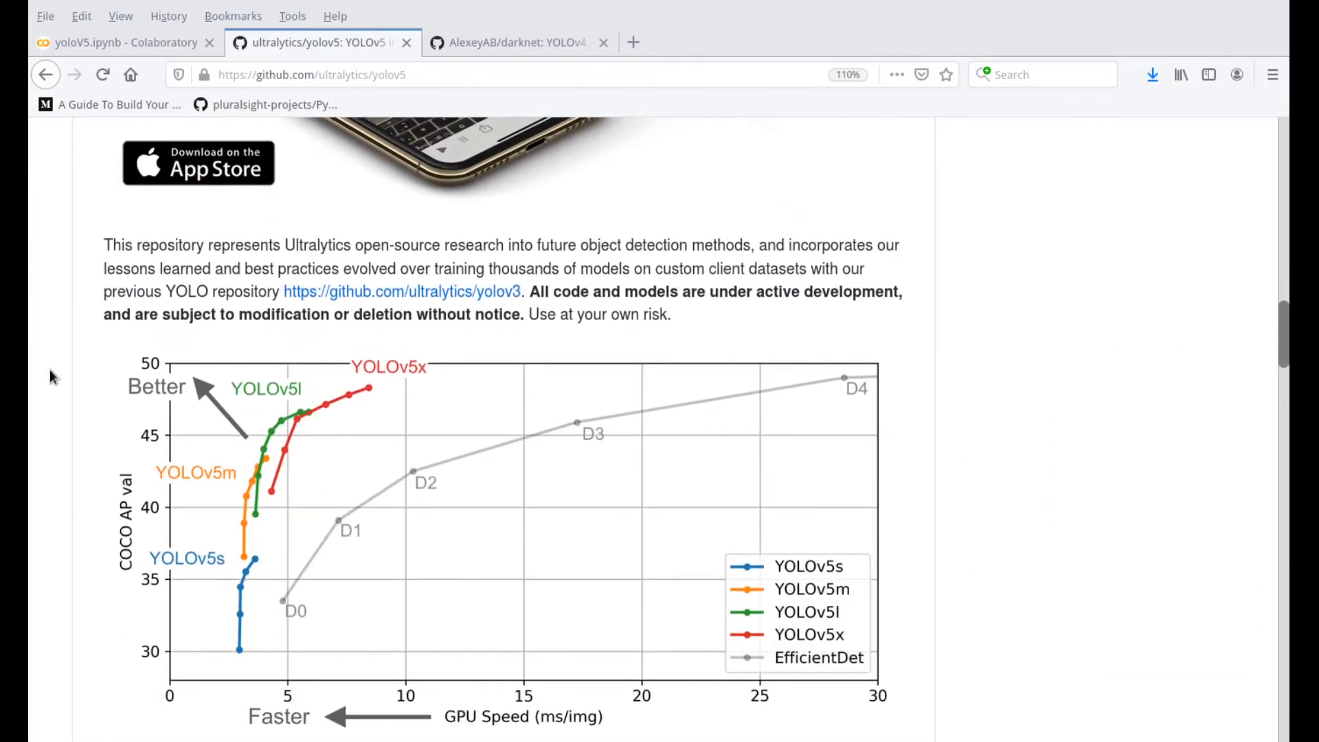
pyautogui.scroll(-3)
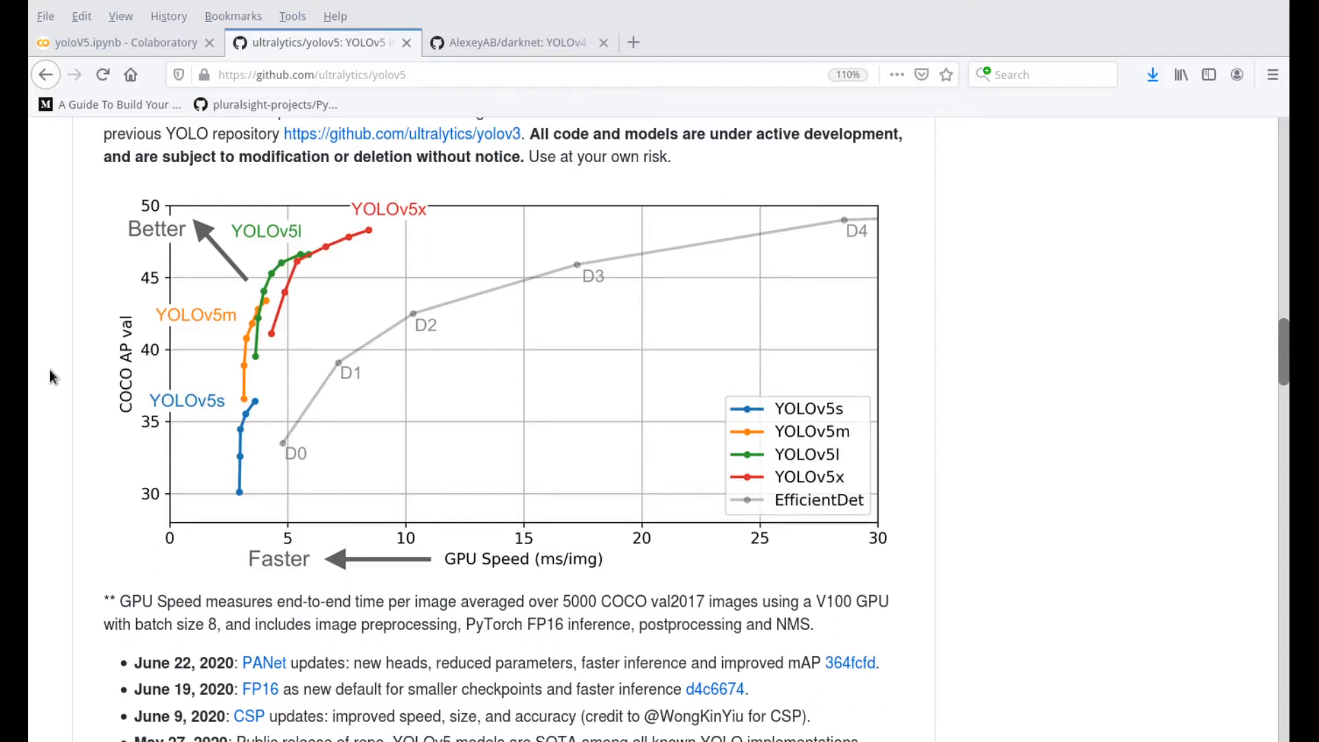
pyautogui.scroll(-3)
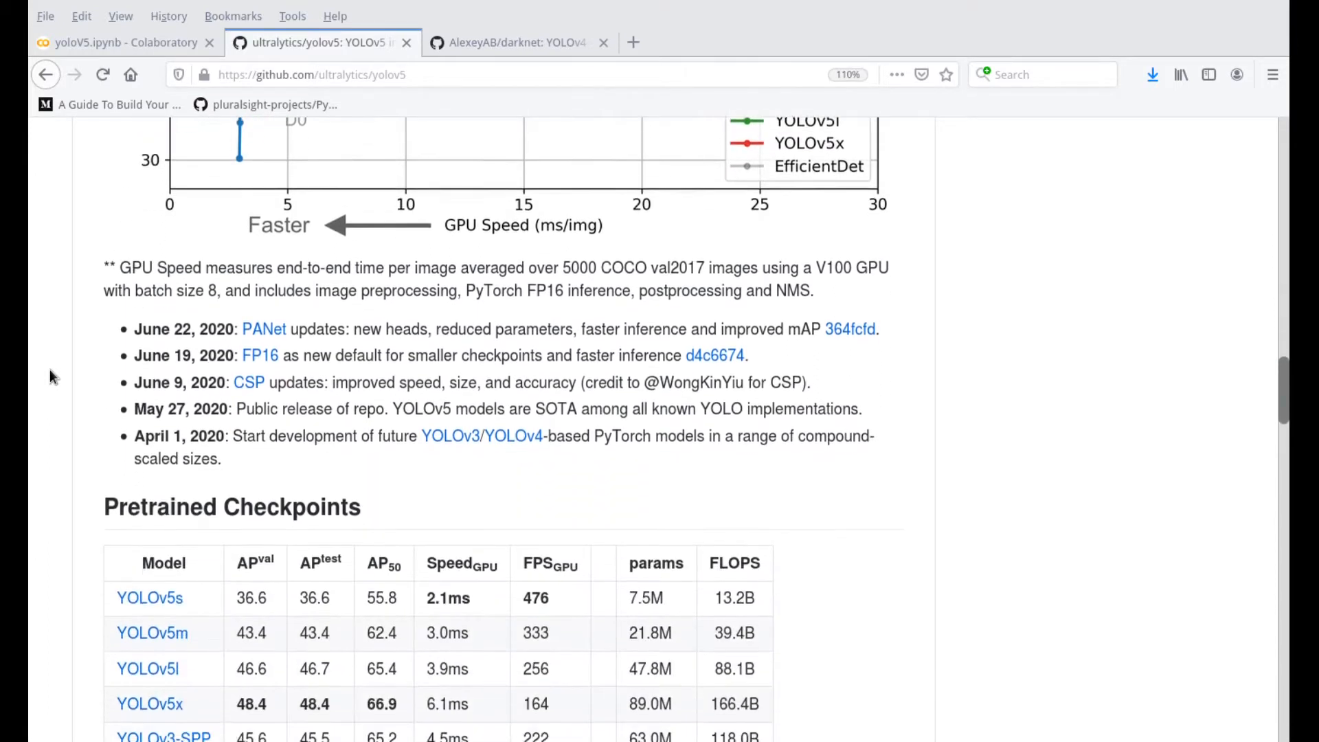
pyautogui.scroll(-3)
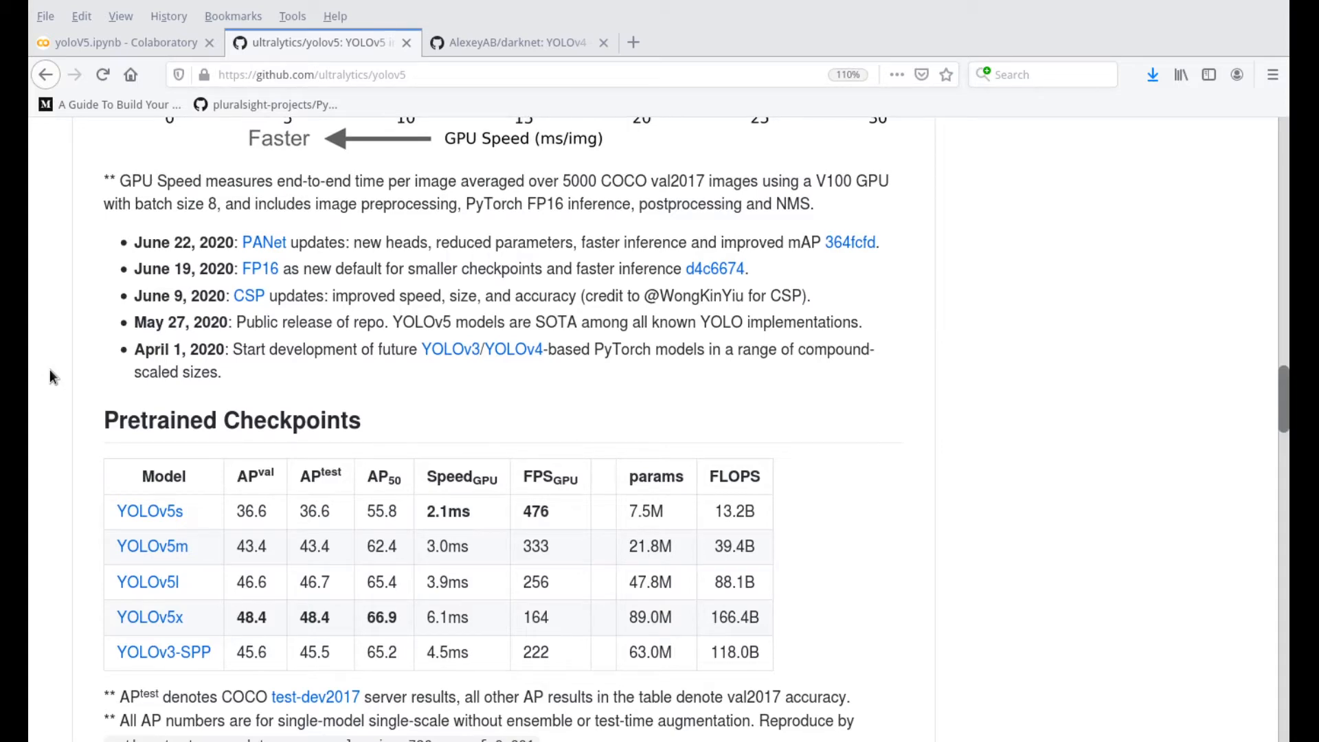
pyautogui.scroll(-3)
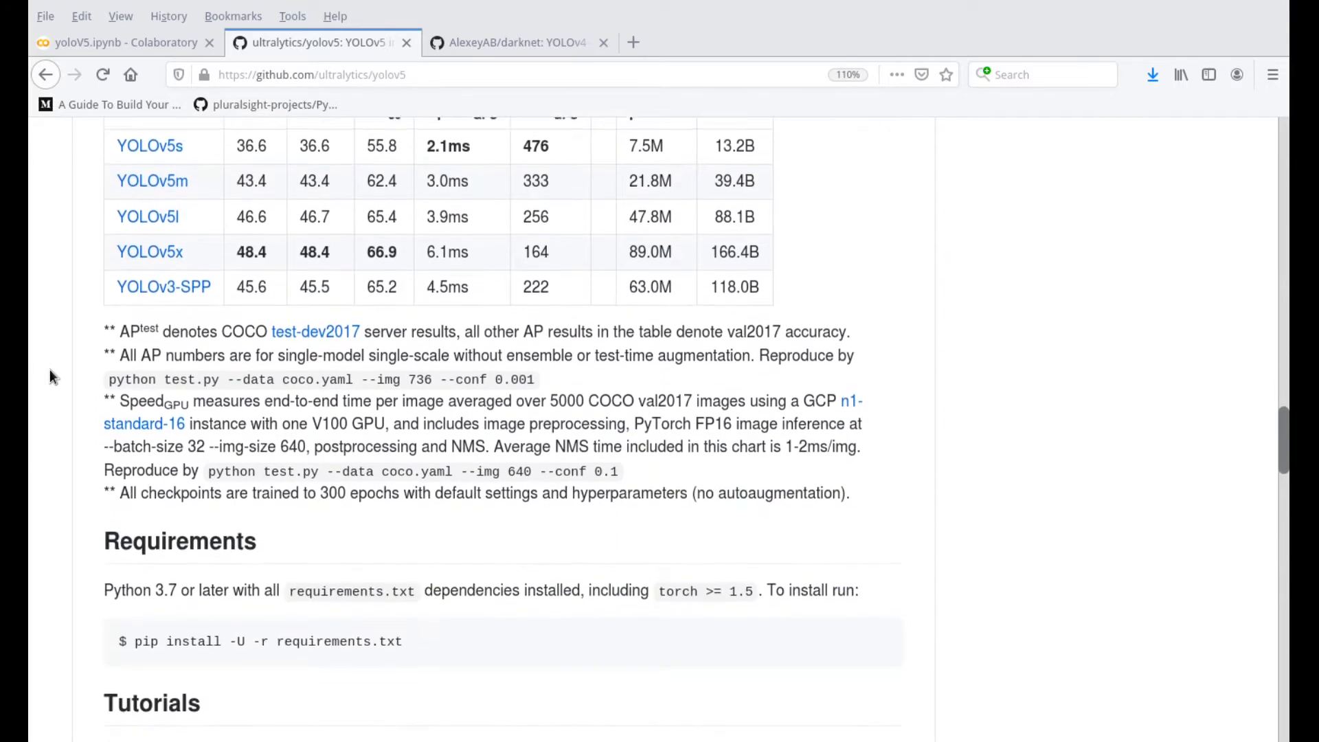
pyautogui.scroll(-3)
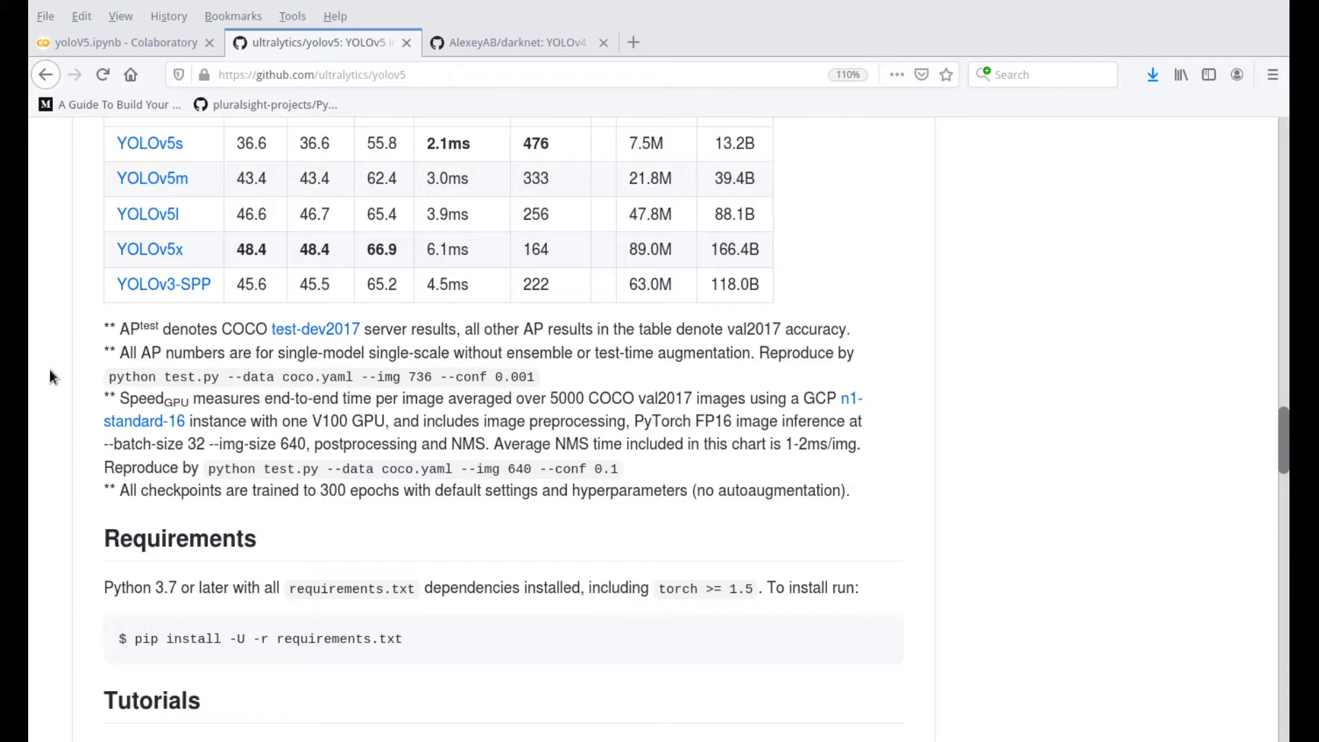
pyautogui.scroll(-3)
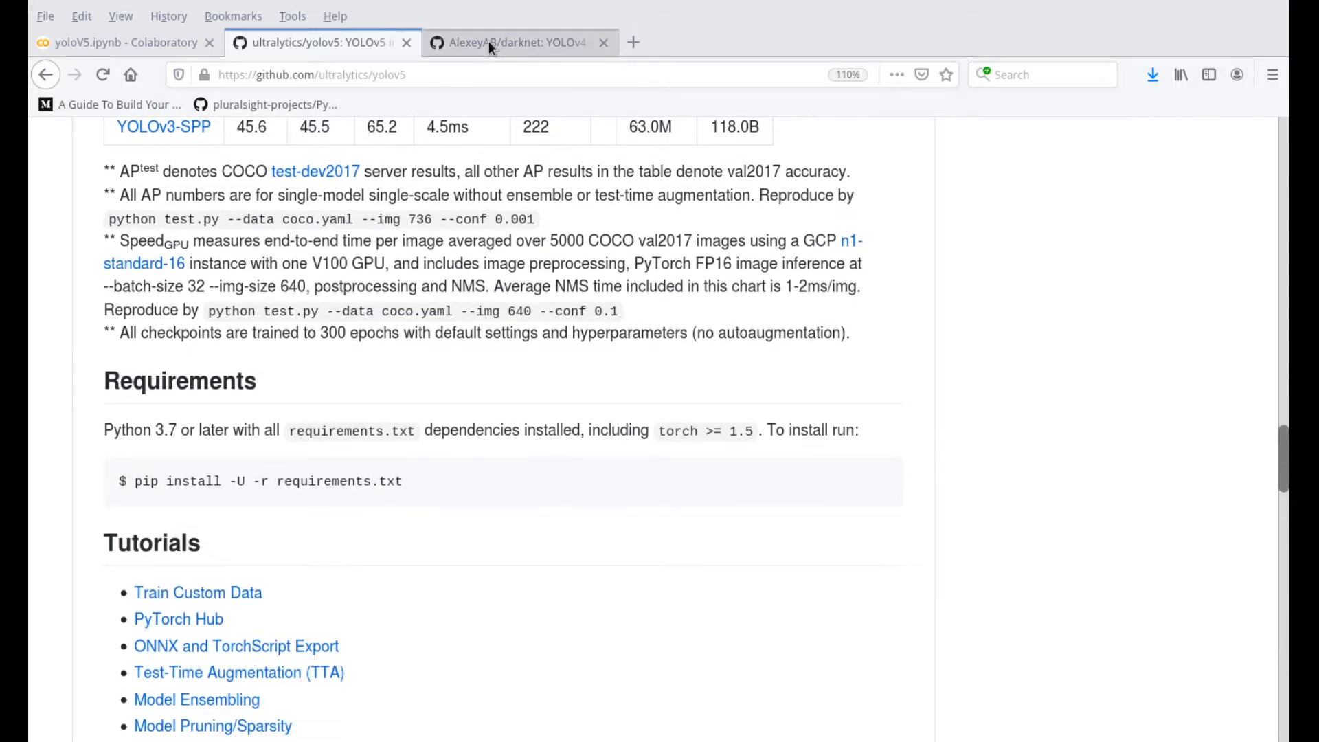
pyautogui.click(513, 42)
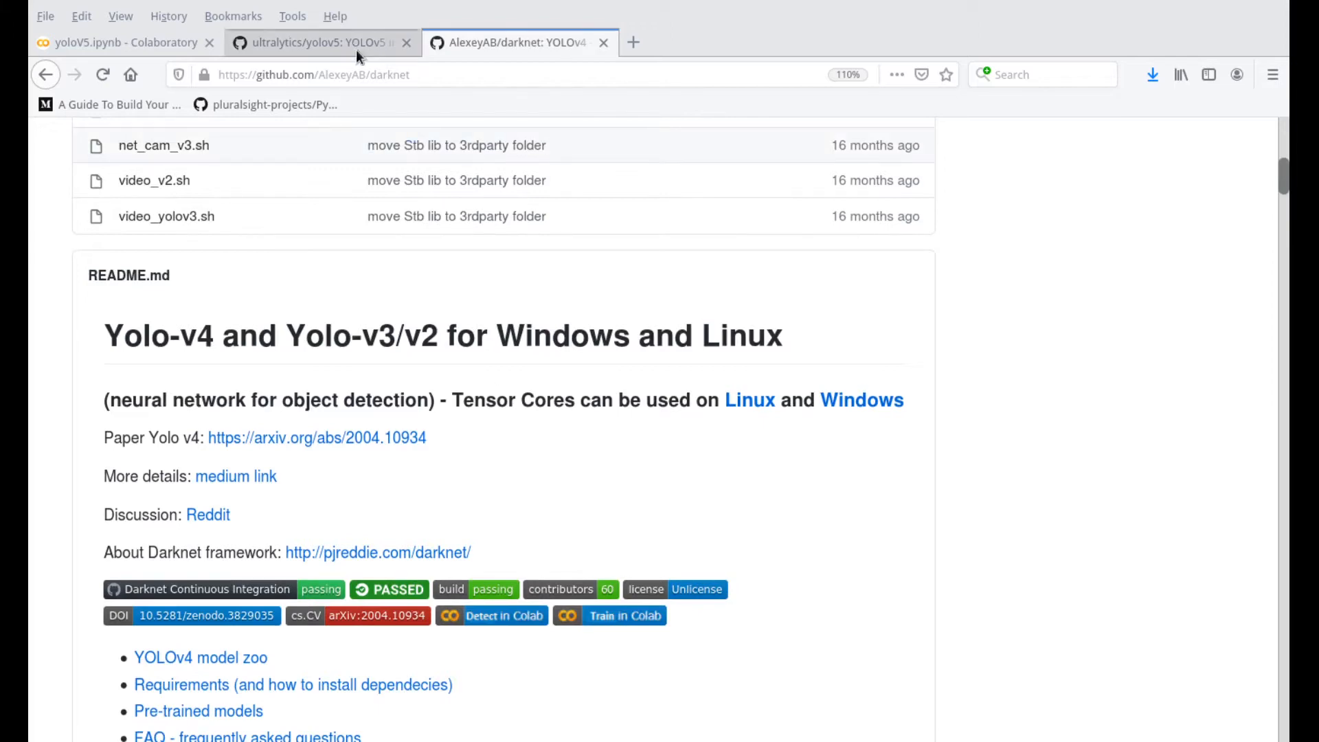
pyautogui.click(320, 42)
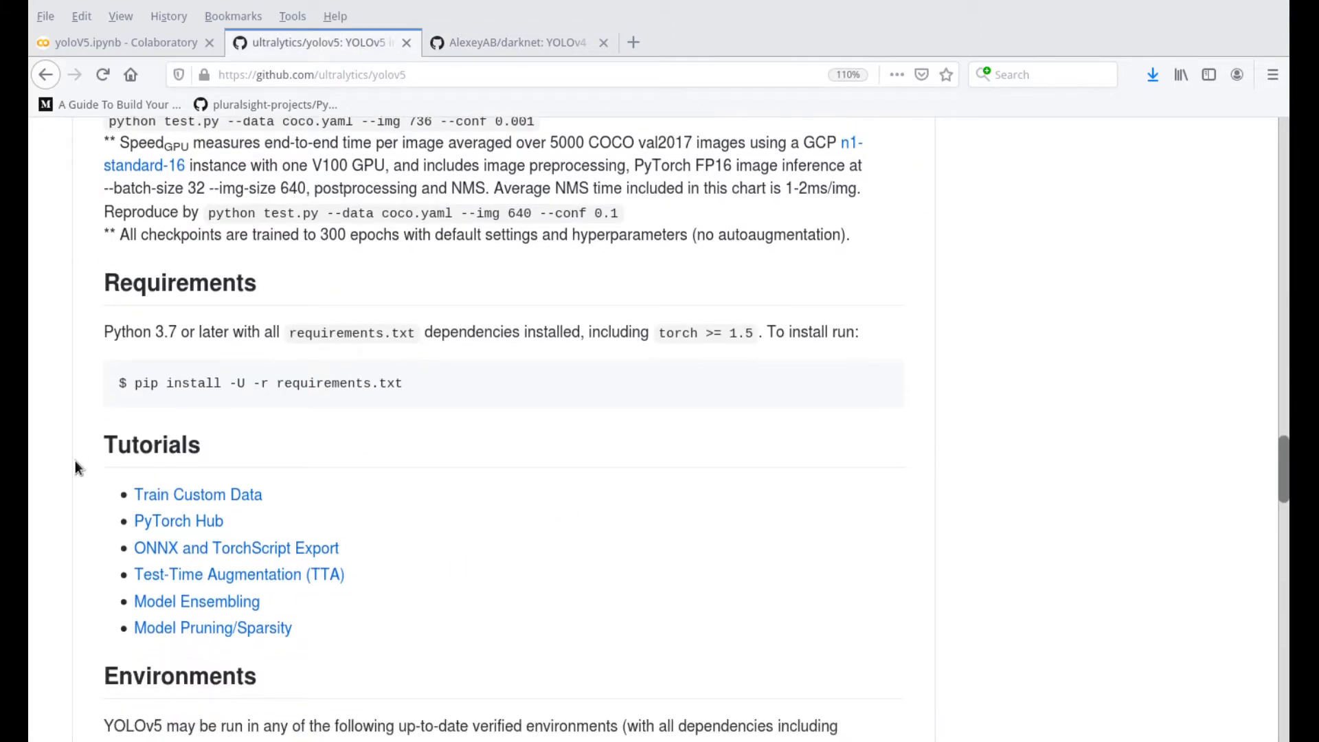
pyautogui.scroll(-3)
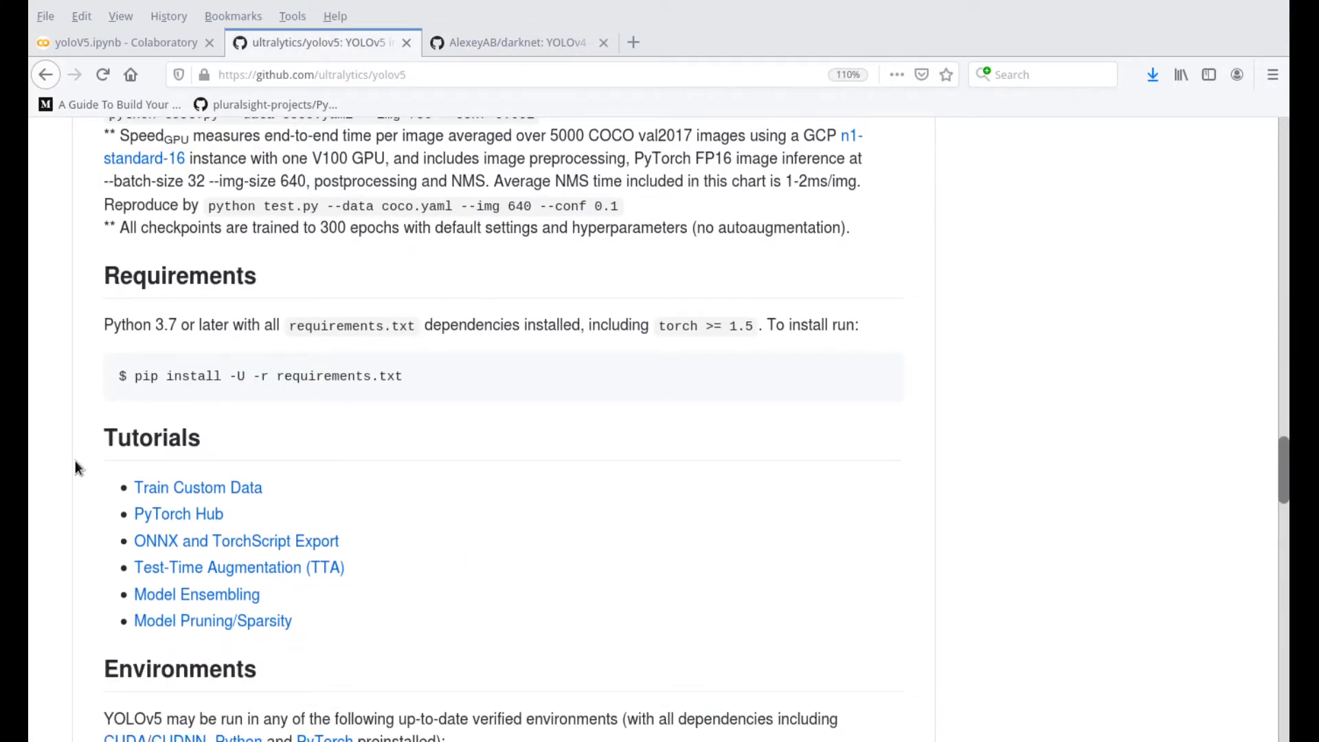
pyautogui.scroll(-3)
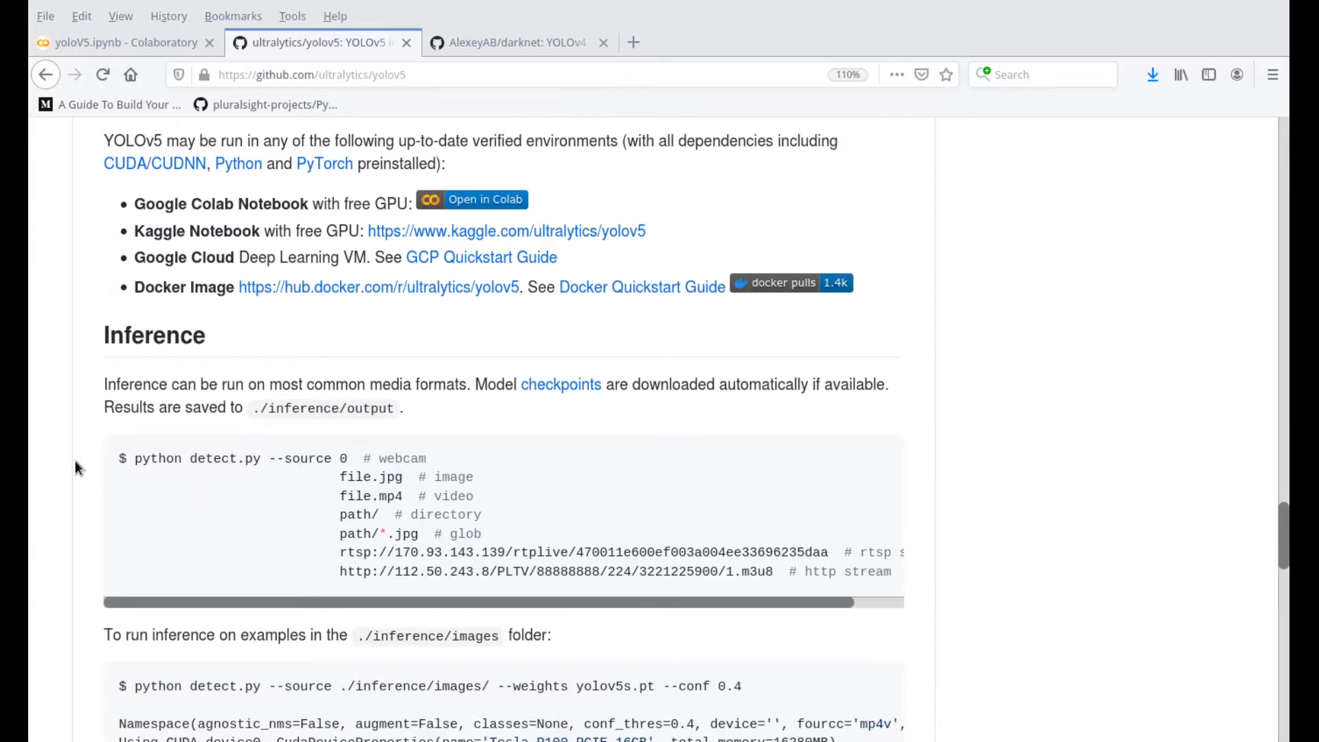
pyautogui.scroll(-3)
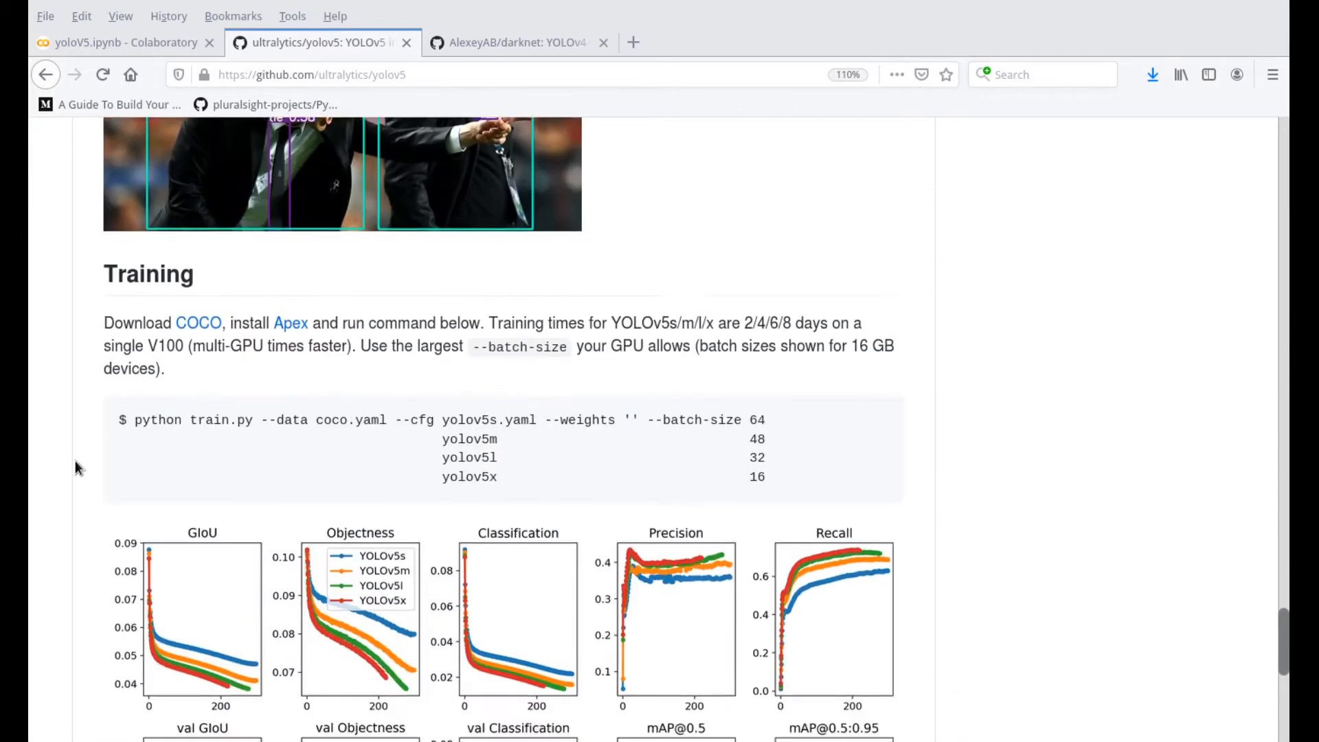
pyautogui.scroll(-3)
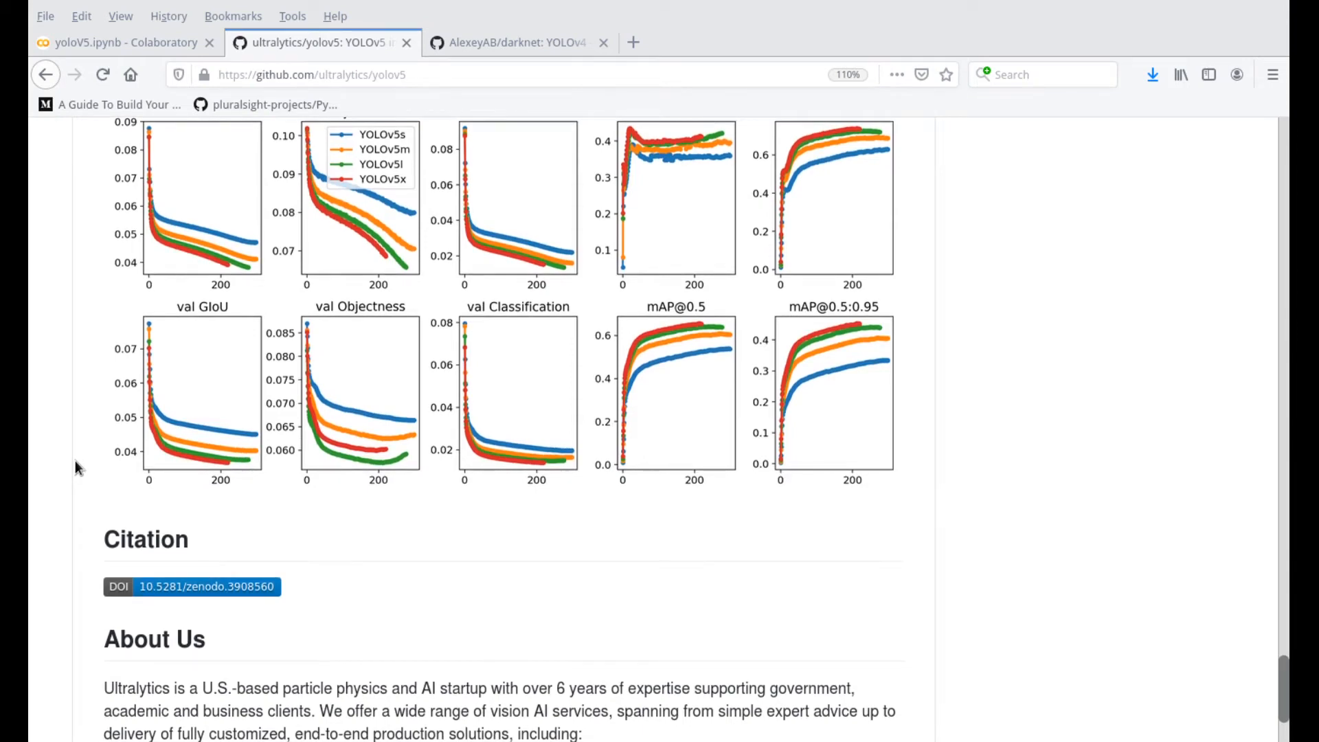
pyautogui.scroll(3)
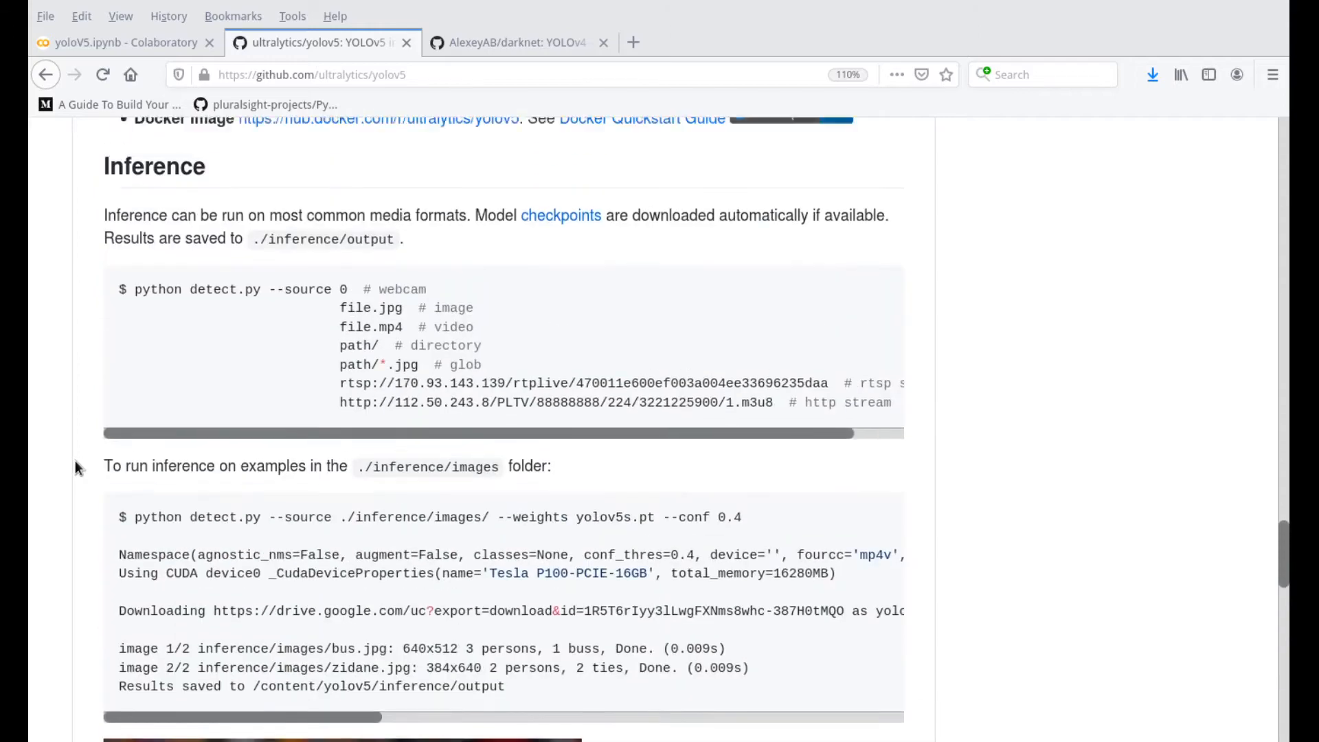
pyautogui.scroll(3)
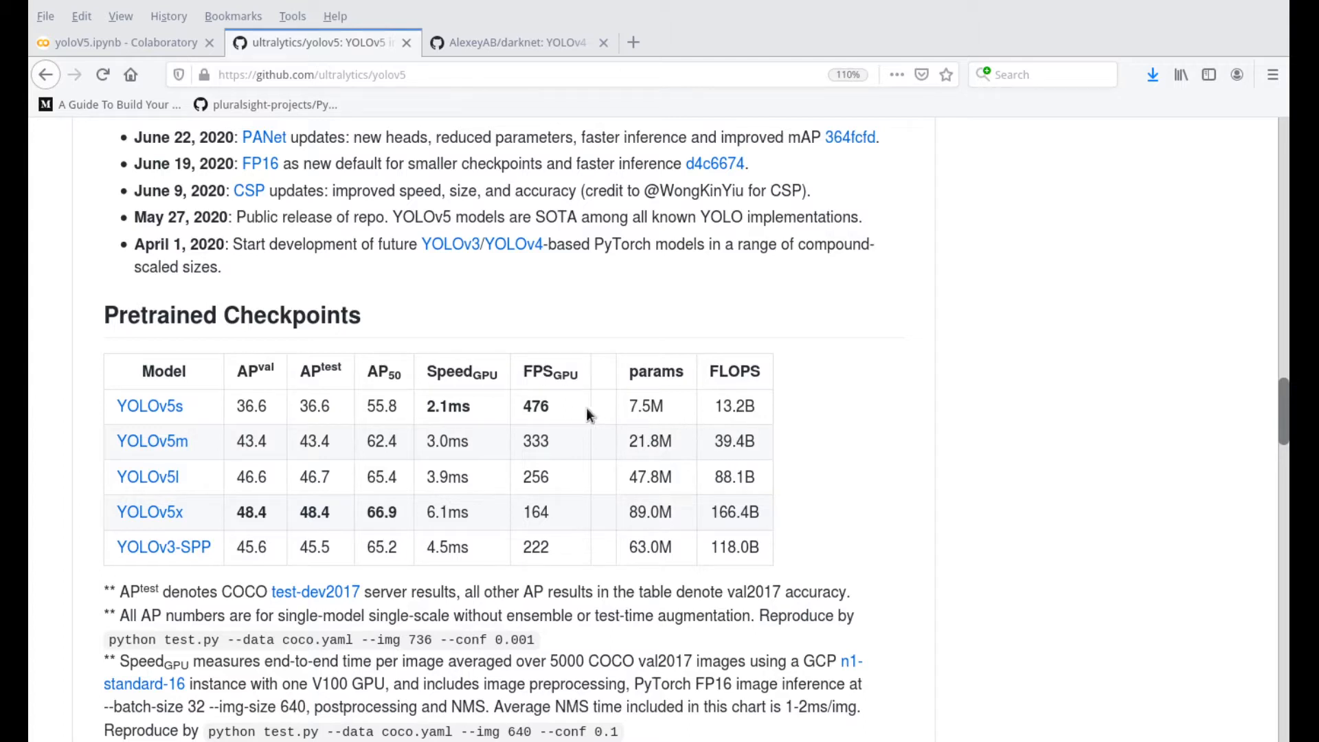
pyautogui.doubleClick(535, 405)
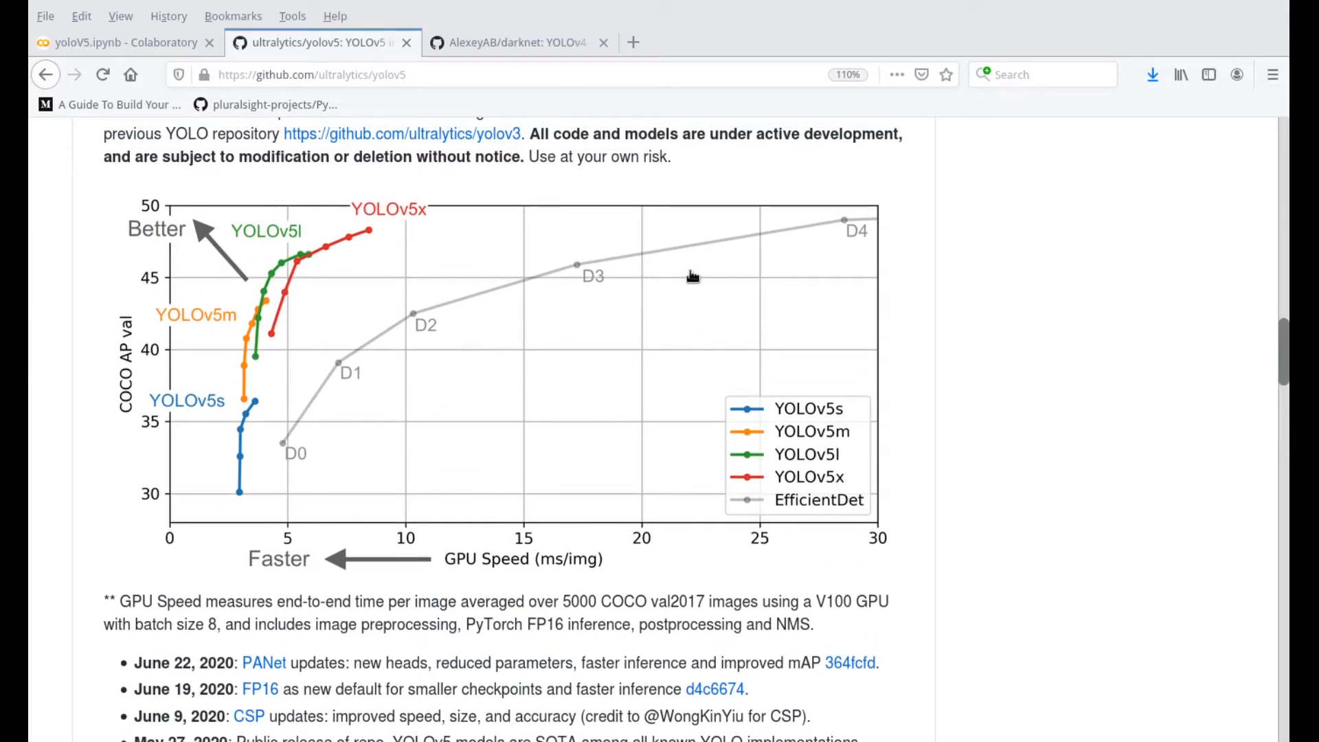
pyautogui.moveTo(599, 292)
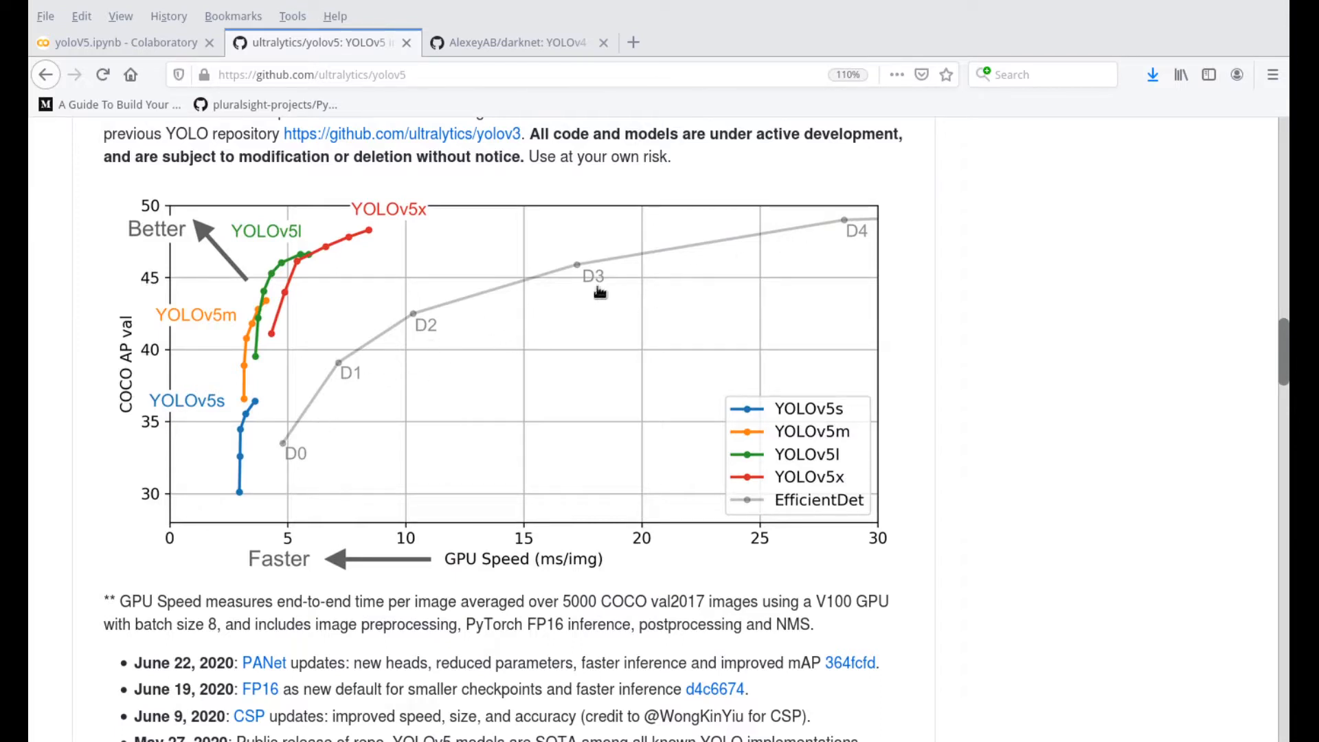
pyautogui.moveTo(364, 418)
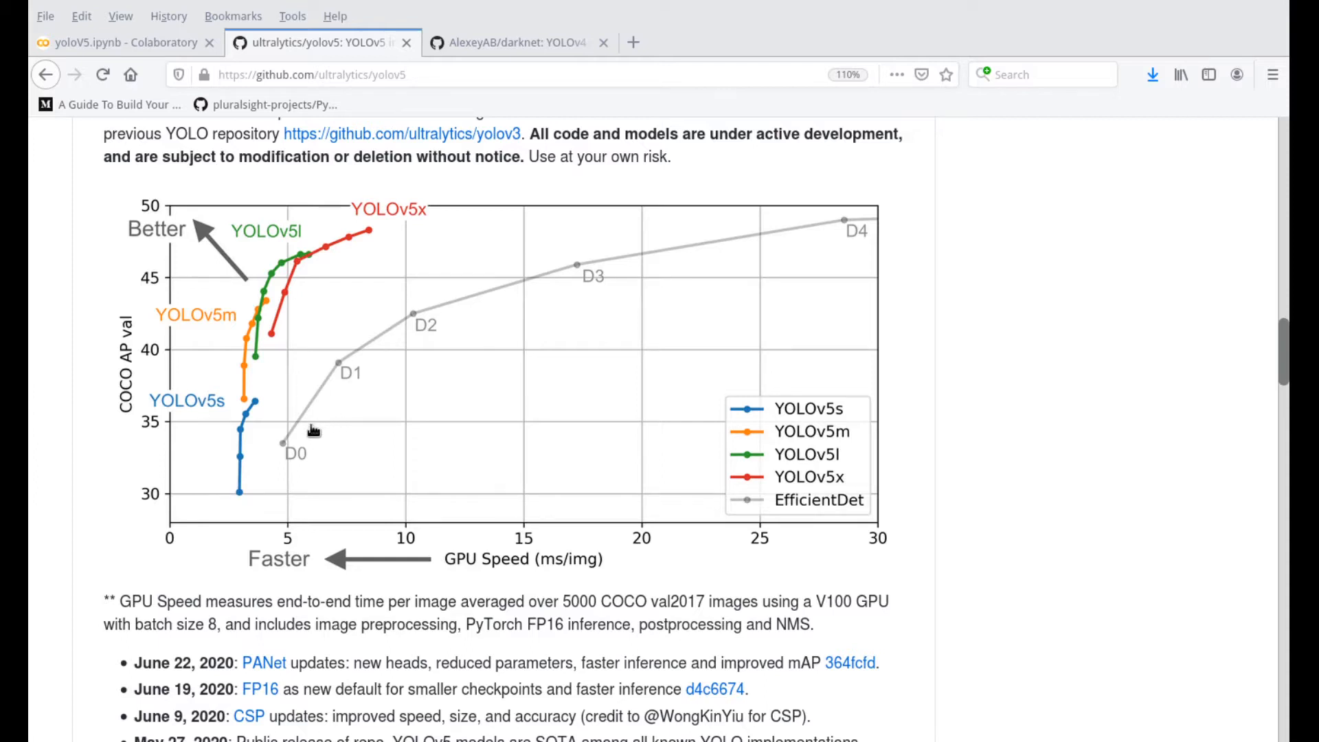
pyautogui.moveTo(308, 318)
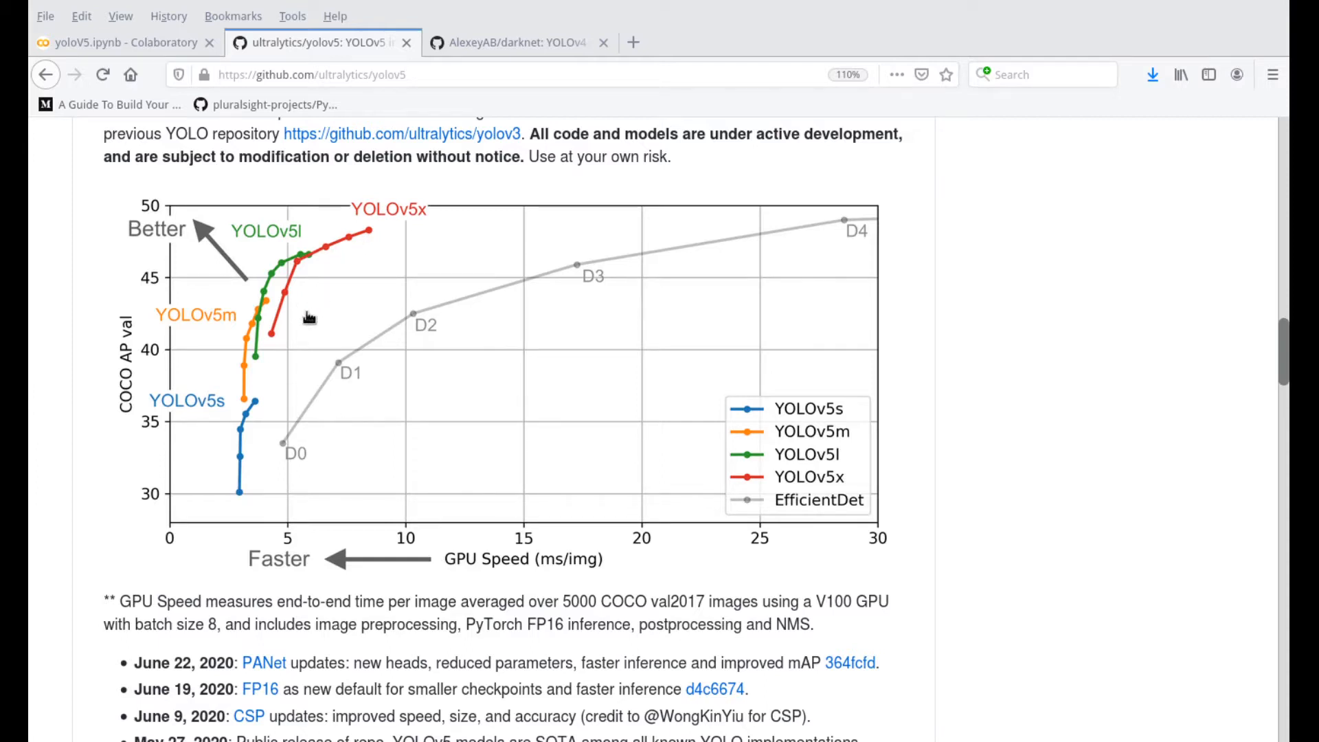
pyautogui.moveTo(320, 372)
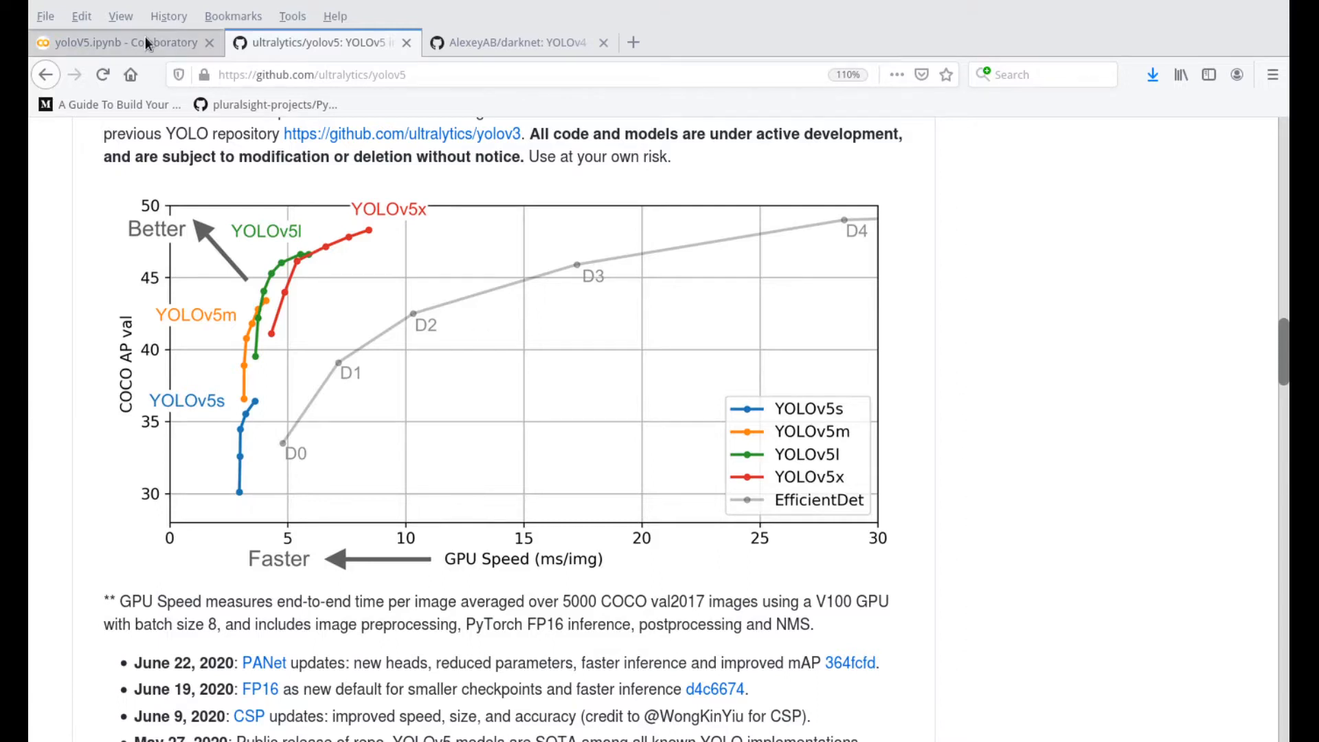
# Step: Switch to the yoloV5.ipynb Colaboratory tab
pyautogui.click(122, 42)
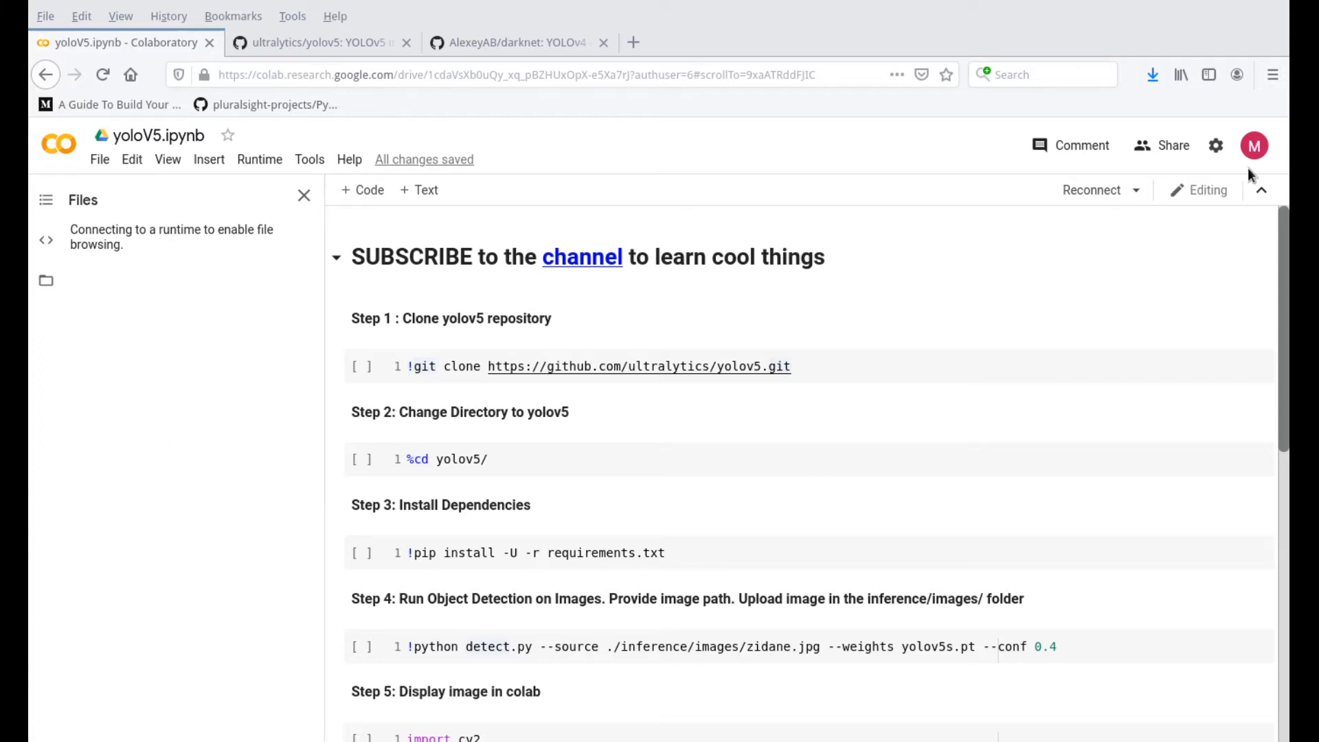
pyautogui.moveTo(555, 402)
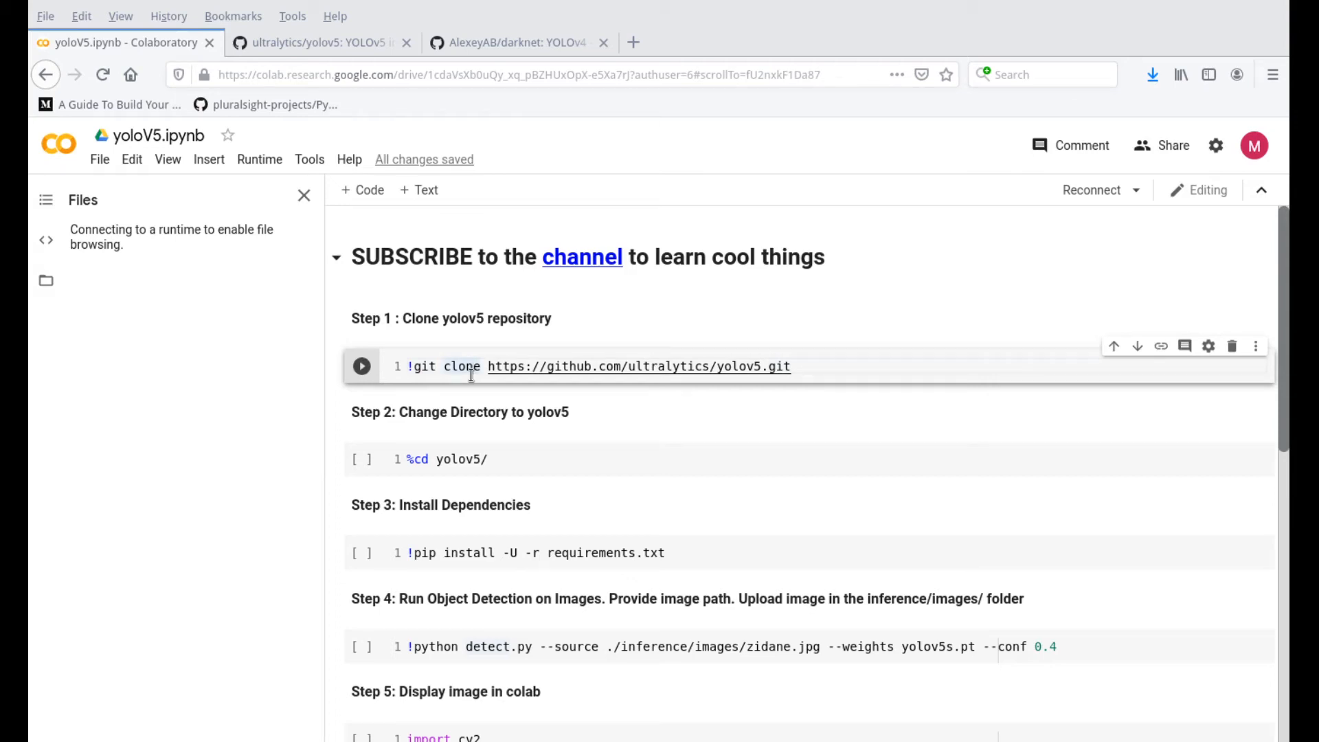
# Step: Run the git clone cell and expand the new yolov5 folder in the Files pane
pyautogui.scroll(-3)
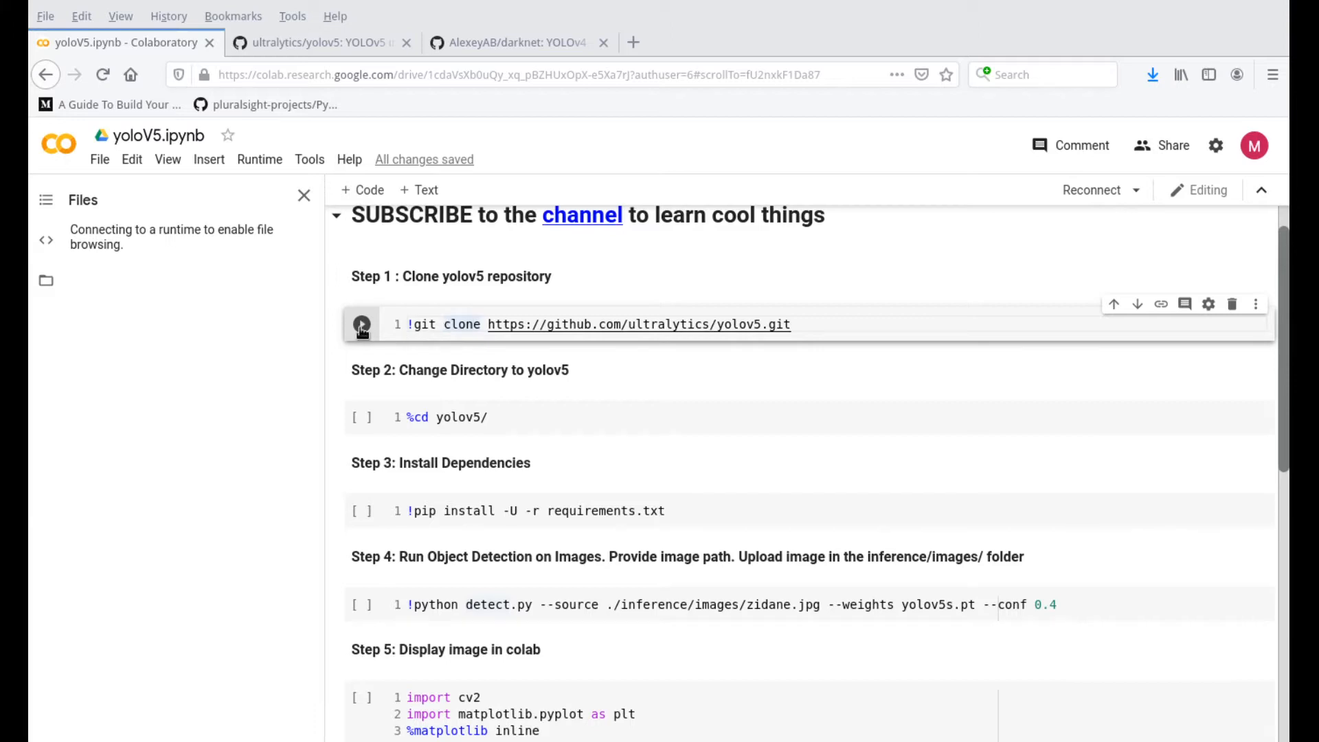
pyautogui.click(361, 323)
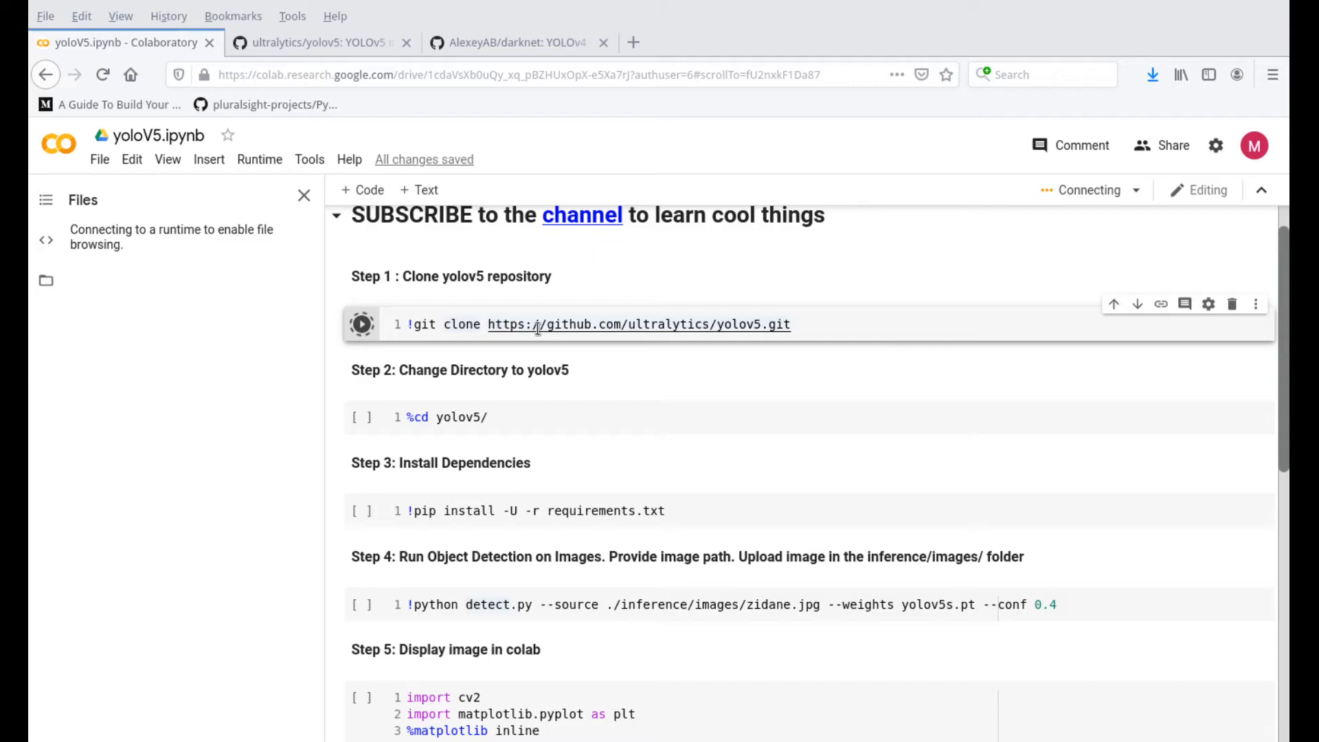
pyautogui.click(320, 42)
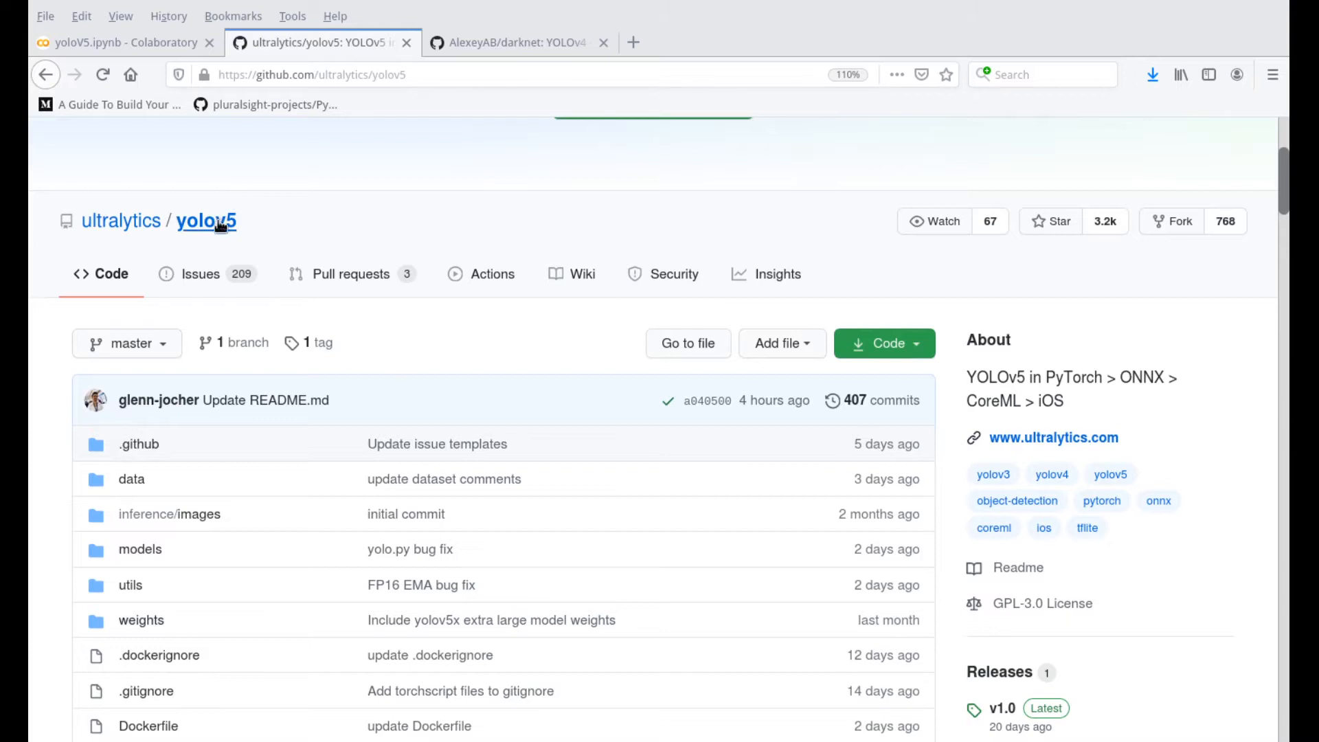
pyautogui.click(126, 42)
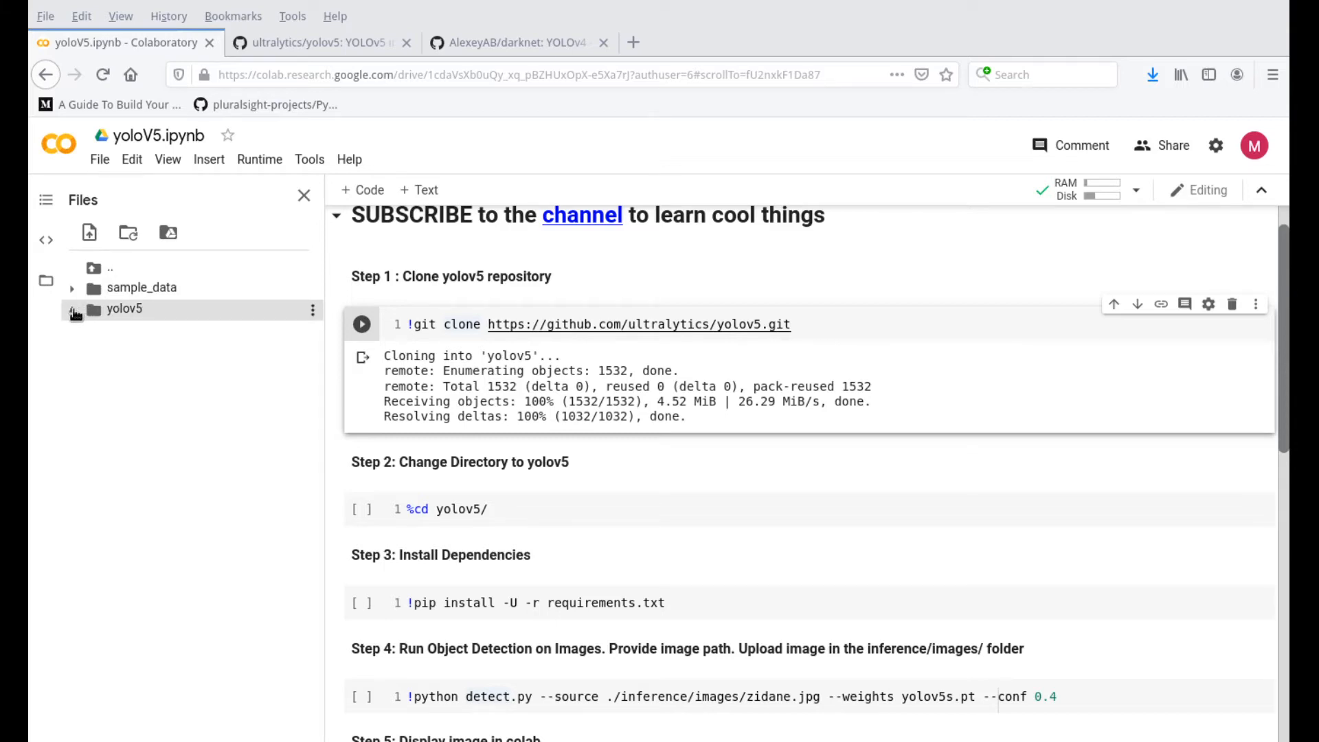
pyautogui.click(125, 309)
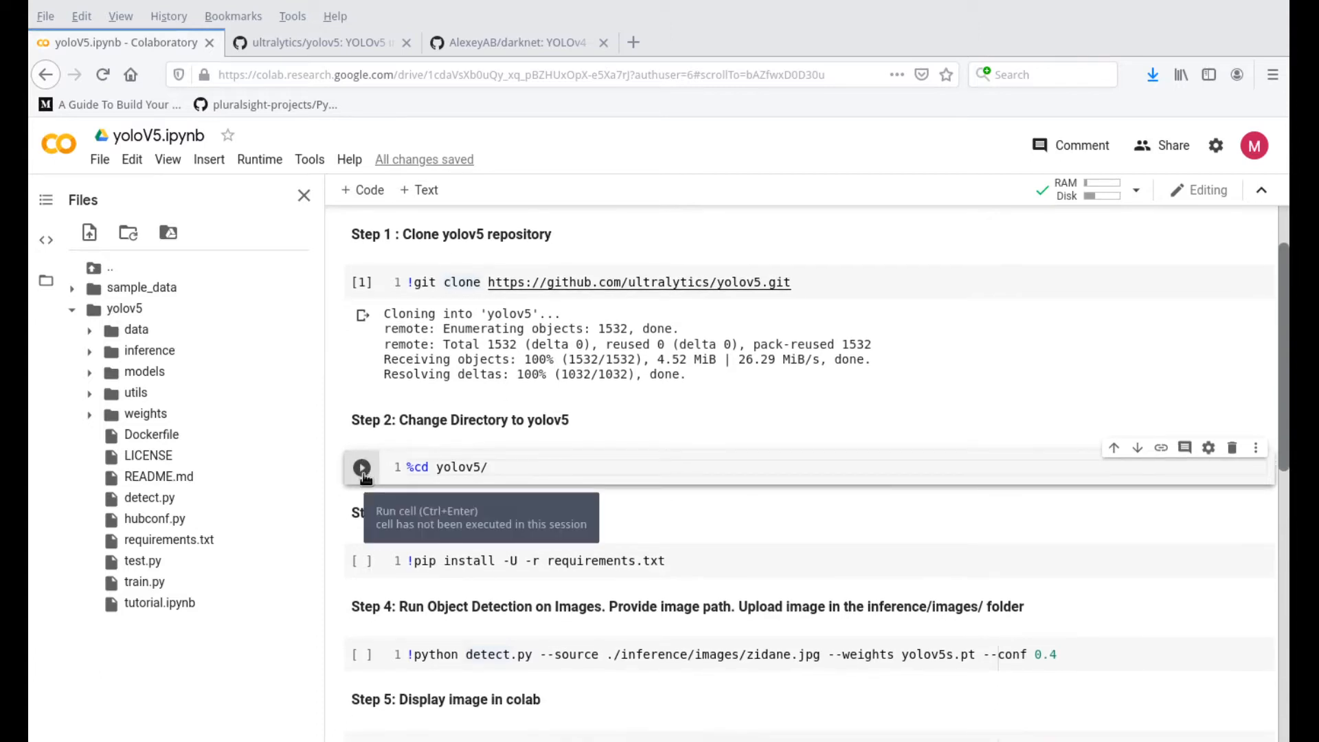
# Step: Change directory to yolov5/ and open requirements.txt to view its dependencies
pyautogui.click(362, 468)
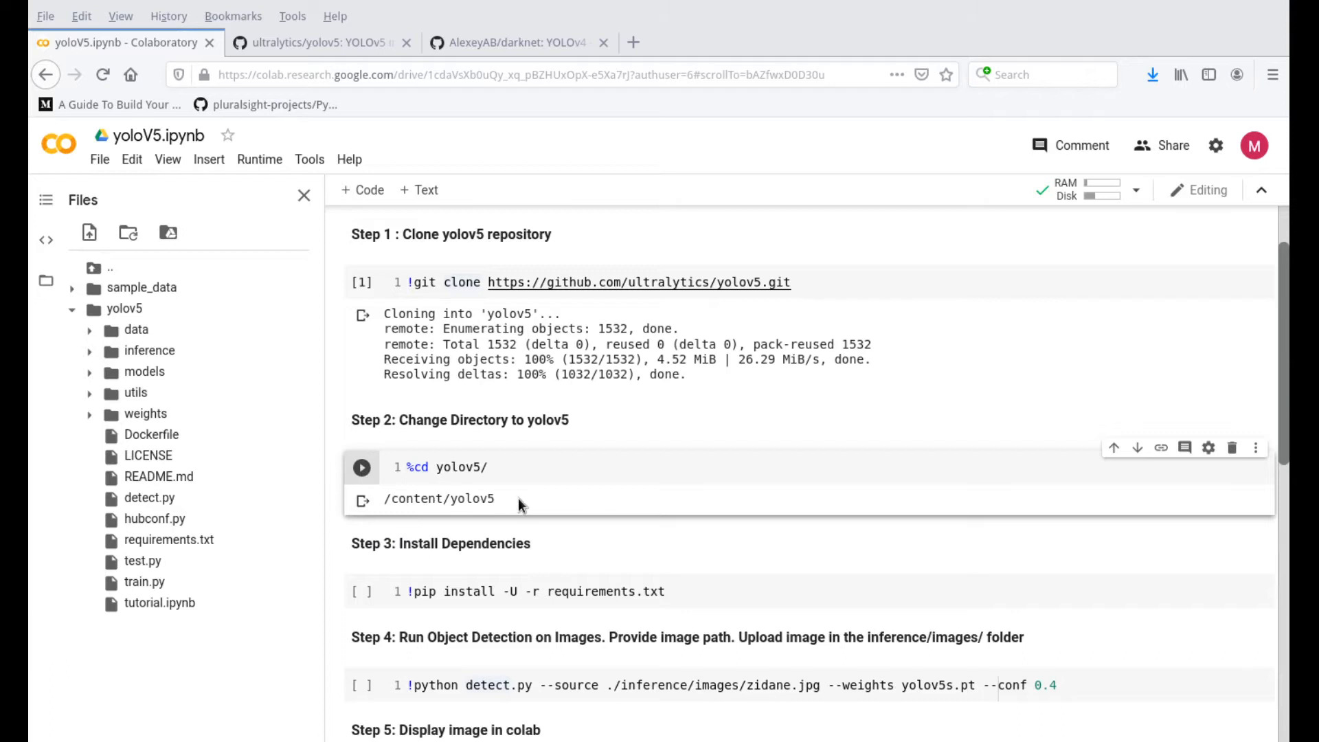
pyautogui.doubleClick(438, 498)
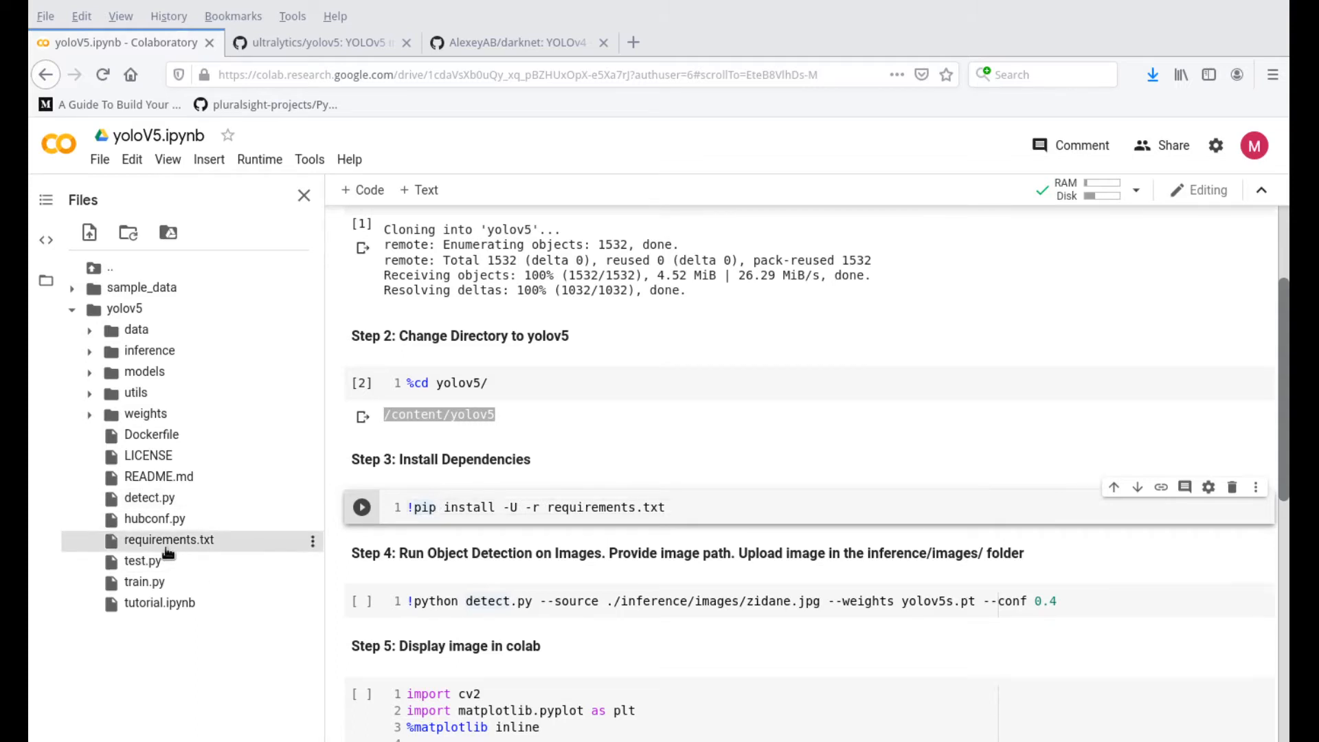
pyautogui.doubleClick(168, 539)
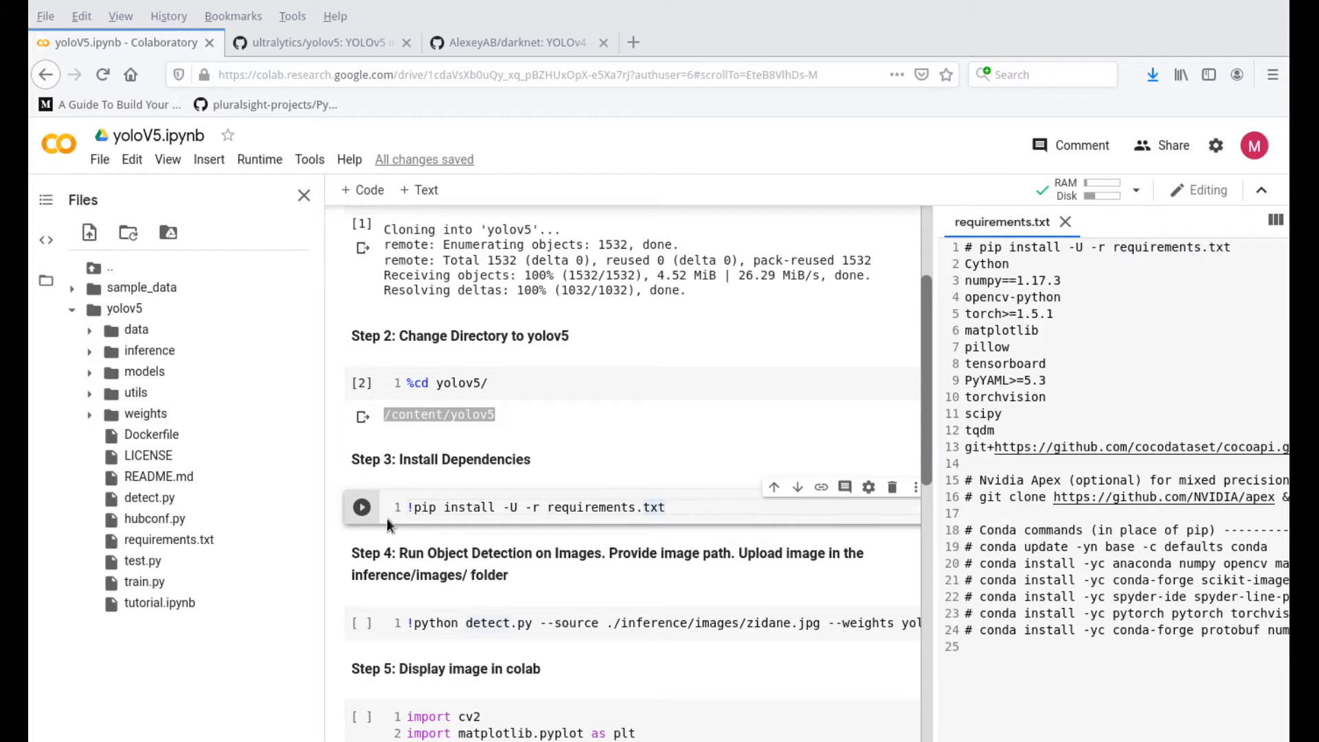
pyautogui.moveTo(362, 507)
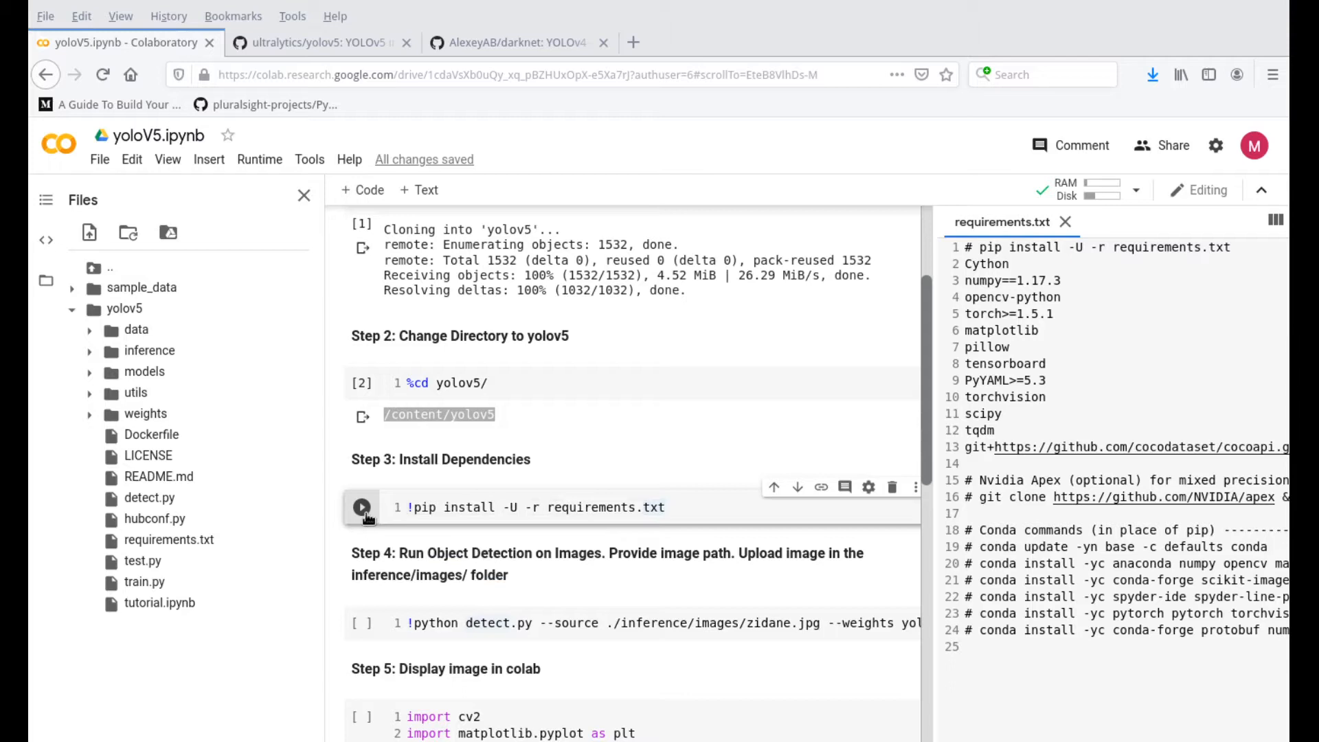
# Step: Run the pip install cell for requirements.txt and scroll through its output
pyautogui.click(361, 507)
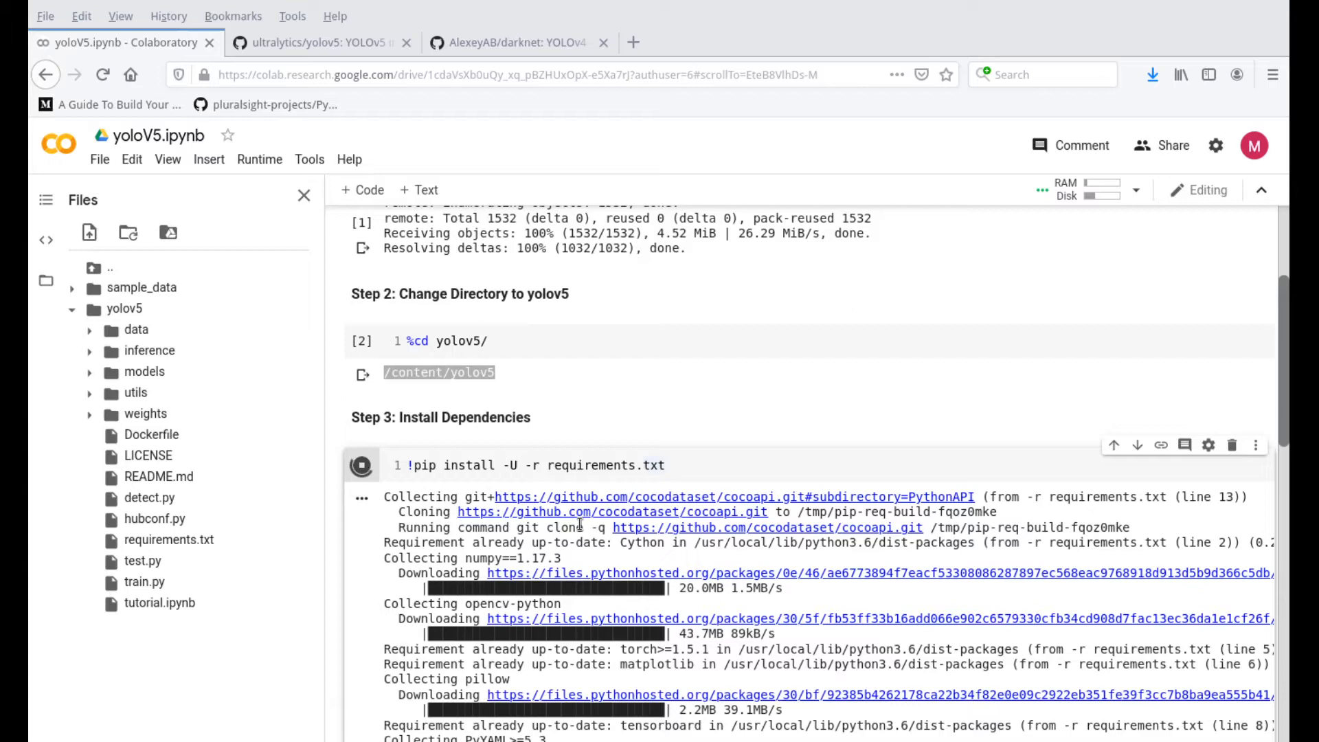
pyautogui.scroll(-3)
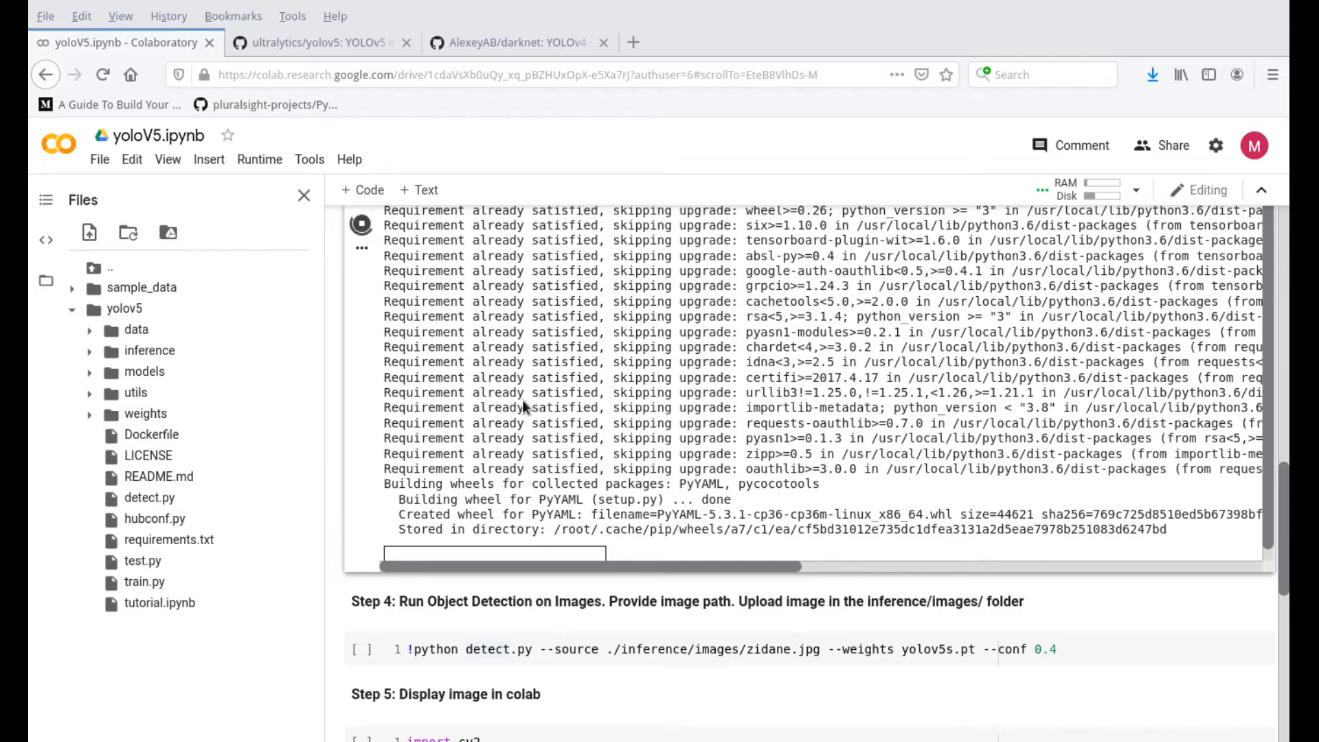
pyautogui.moveTo(722, 362)
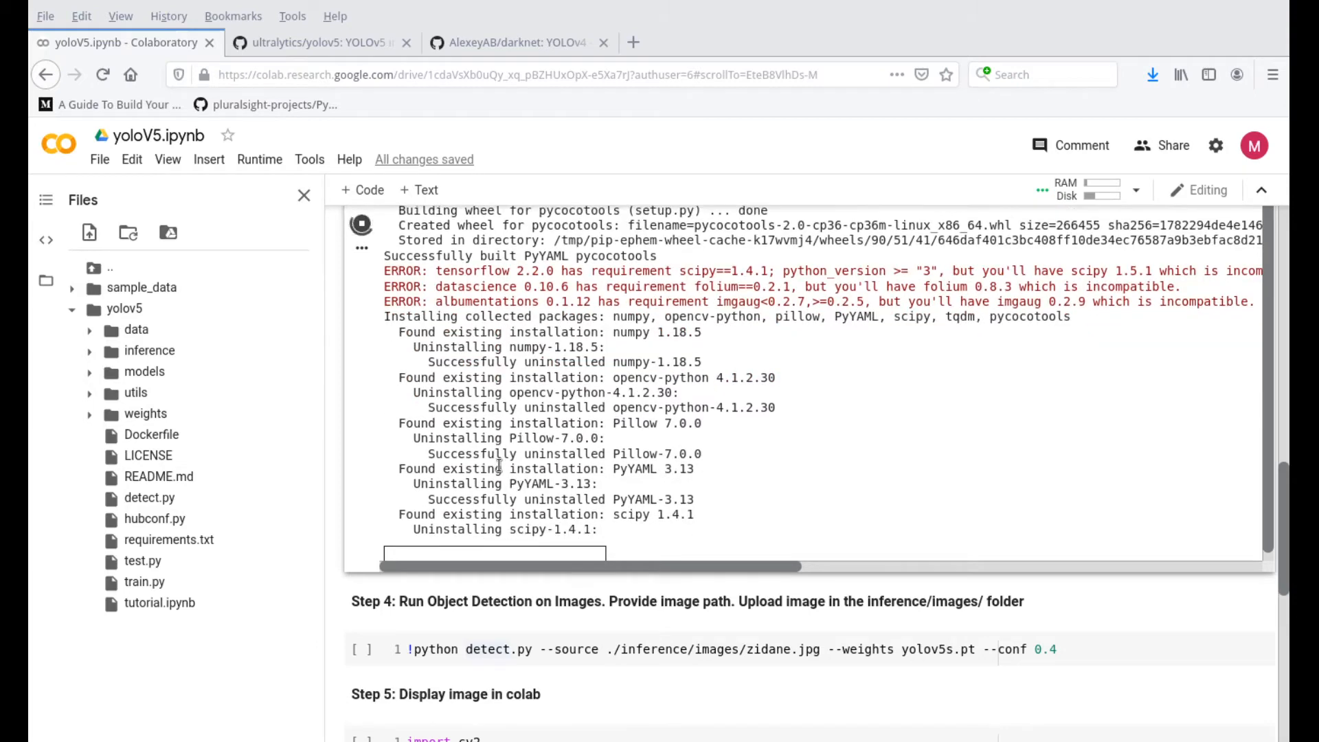
pyautogui.scroll(-3)
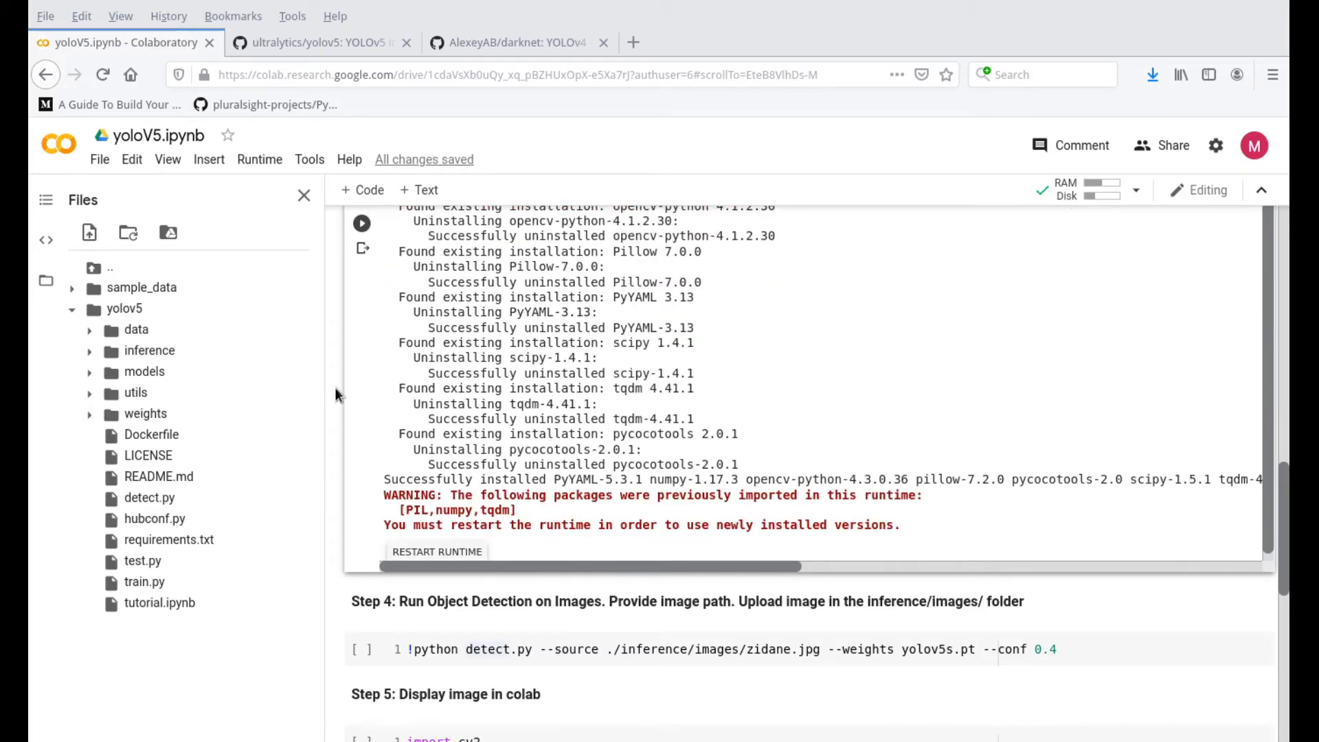
pyautogui.scroll(-3)
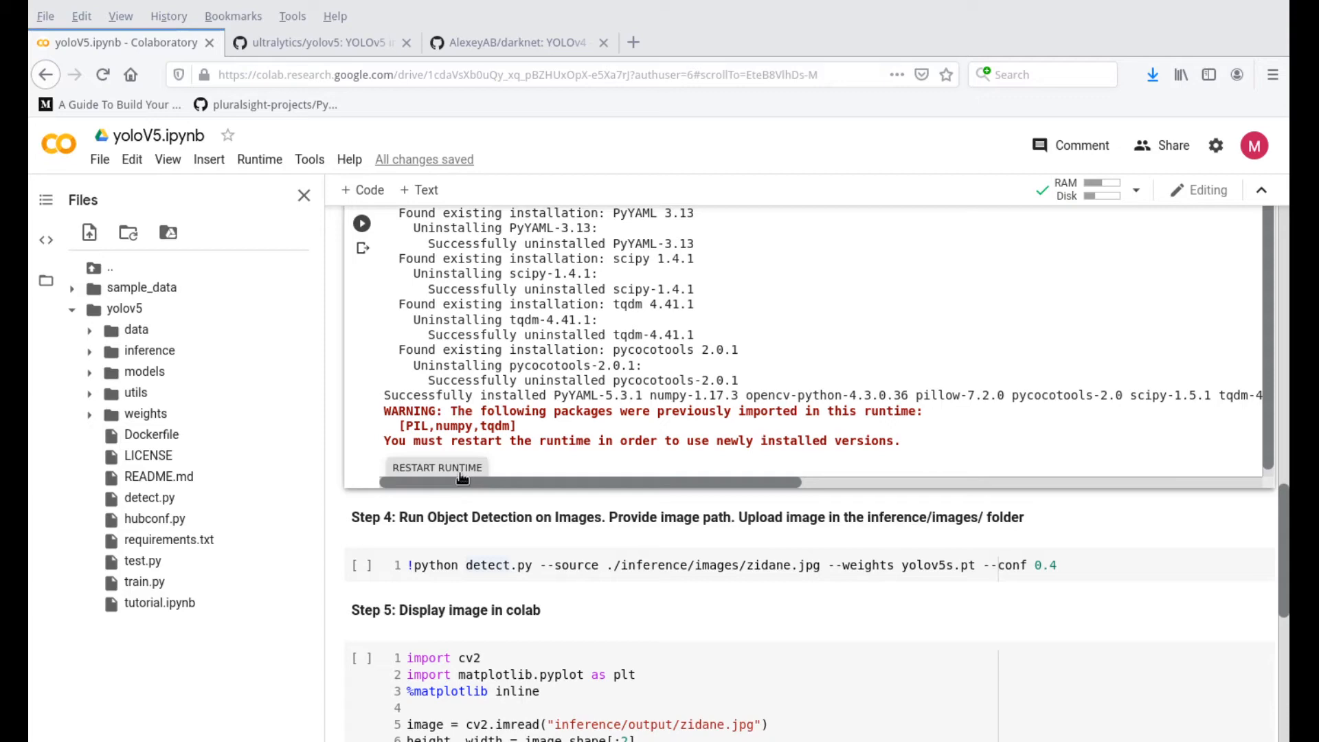
# Step: Choose RESTART RUNTIME under the pip output and confirm with YES
pyautogui.click(437, 467)
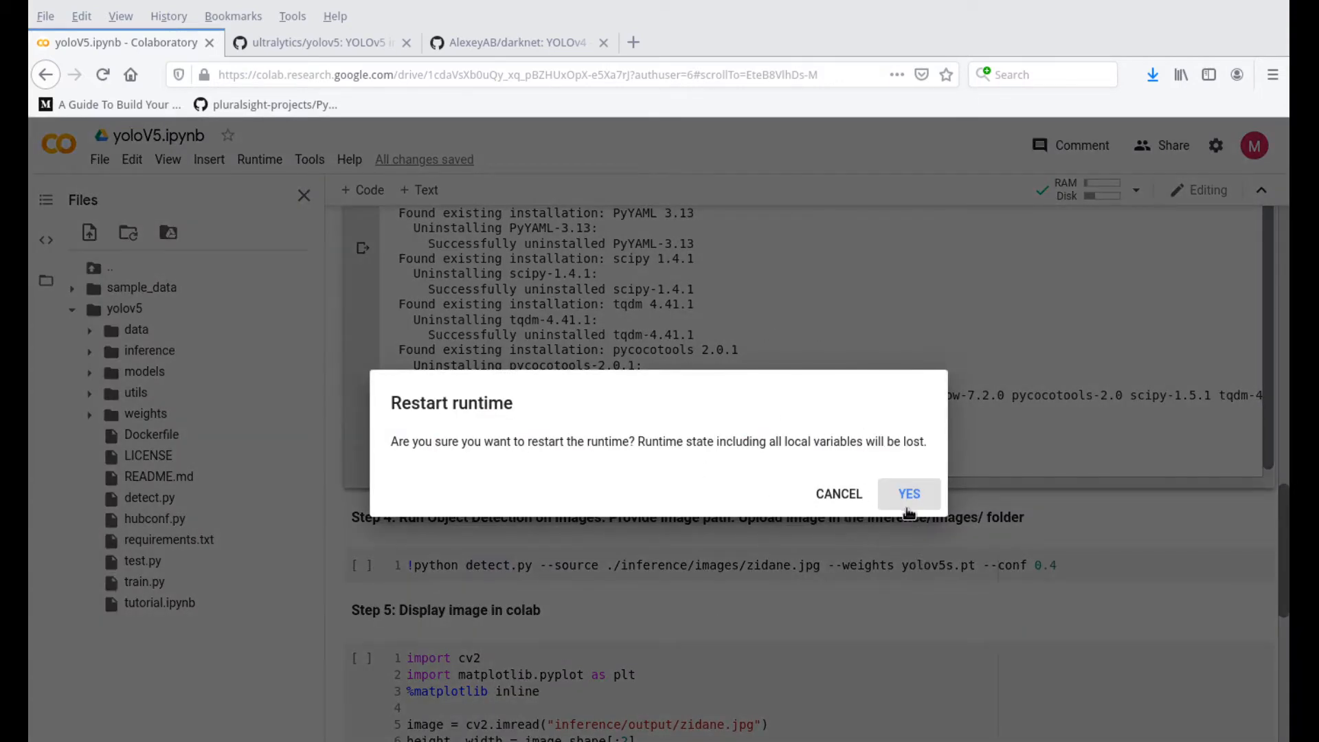
pyautogui.click(907, 494)
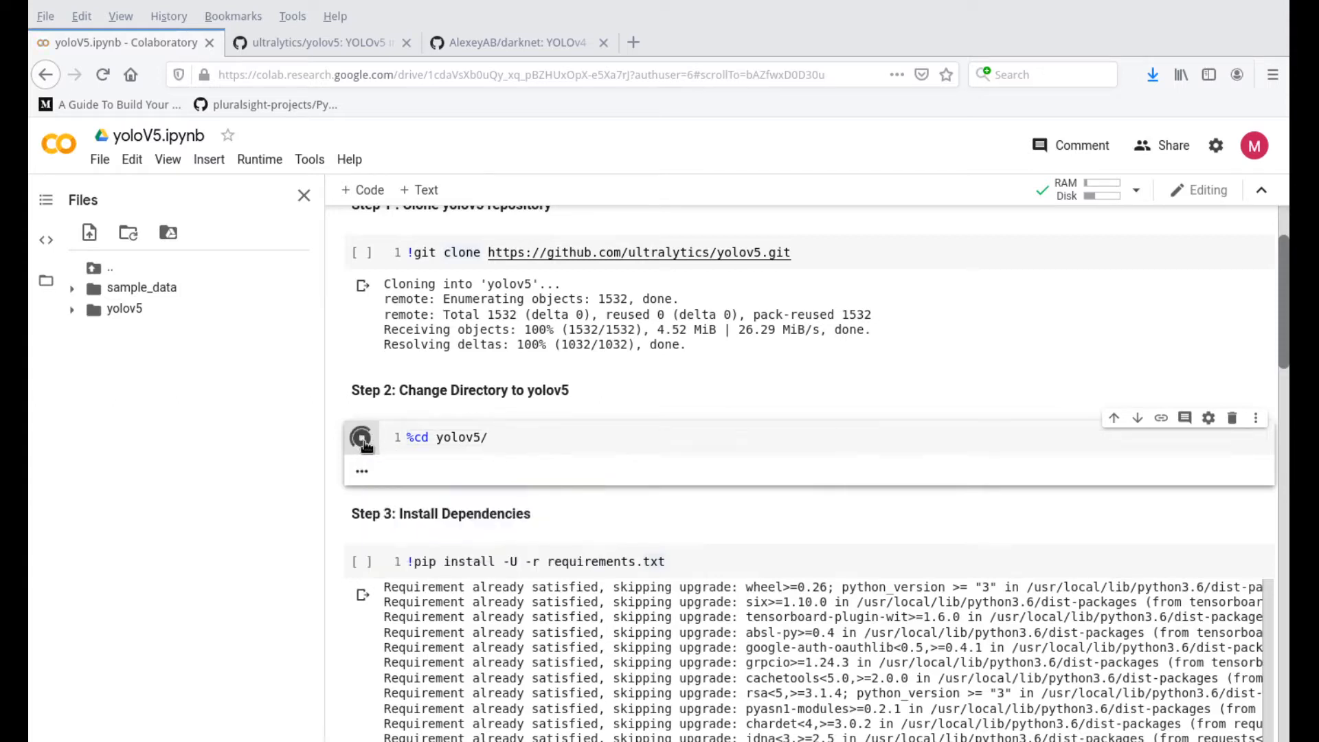
# Step: Rerun the %cd yolov5/ cell and expand the yolov5 folder in Files
pyautogui.click(360, 437)
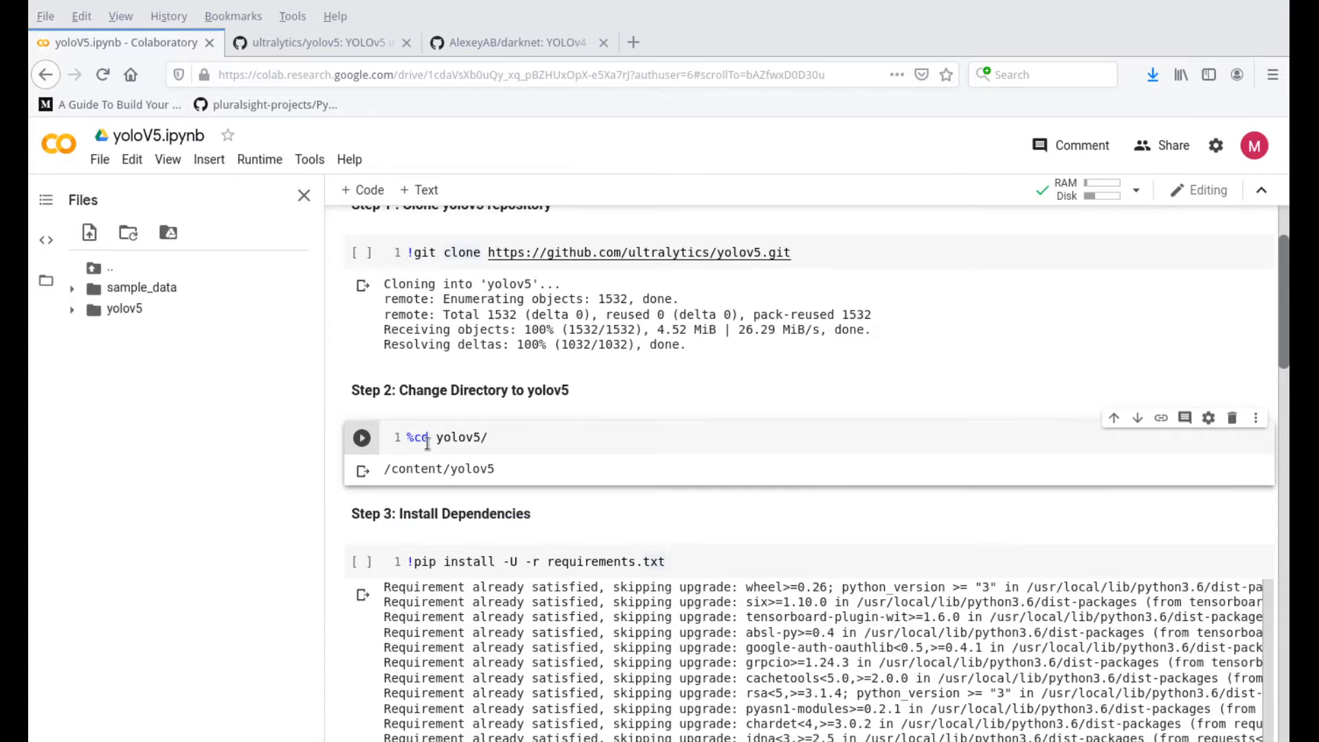
pyautogui.scroll(-3)
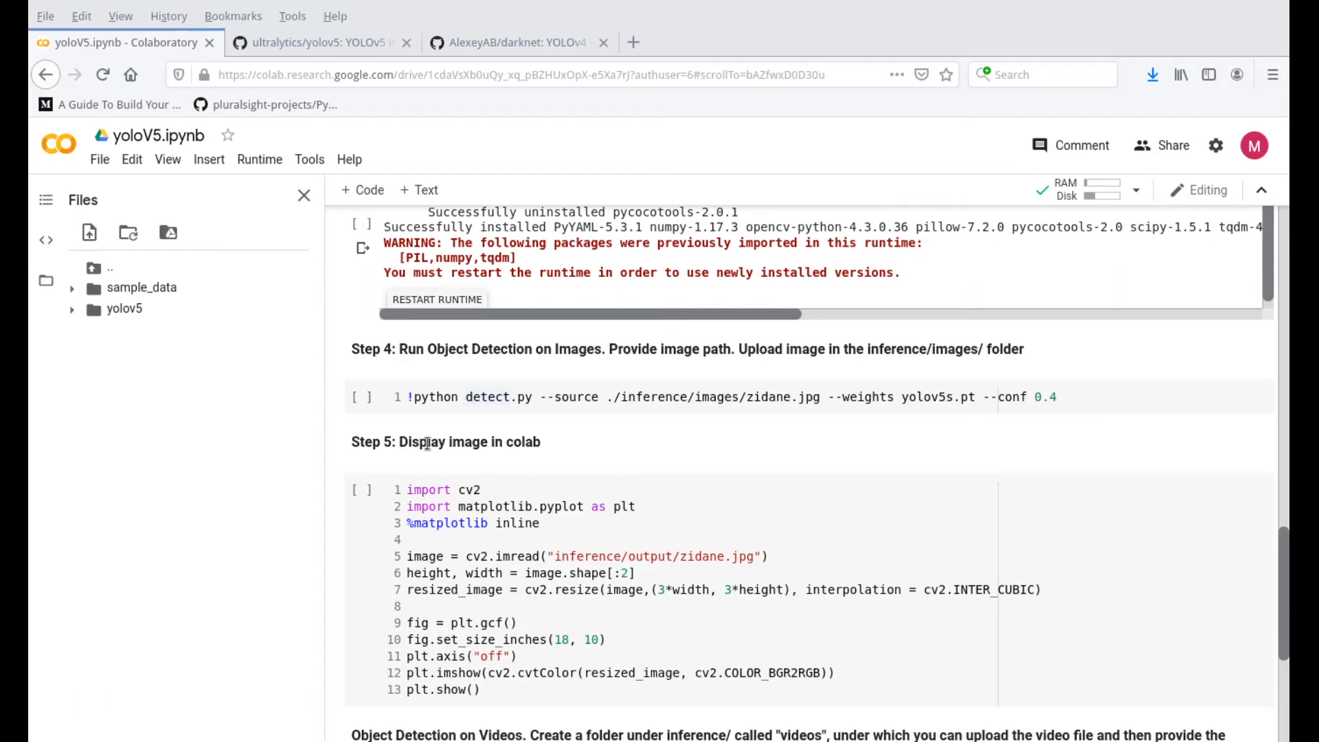
pyautogui.click(437, 396)
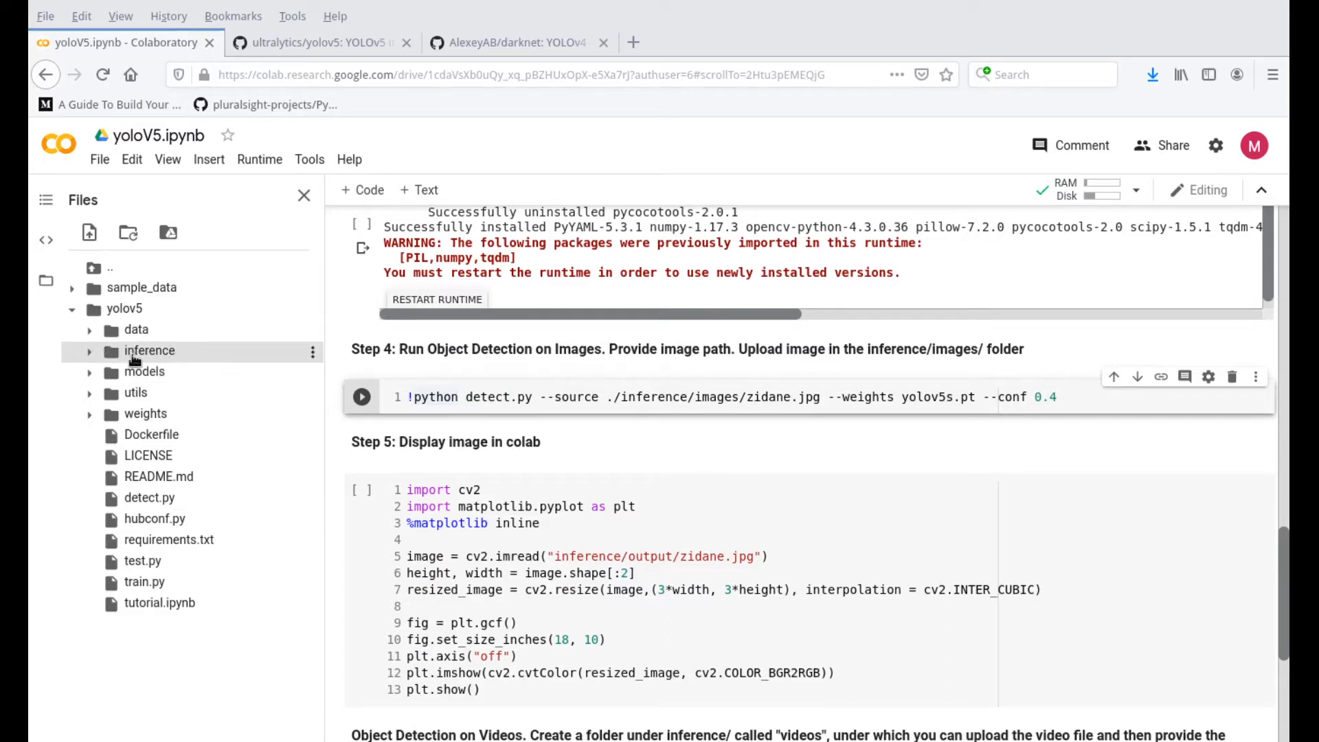
# Step: Expand inference/images to show bus.jpg and zidane.jpg, and highlight the --source zidane.jpg path
pyautogui.click(88, 351)
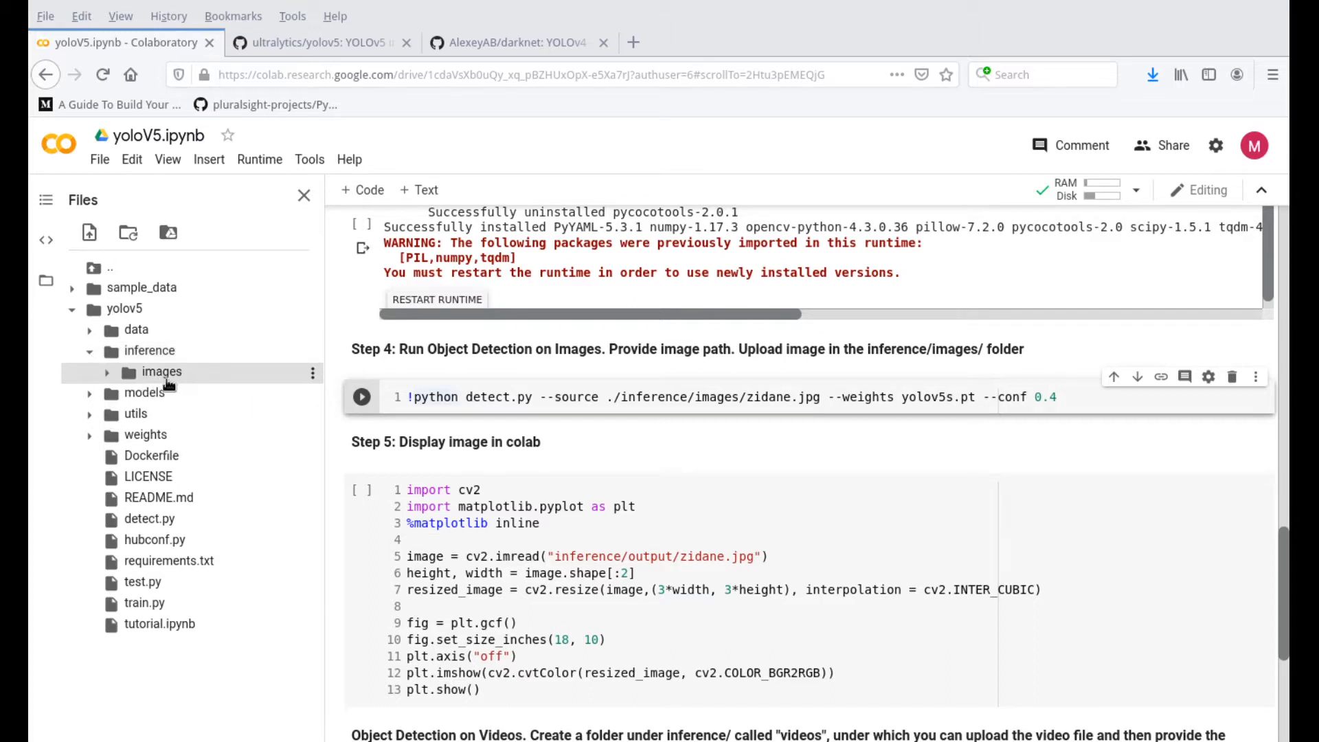
pyautogui.click(161, 371)
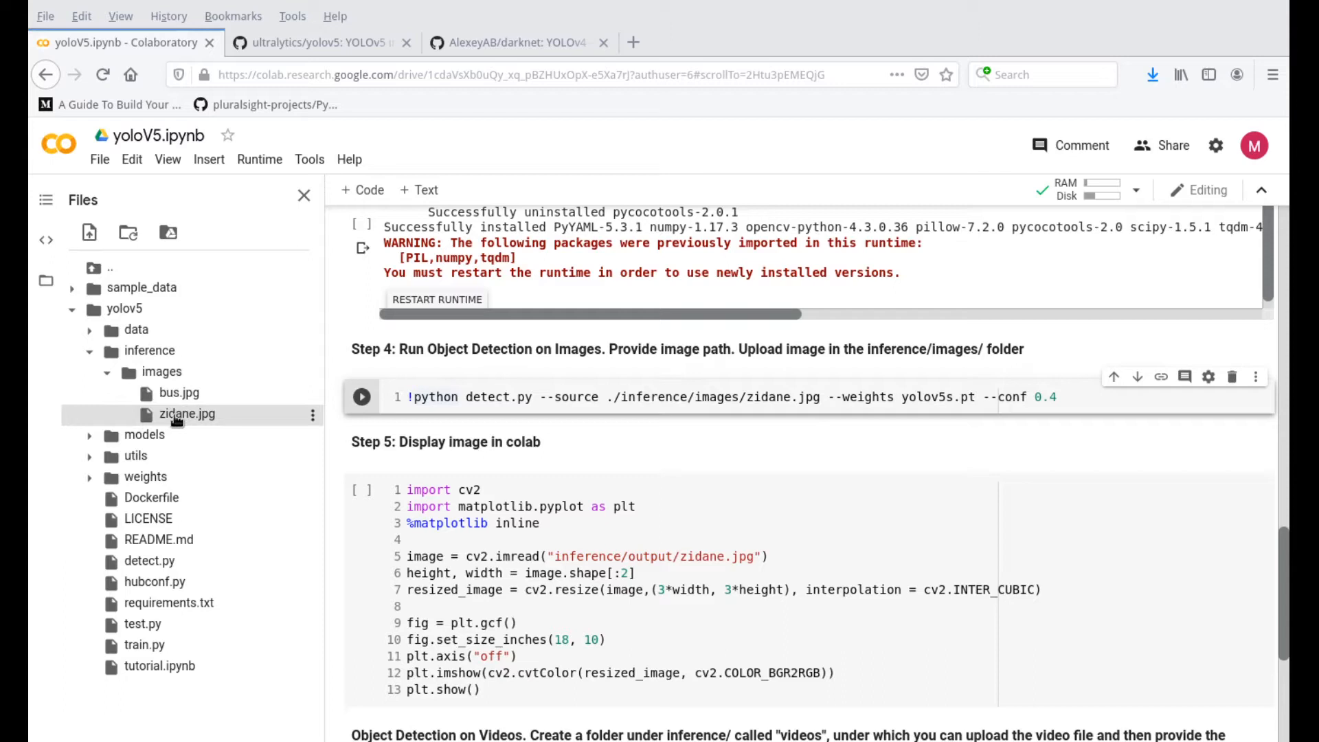
pyautogui.click(178, 392)
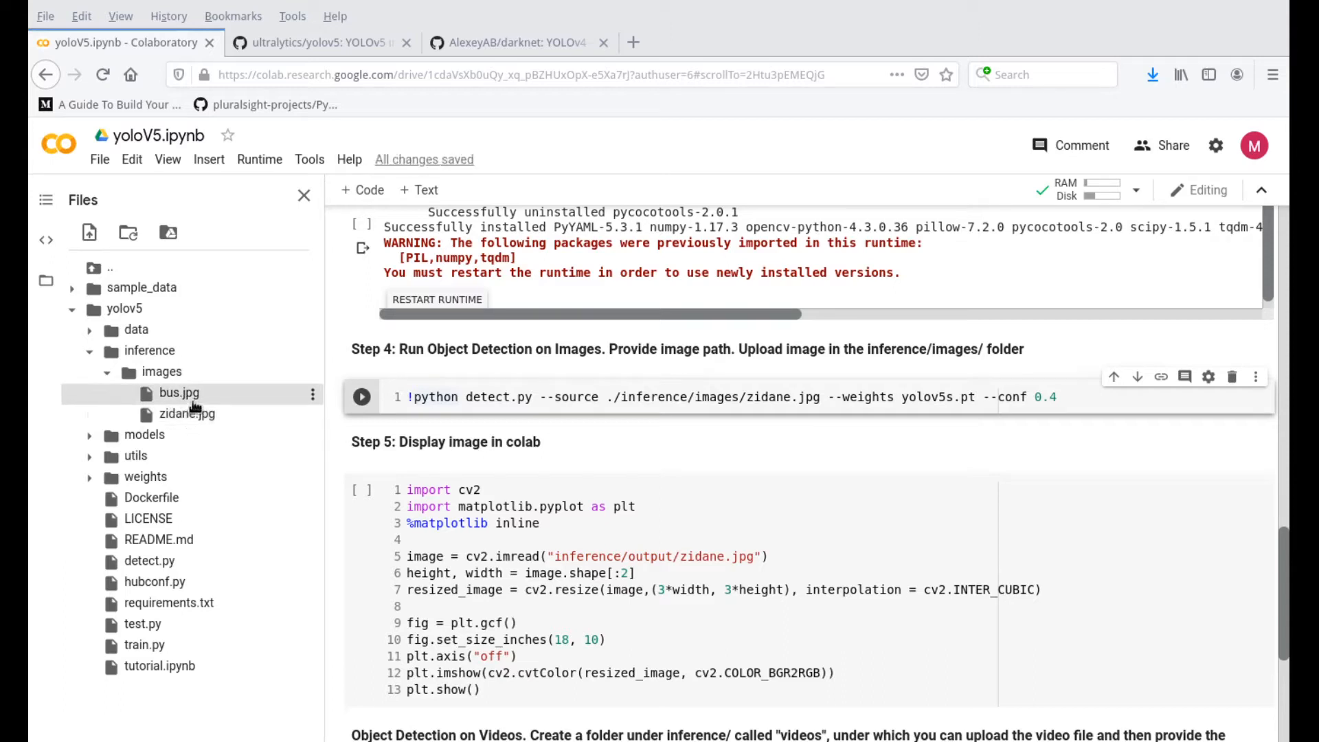
pyautogui.moveTo(187, 413)
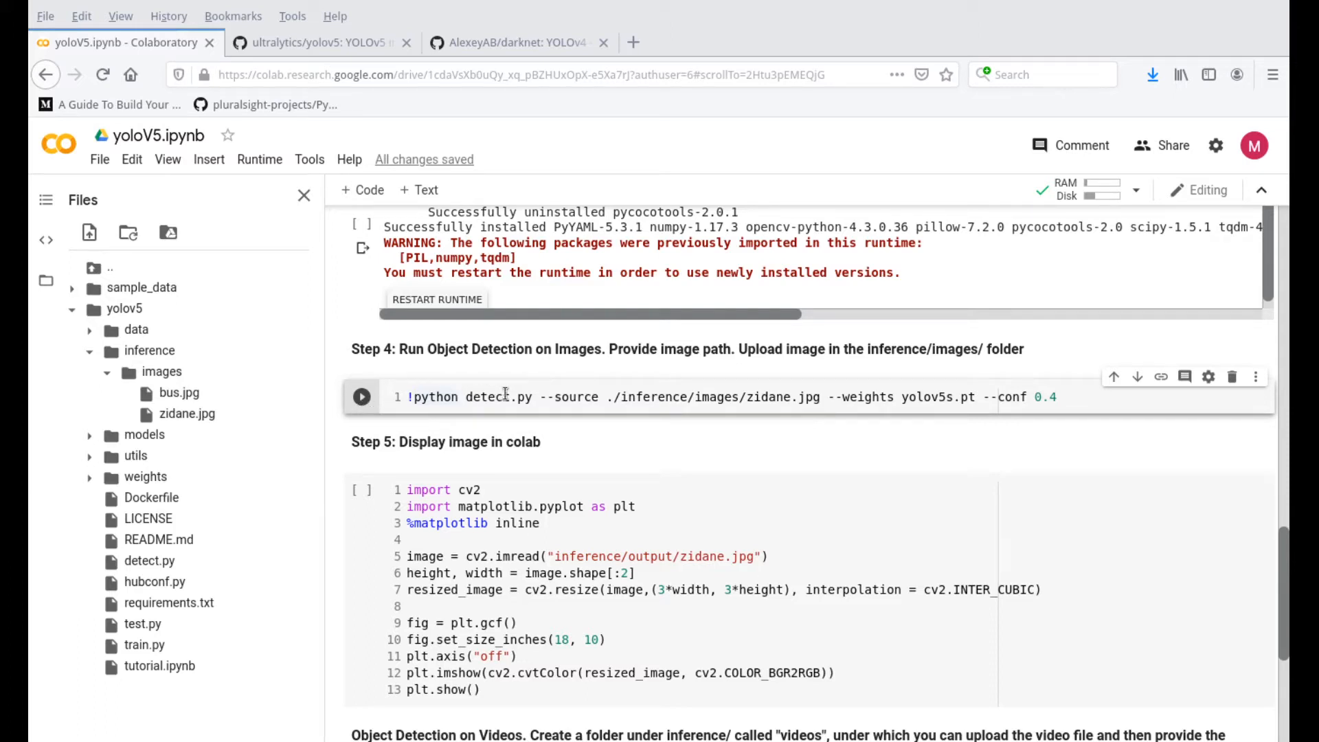
pyautogui.moveTo(500, 428)
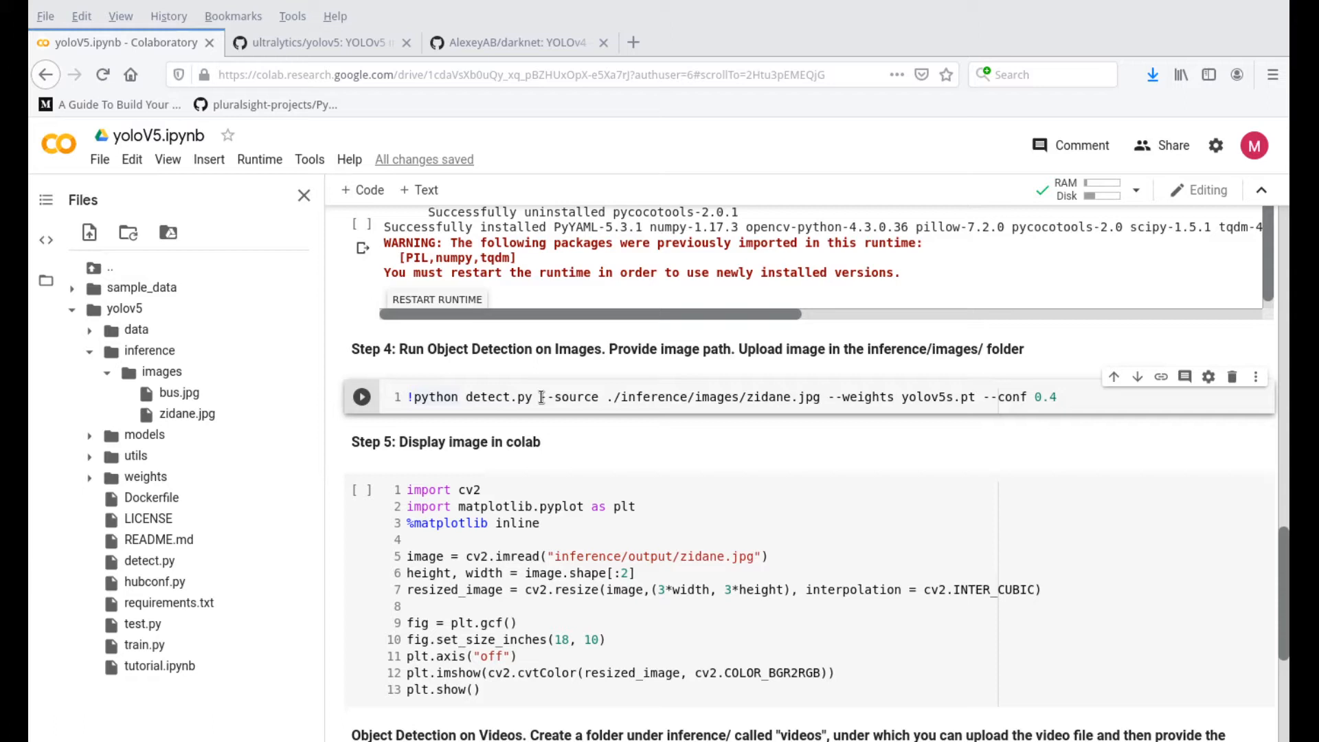
pyautogui.doubleClick(570, 396)
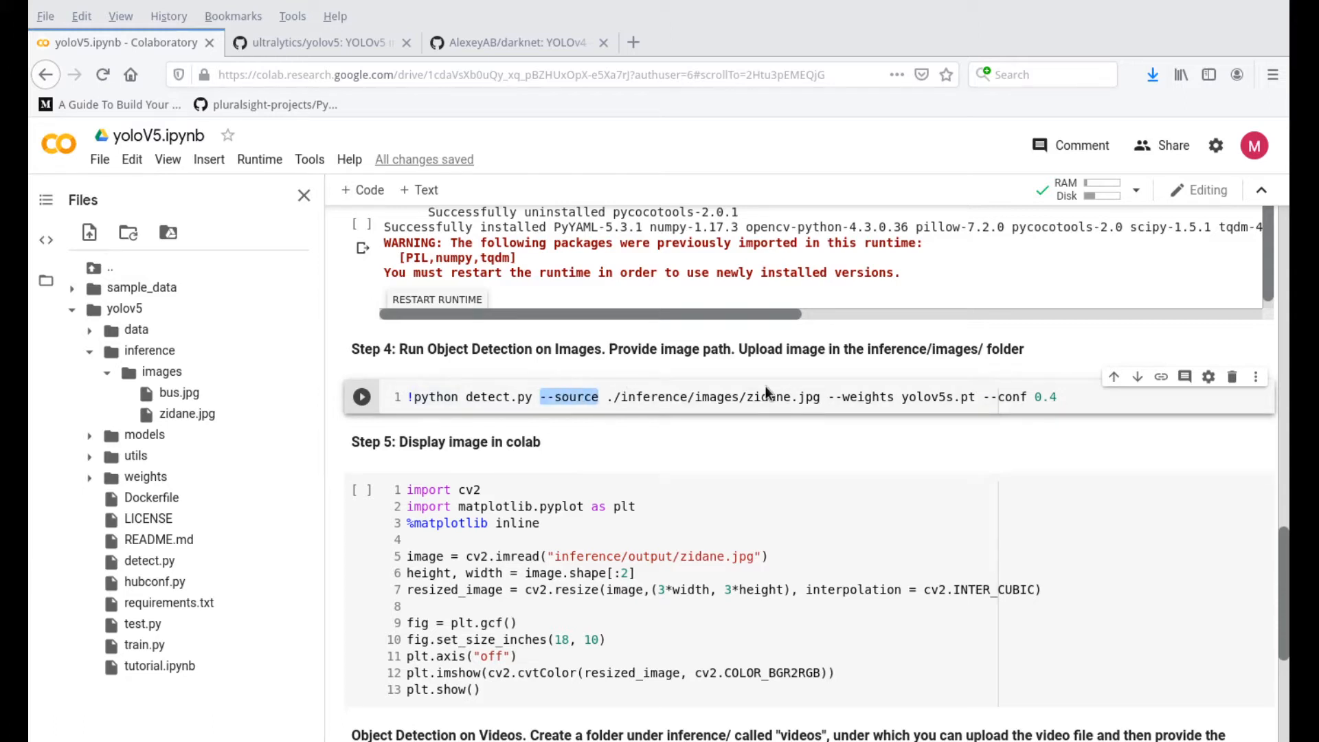
pyautogui.doubleClick(767, 396)
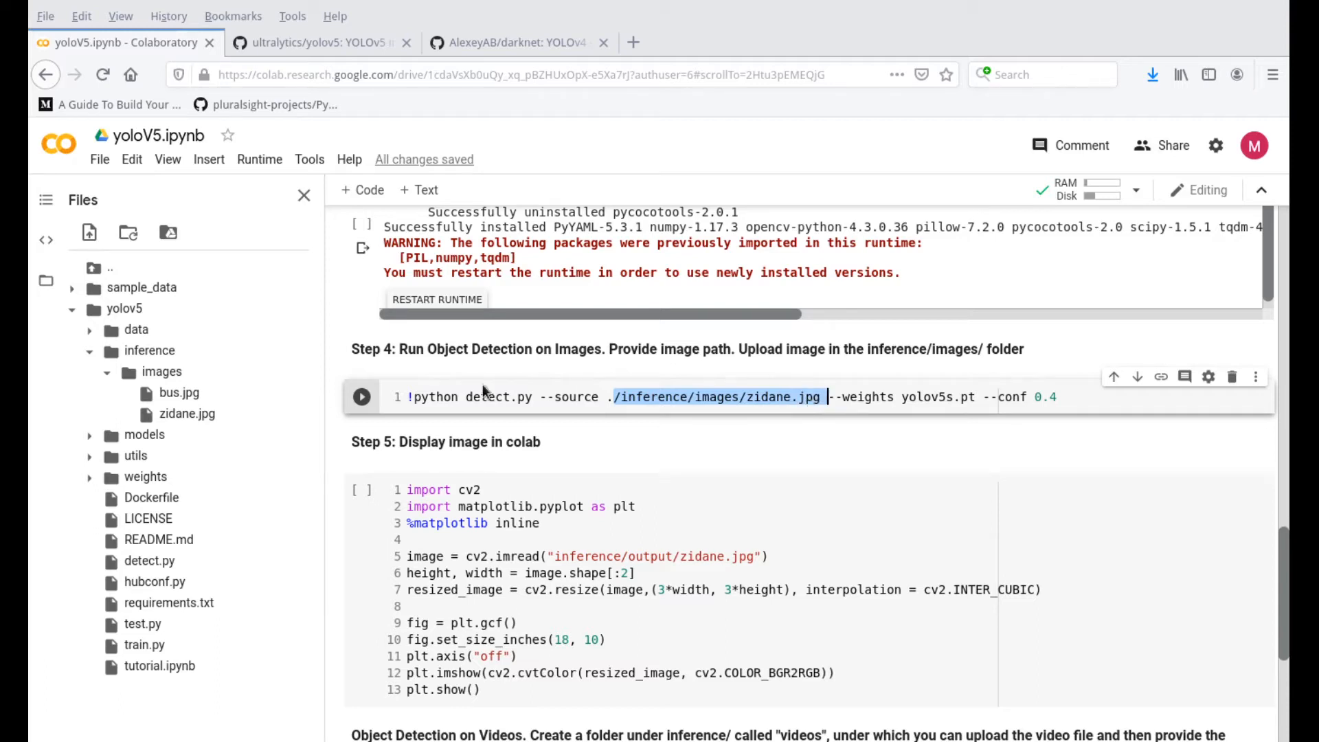
# Step: Run Step 4 detection on zidane.jpg and refresh inference to reveal the output folder
pyautogui.click(361, 396)
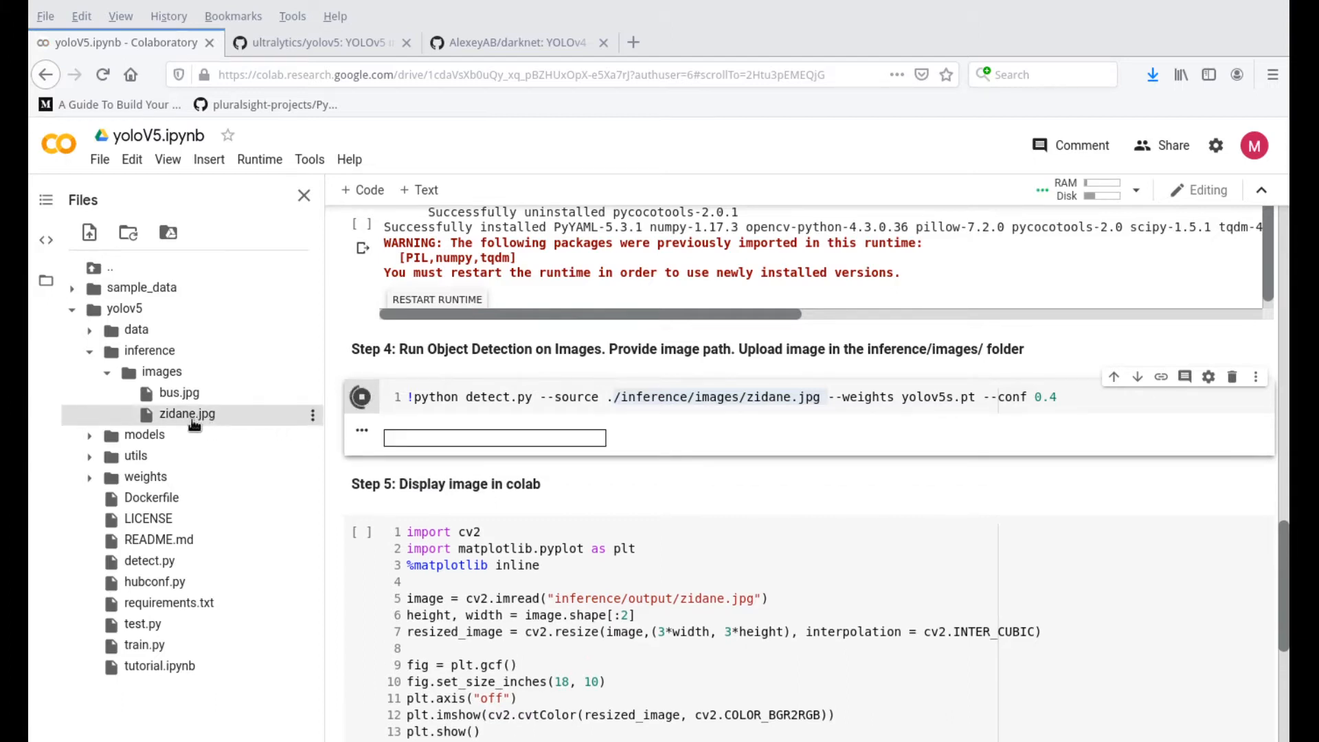
pyautogui.moveTo(233, 424)
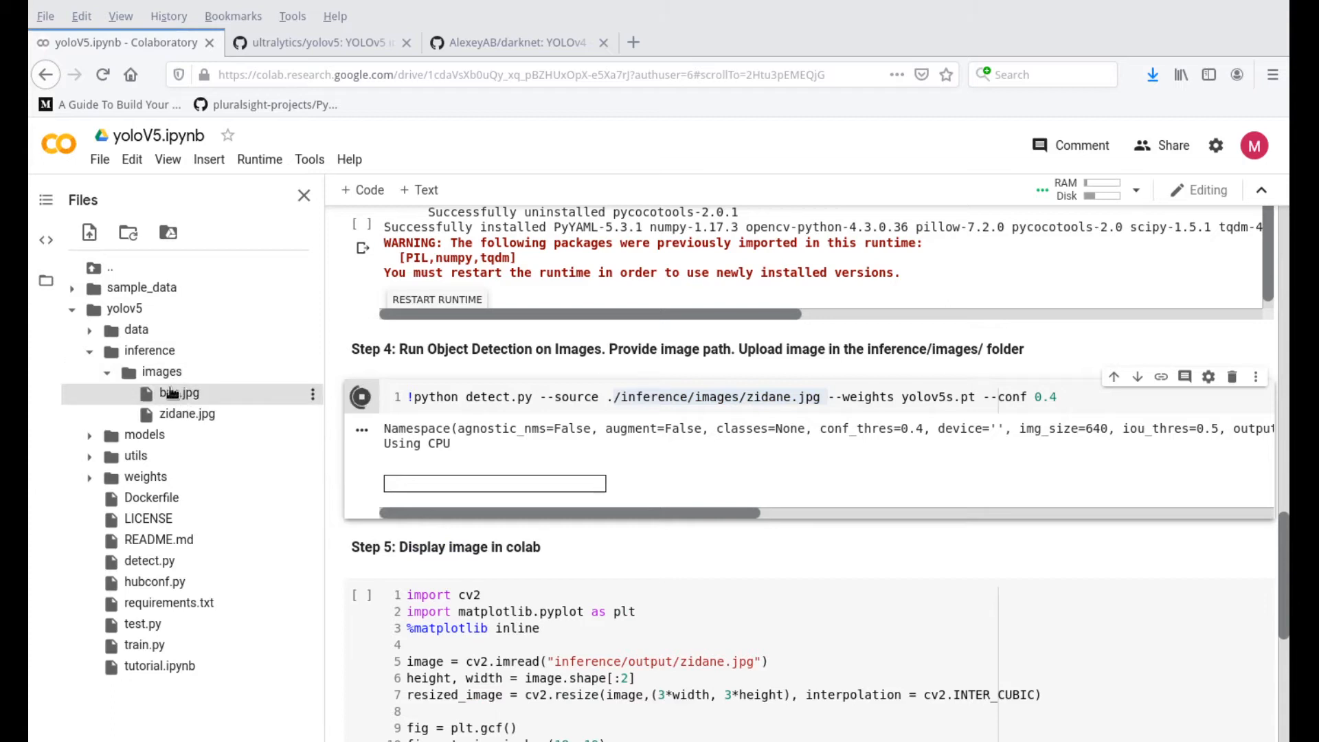
pyautogui.click(360, 396)
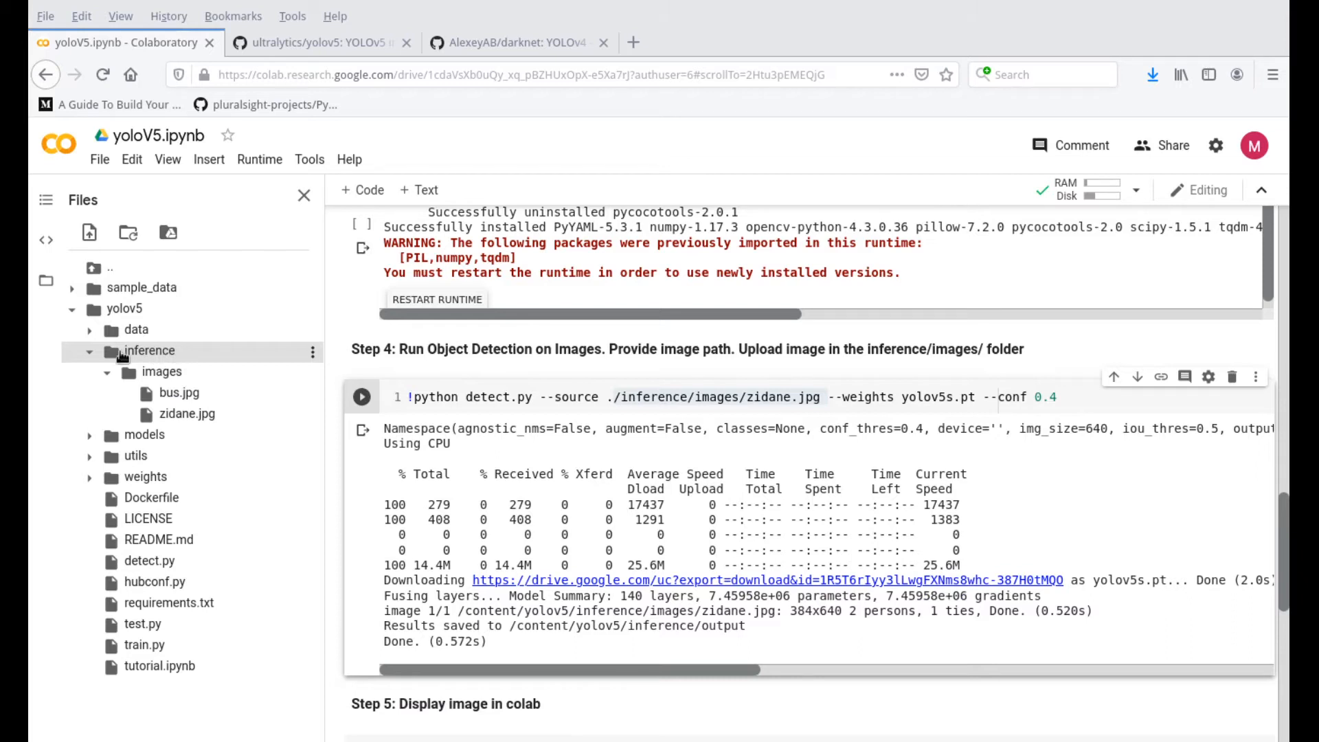
pyautogui.click(93, 351)
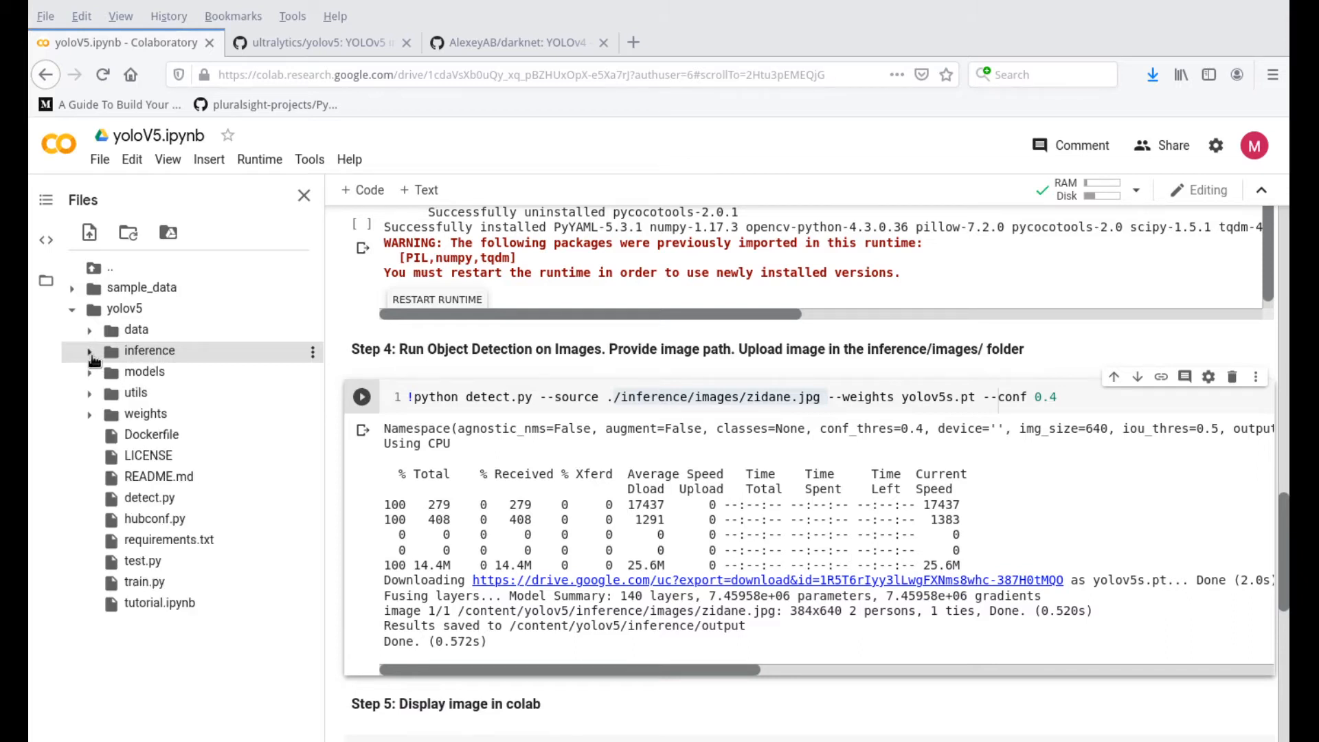
pyautogui.click(90, 351)
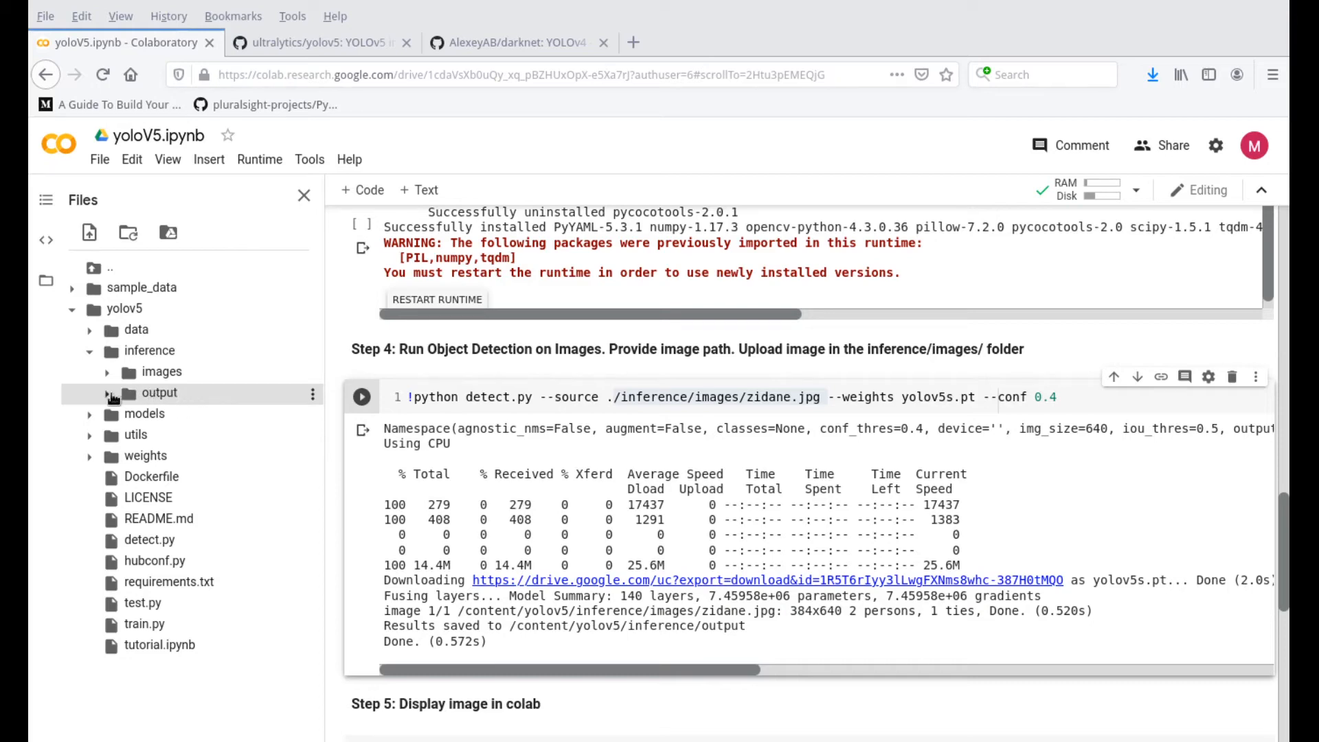
pyautogui.click(116, 392)
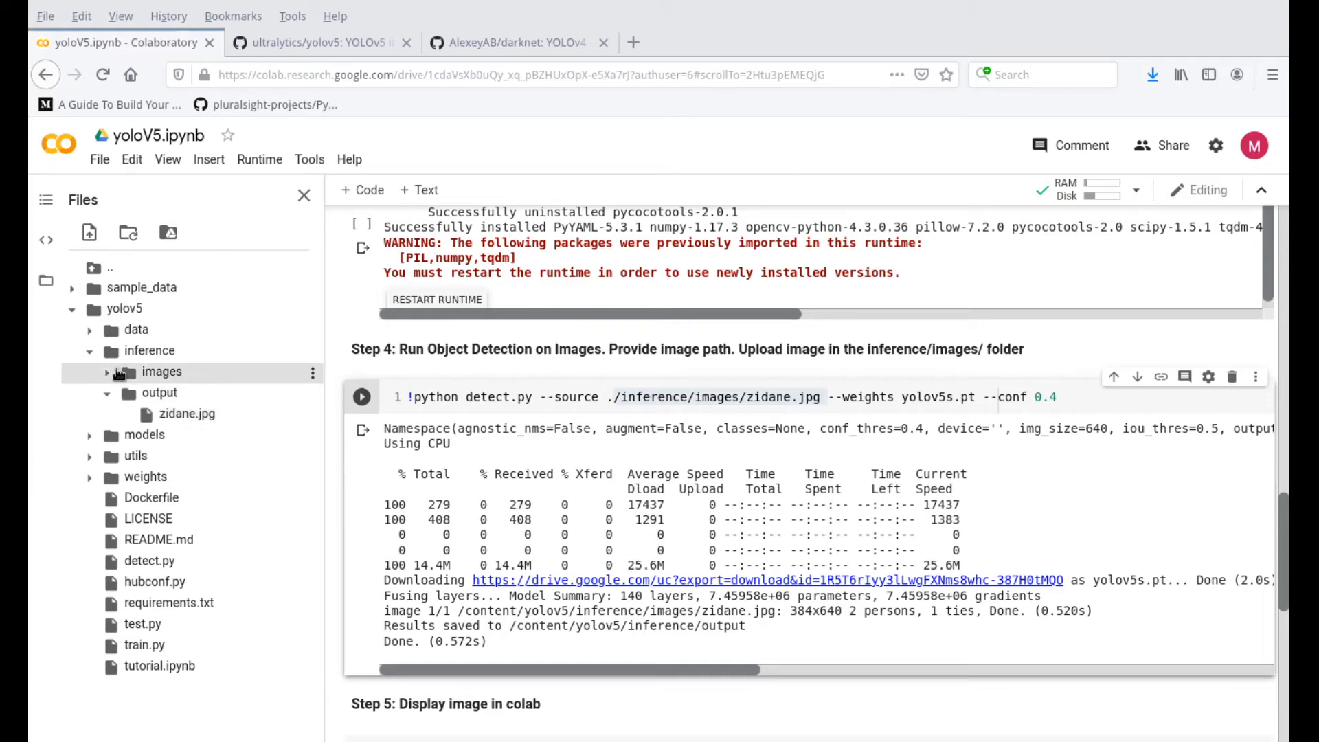
pyautogui.click(161, 371)
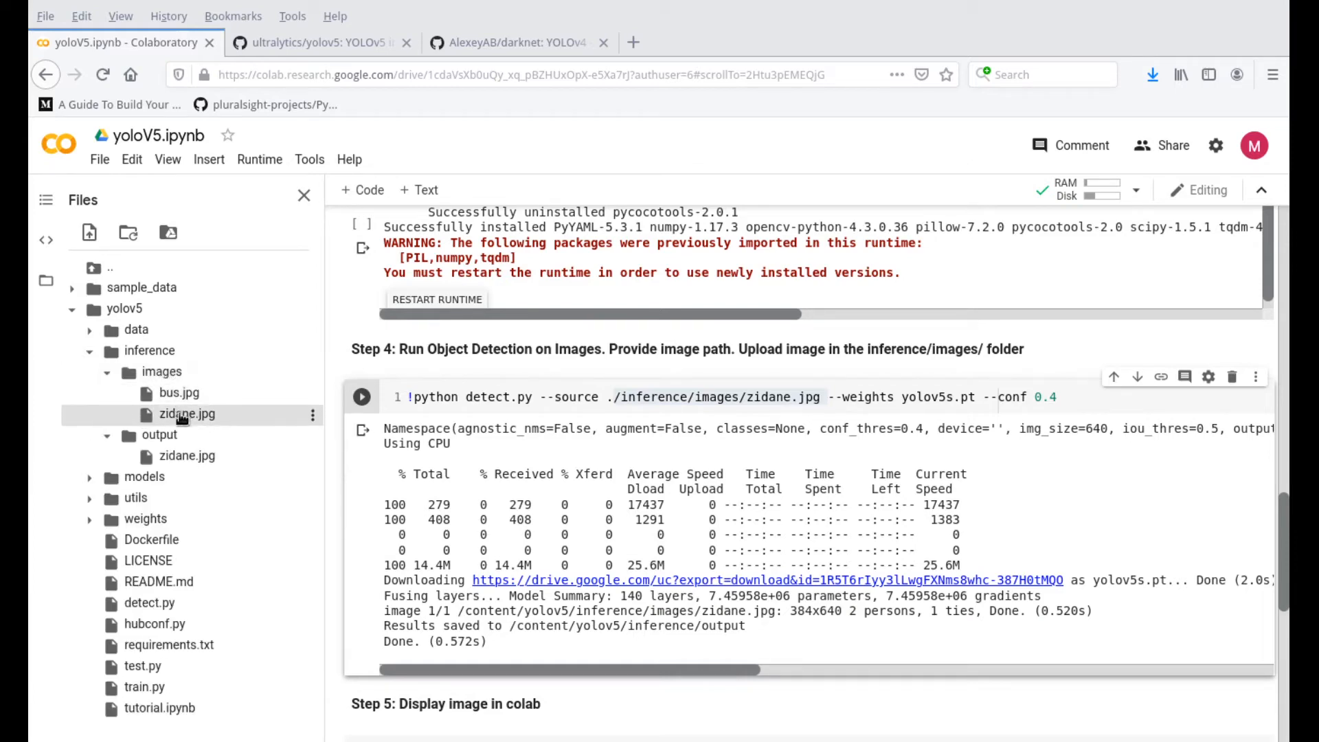
pyautogui.click(189, 456)
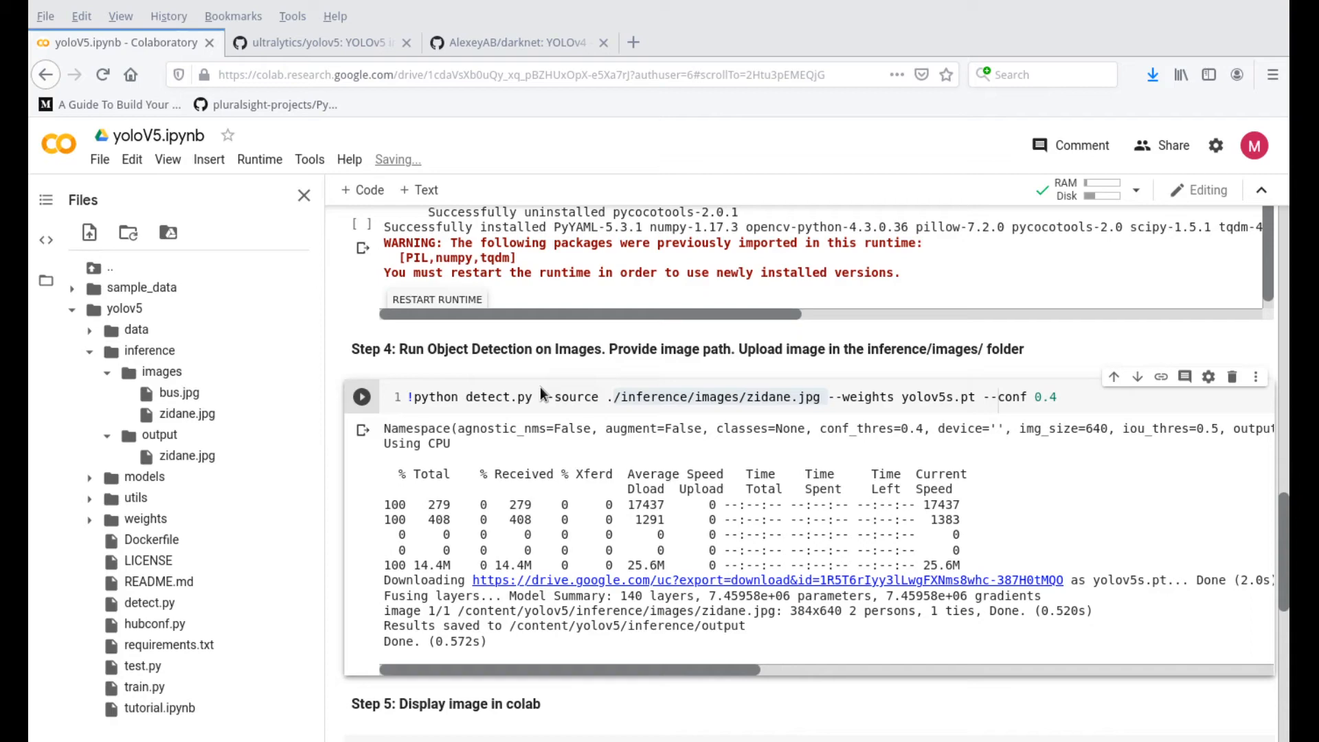
# Step: Run the Step 5 cell to show annotated zidane.jpg with two persons and a tie
pyautogui.scroll(-3)
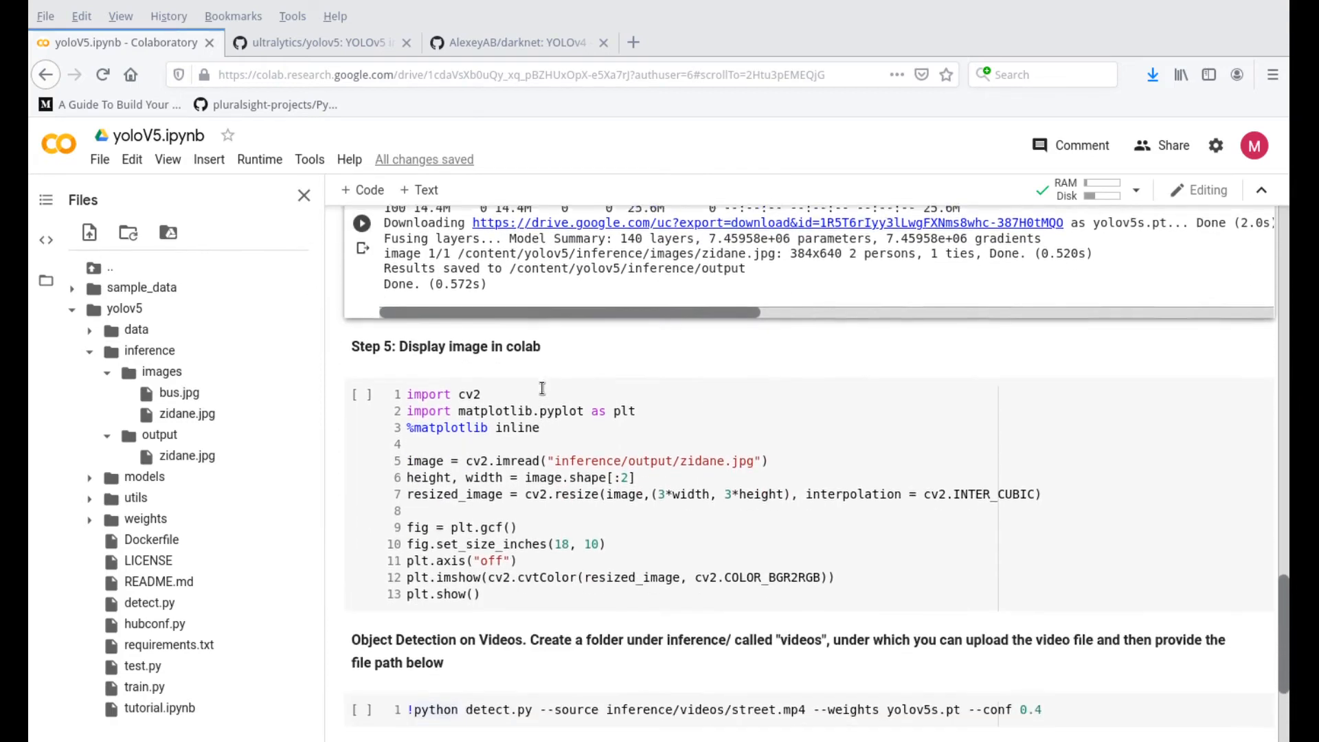
pyautogui.scroll(-3)
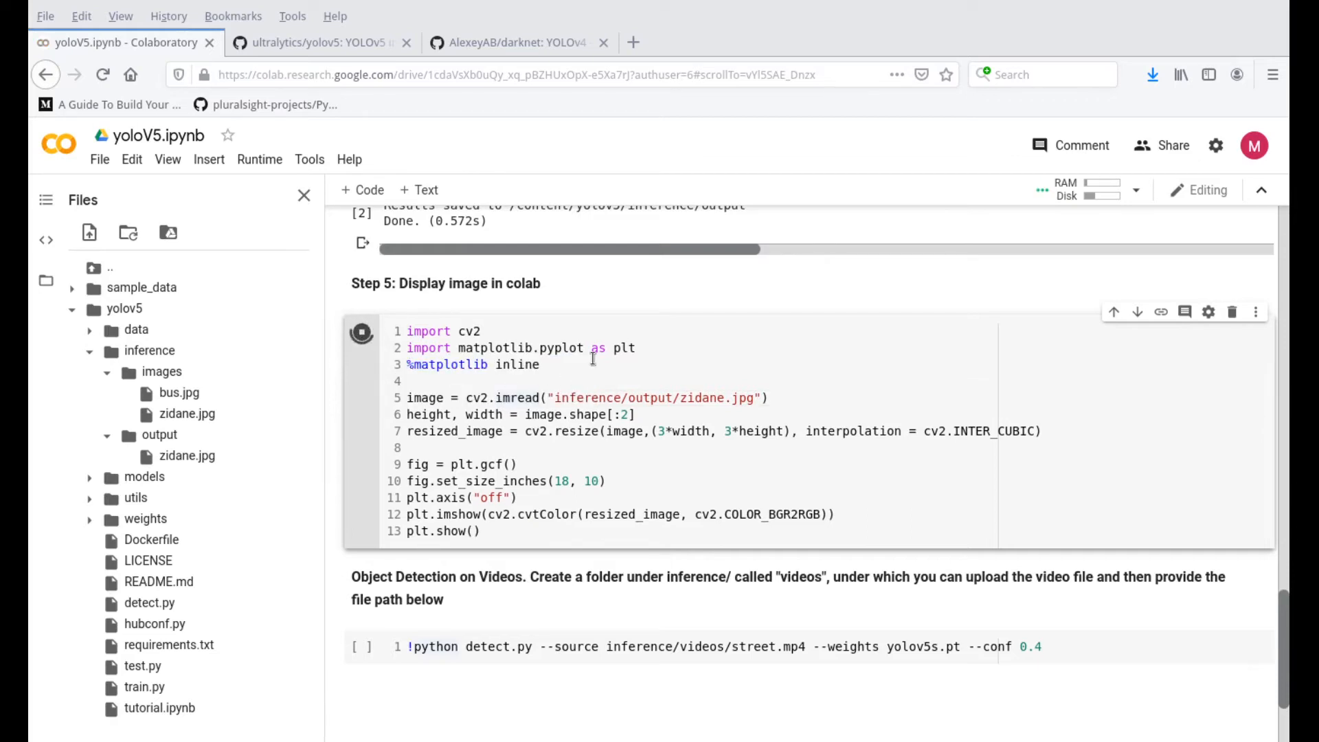
pyautogui.click(362, 326)
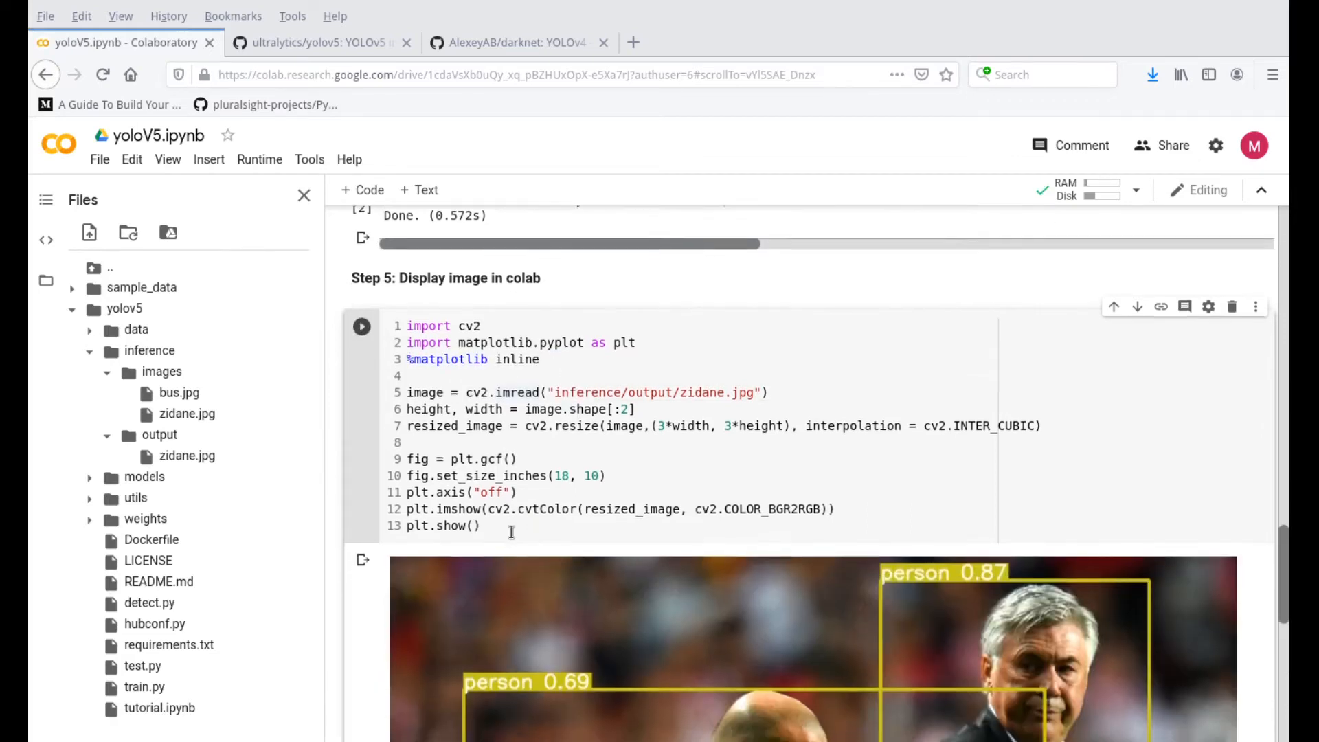
pyautogui.scroll(-3)
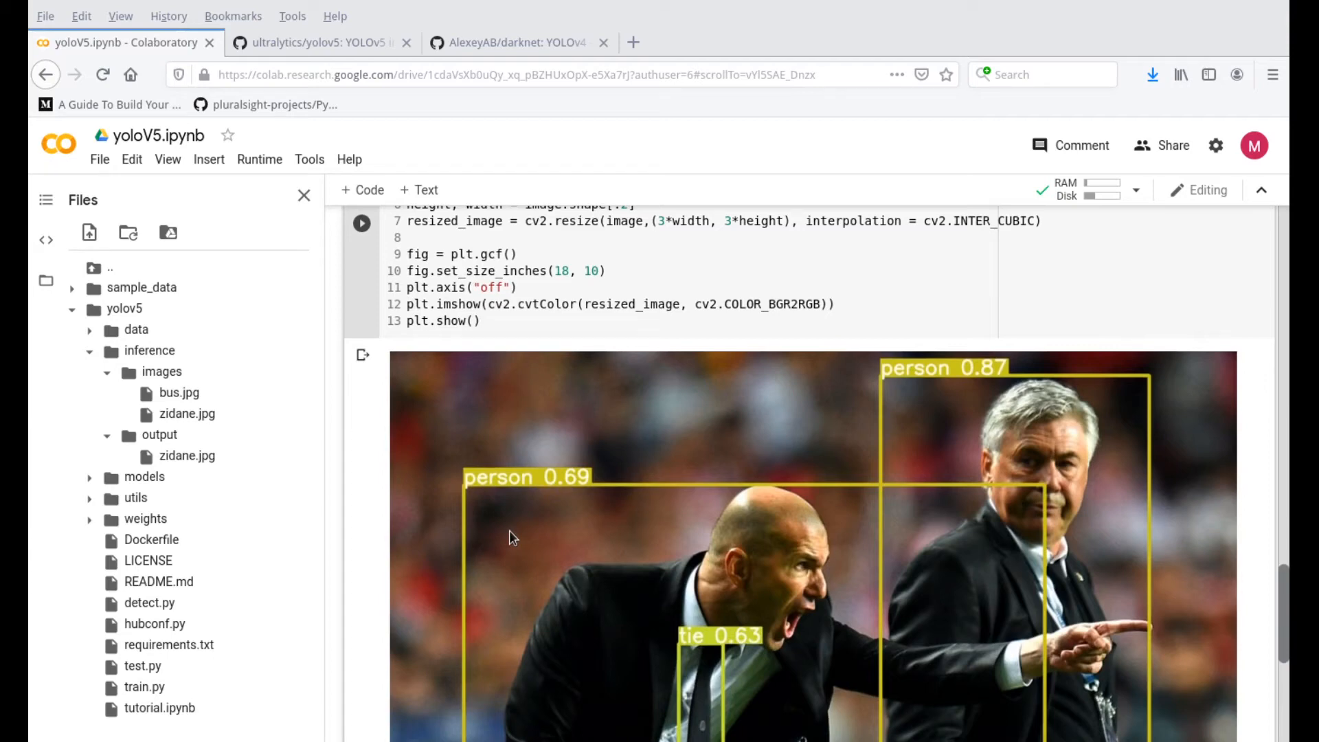
pyautogui.scroll(-3)
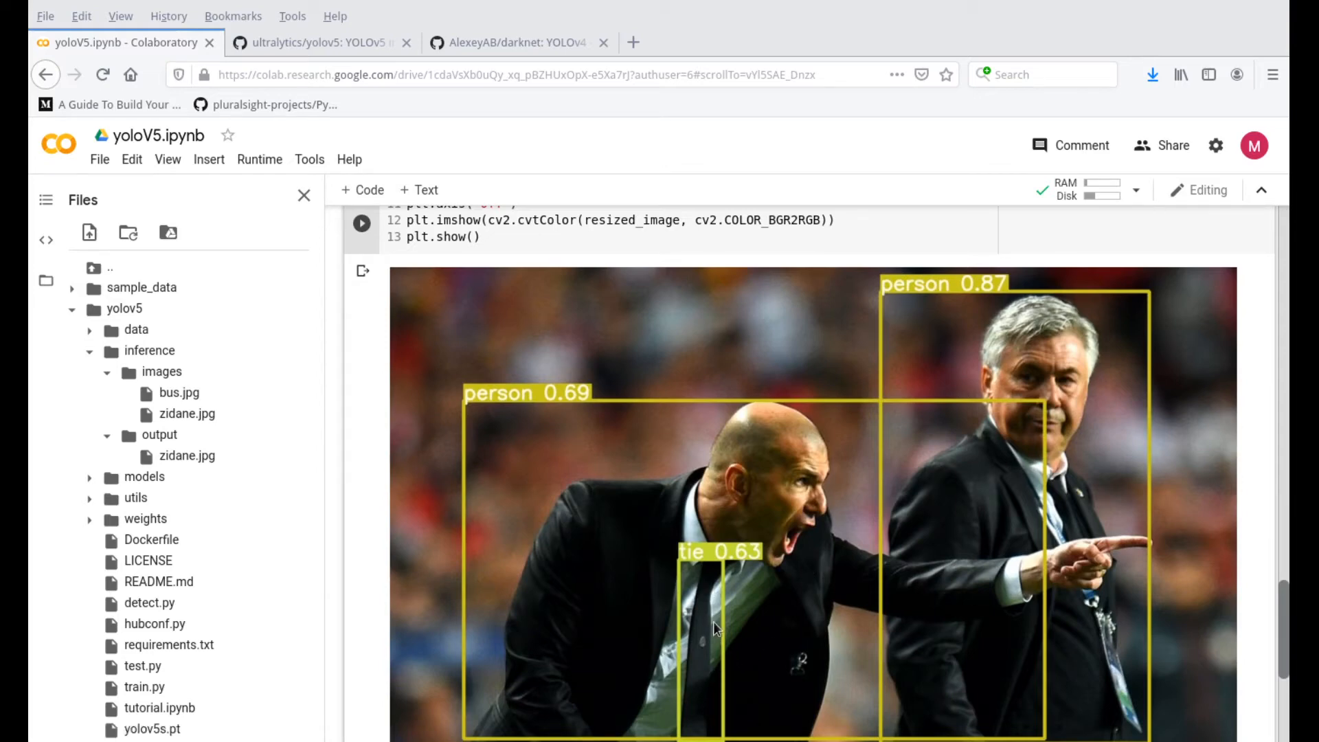
pyautogui.moveTo(751, 413)
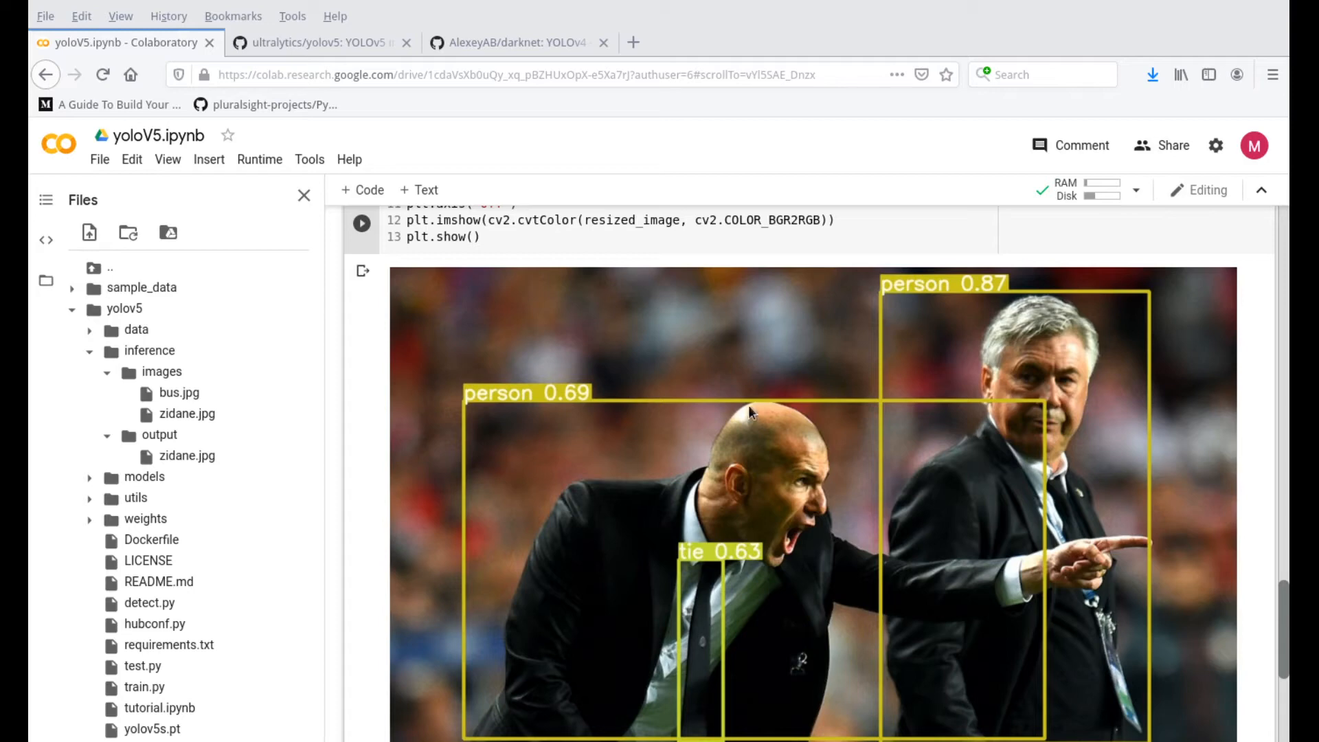
pyautogui.moveTo(366, 450)
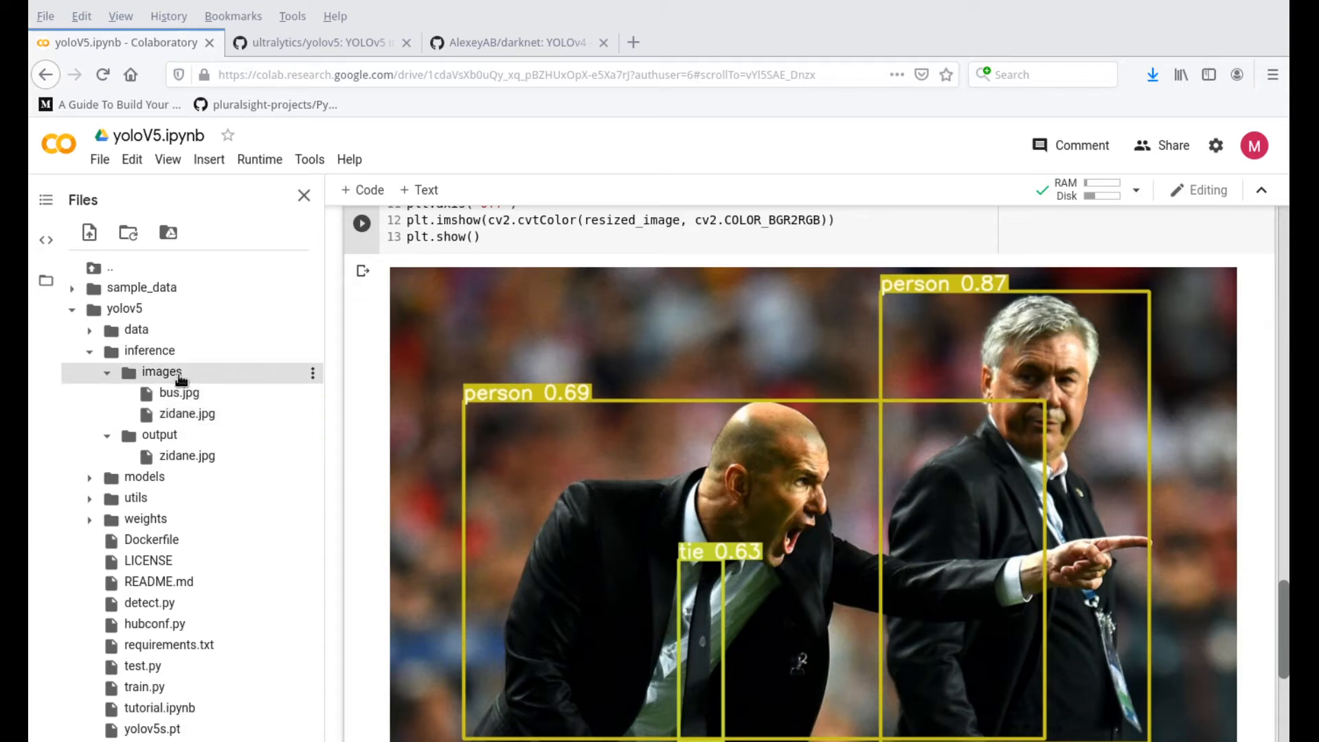
# Step: Upload street.jpg into yolov5's inference/images folder next to bus.jpg and zidane.jpg
pyautogui.rightClick(161, 372)
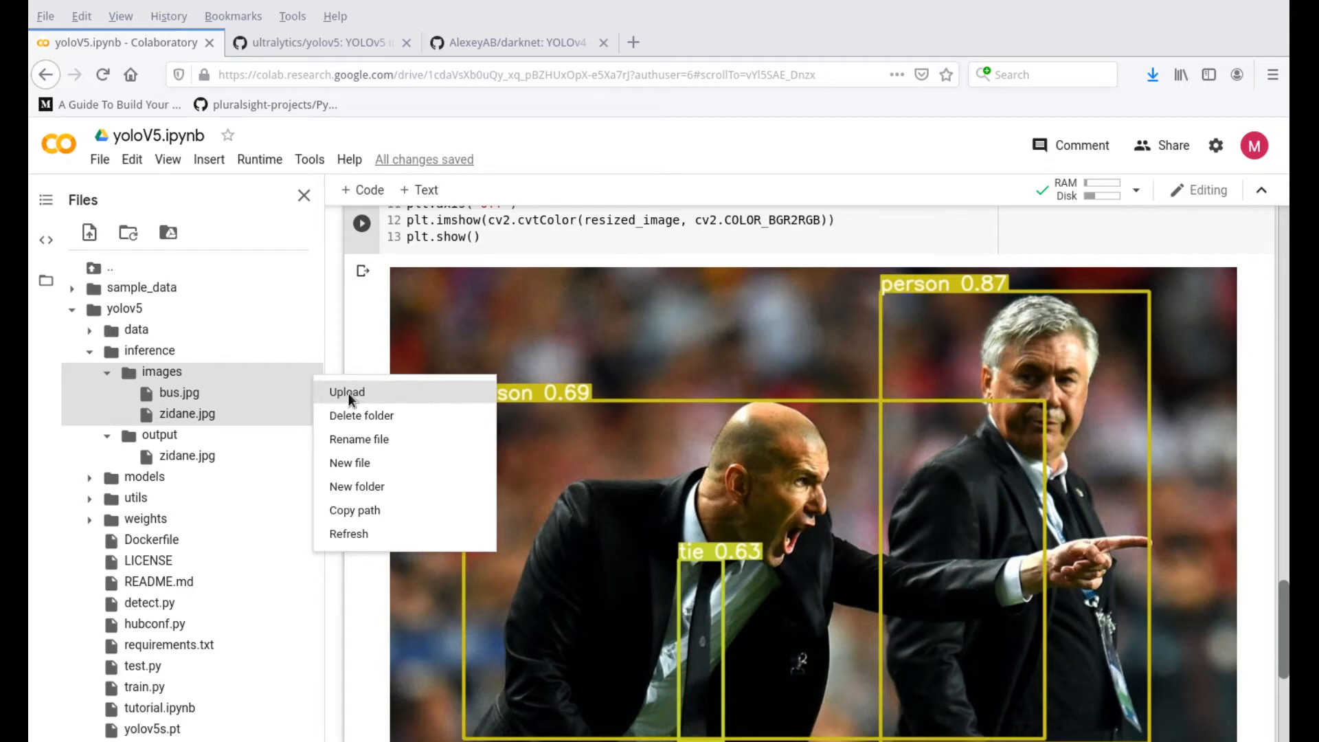
pyautogui.click(346, 392)
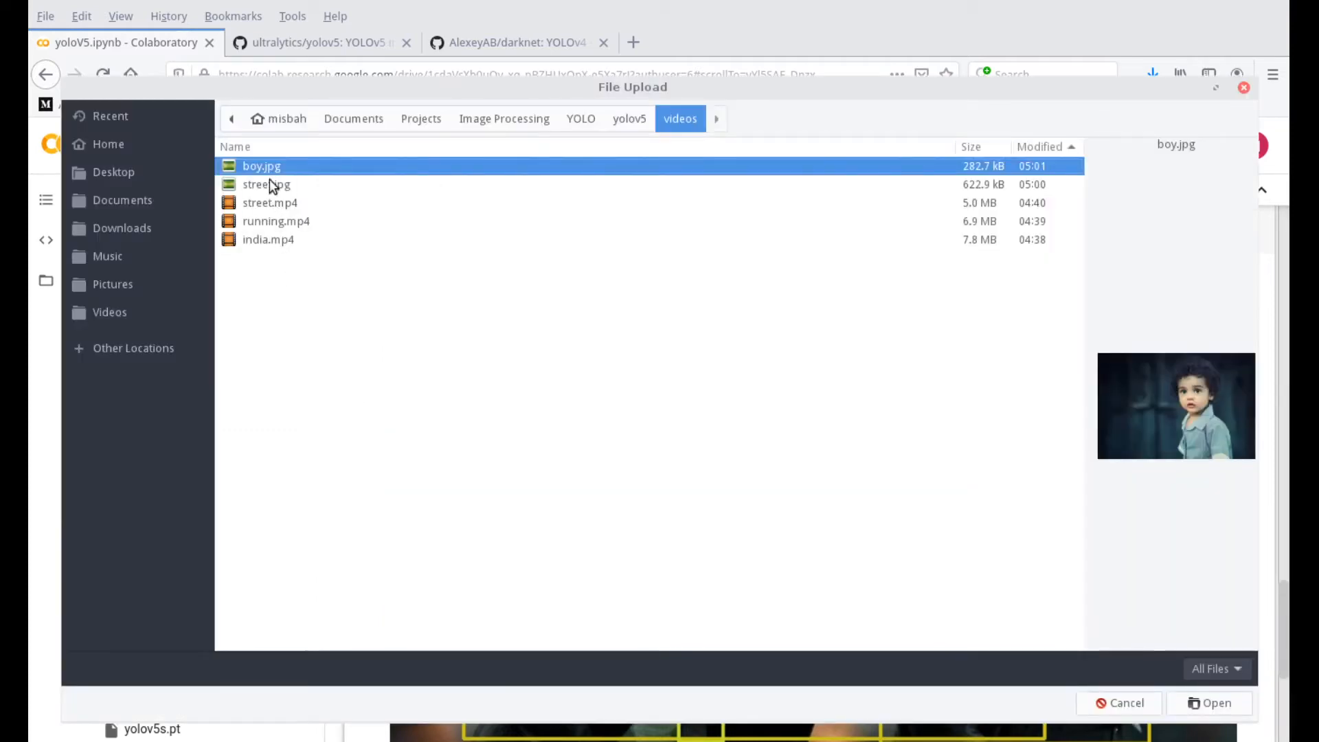
pyautogui.click(266, 184)
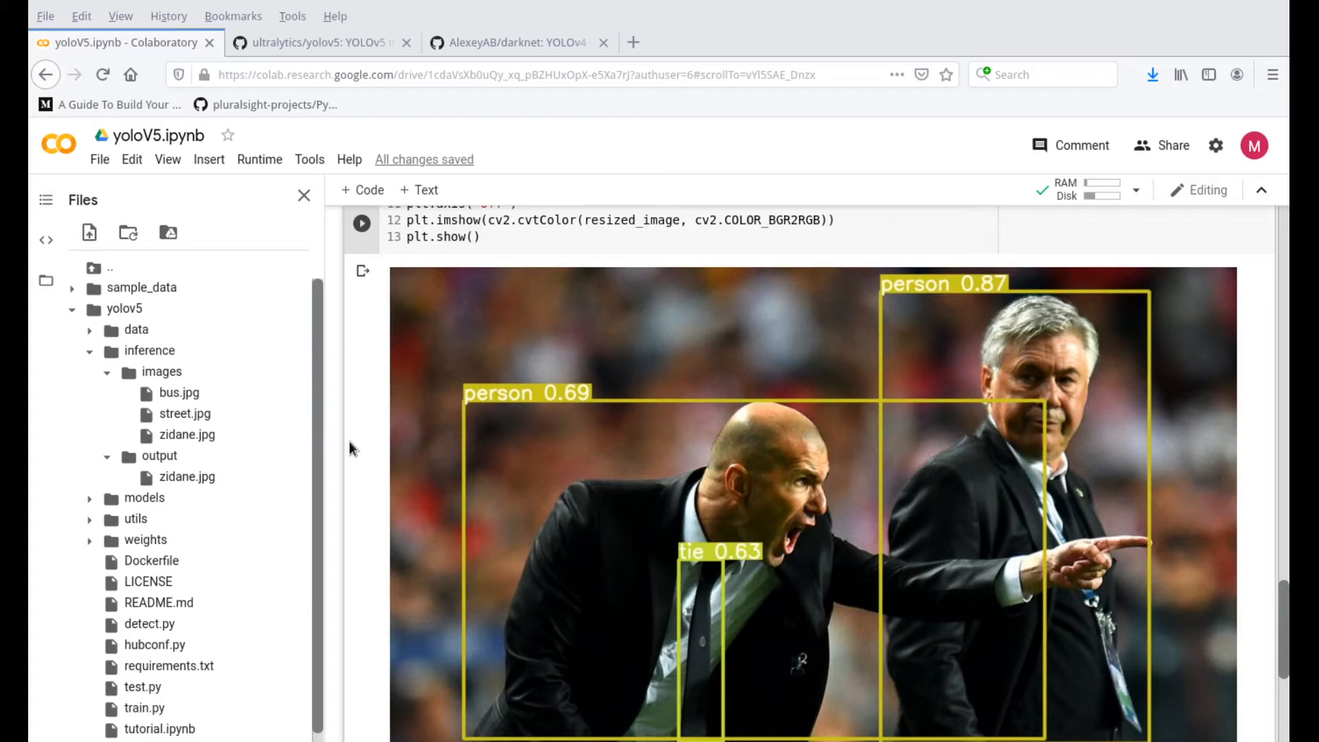
# Step: Run the Step 5 cell reading inference/images/street.jpg to show the unannotated street photo
pyautogui.scroll(-3)
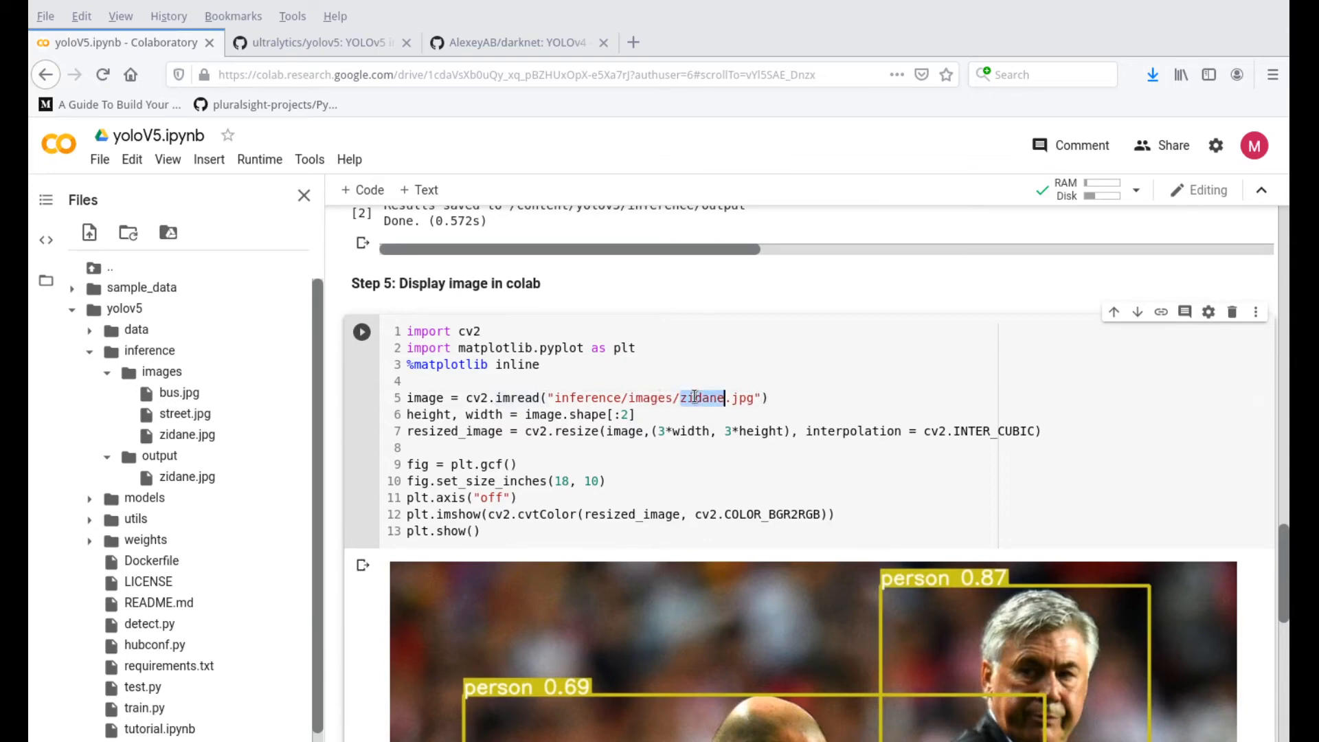
pyautogui.write('street')
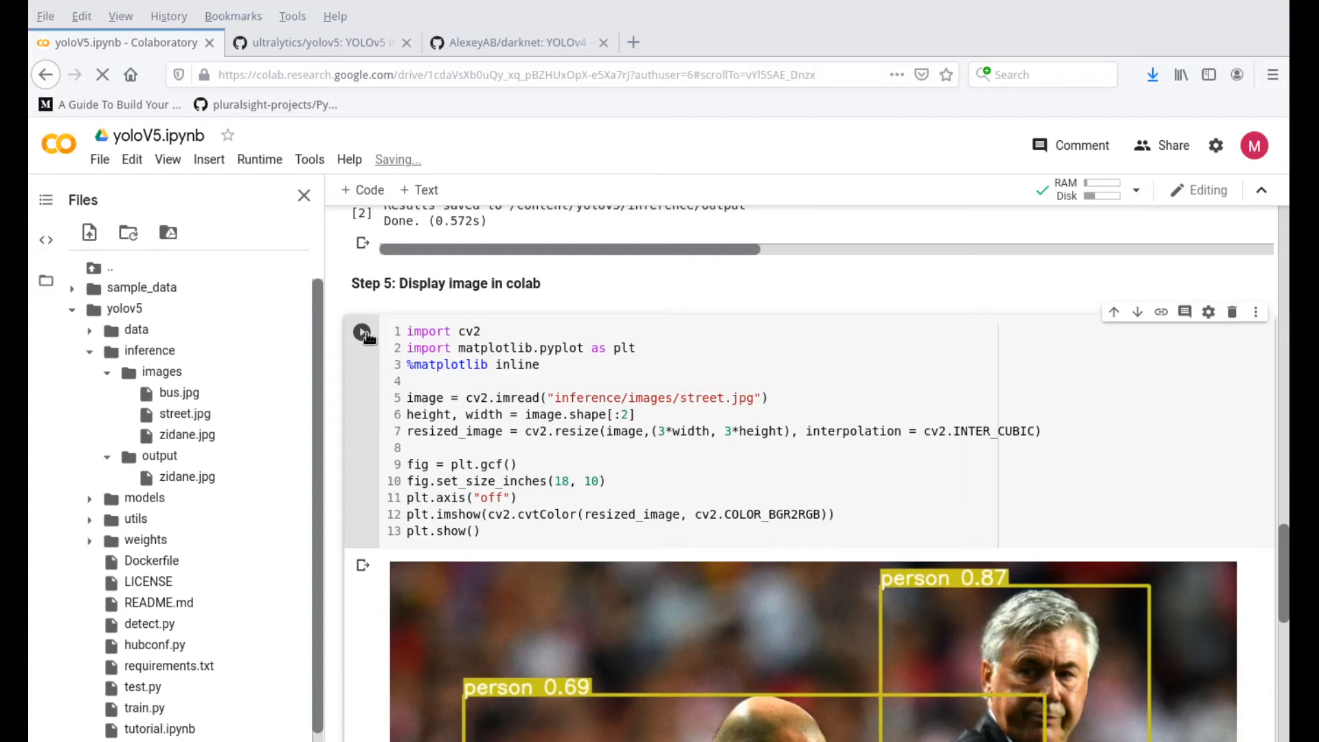
pyautogui.click(362, 334)
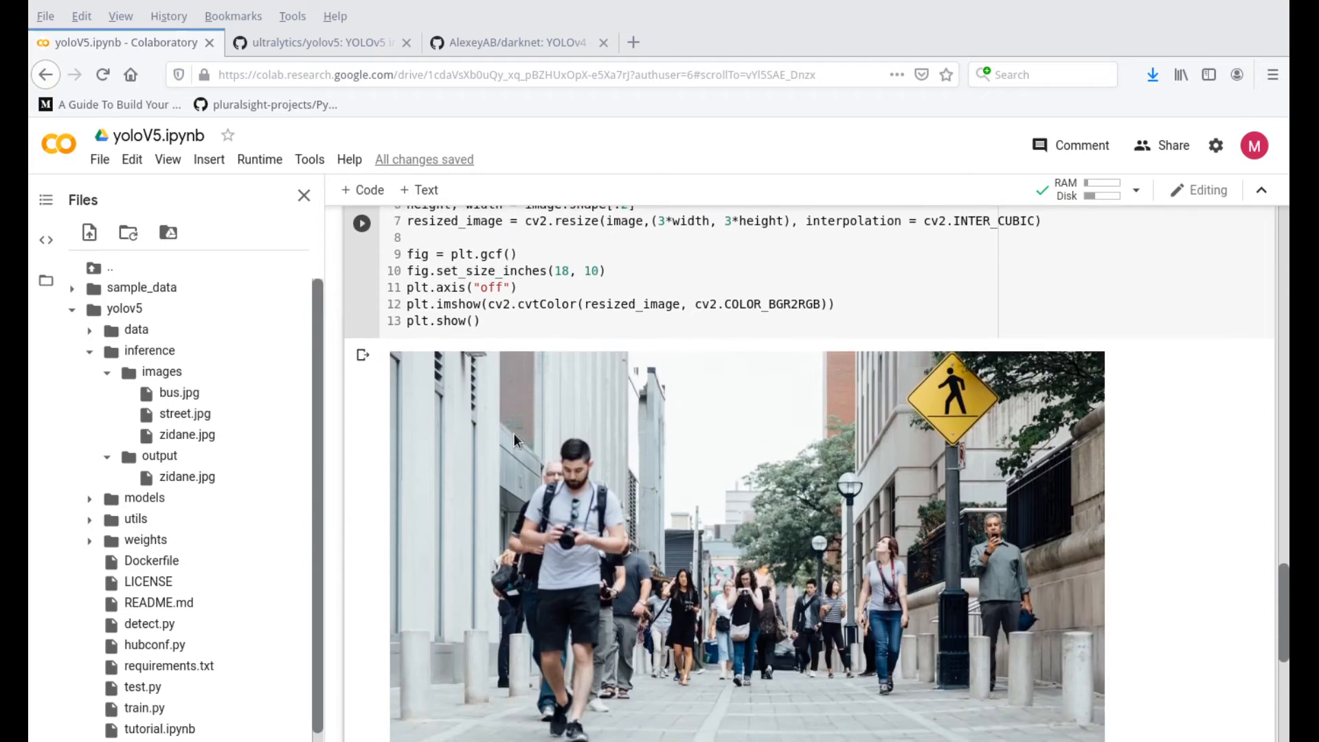
pyautogui.scroll(-3)
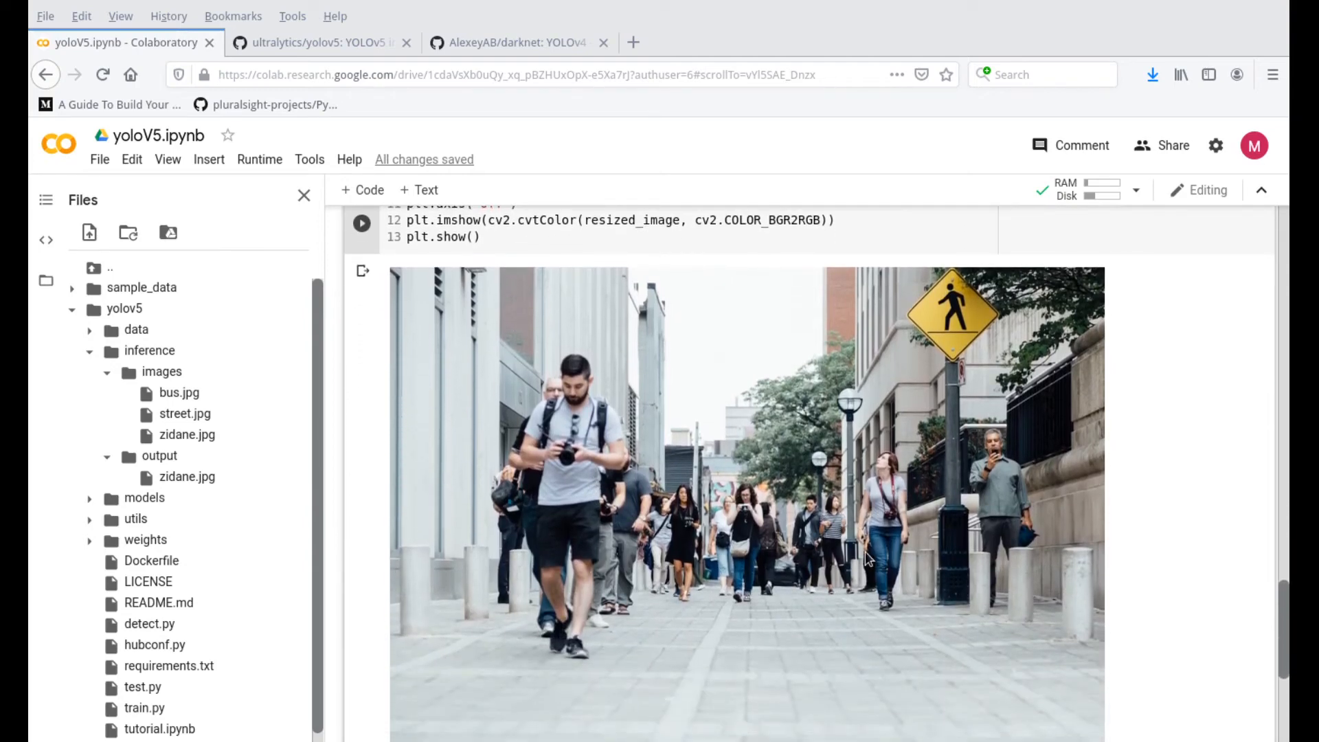
pyautogui.moveTo(722, 492)
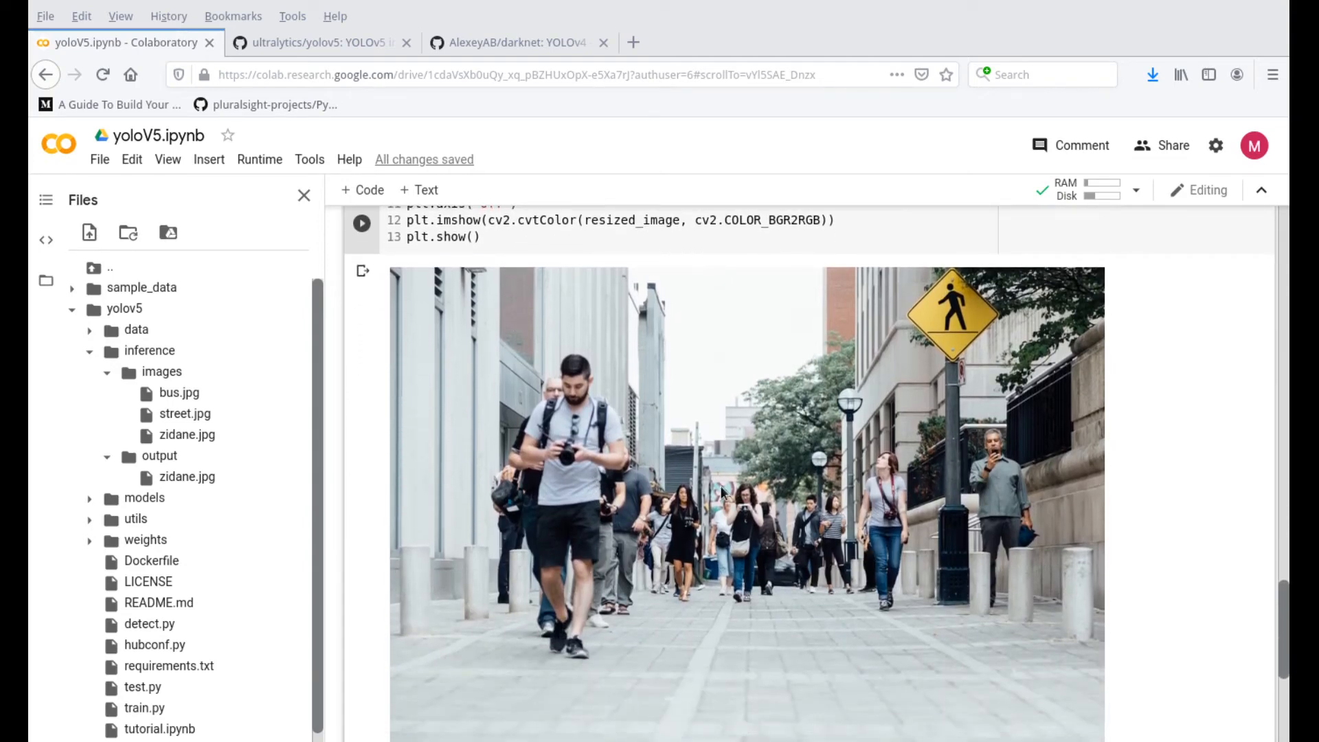
pyautogui.moveTo(875, 574)
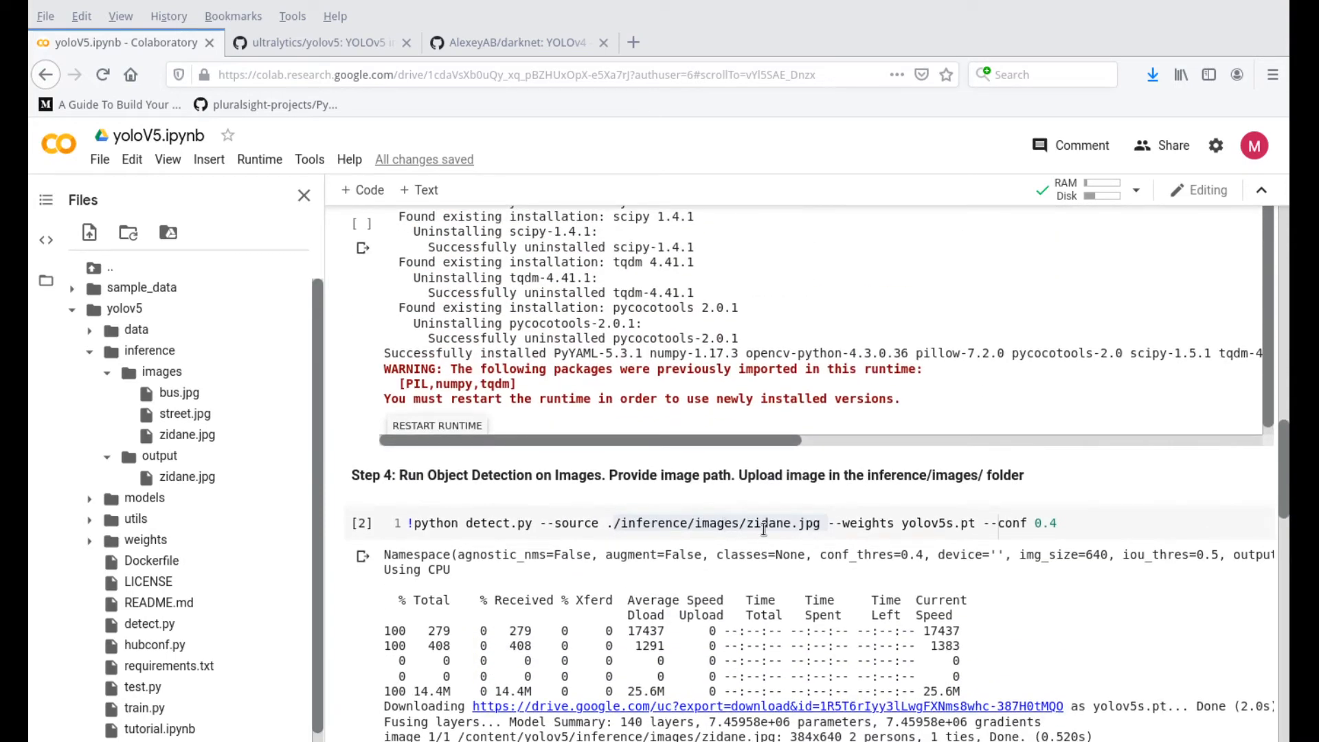
# Step: Detect on street.jpg (12 persons), then point the display path to inference/output/street.jpg
pyautogui.doubleClick(763, 522)
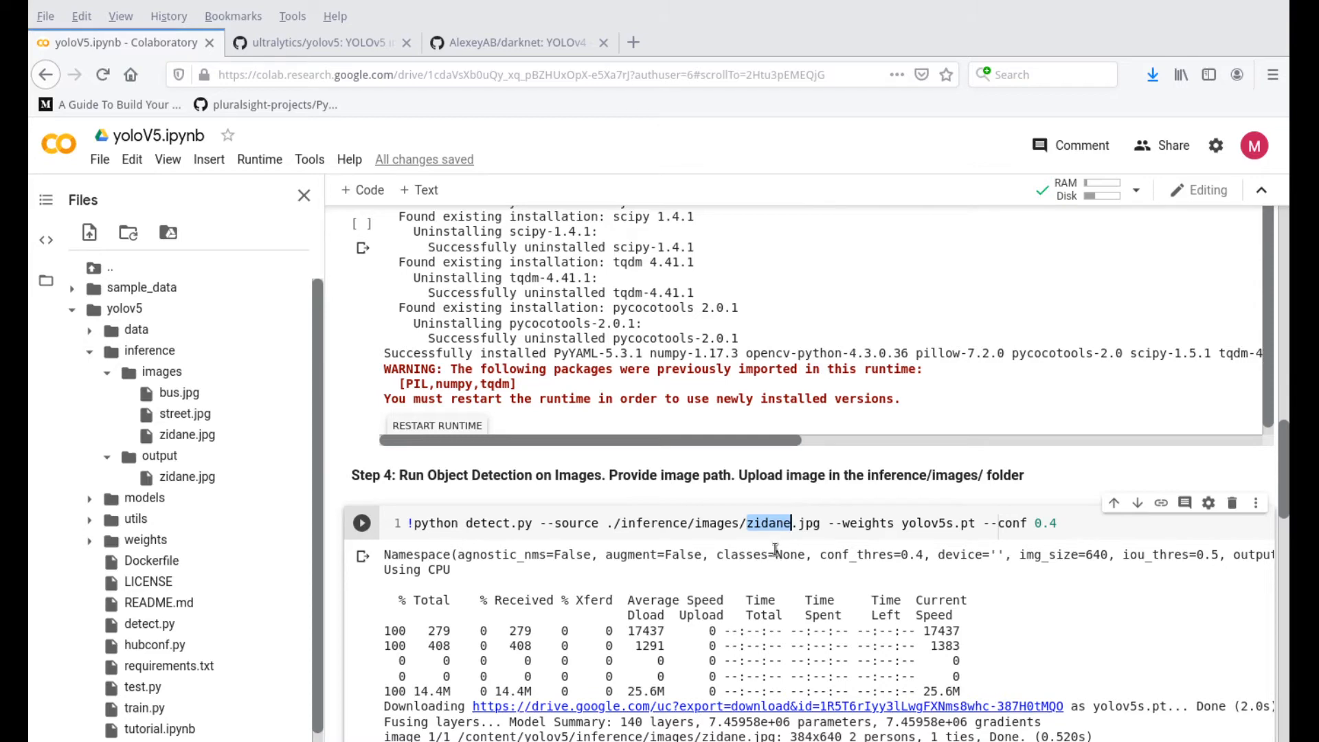
pyautogui.write('street')
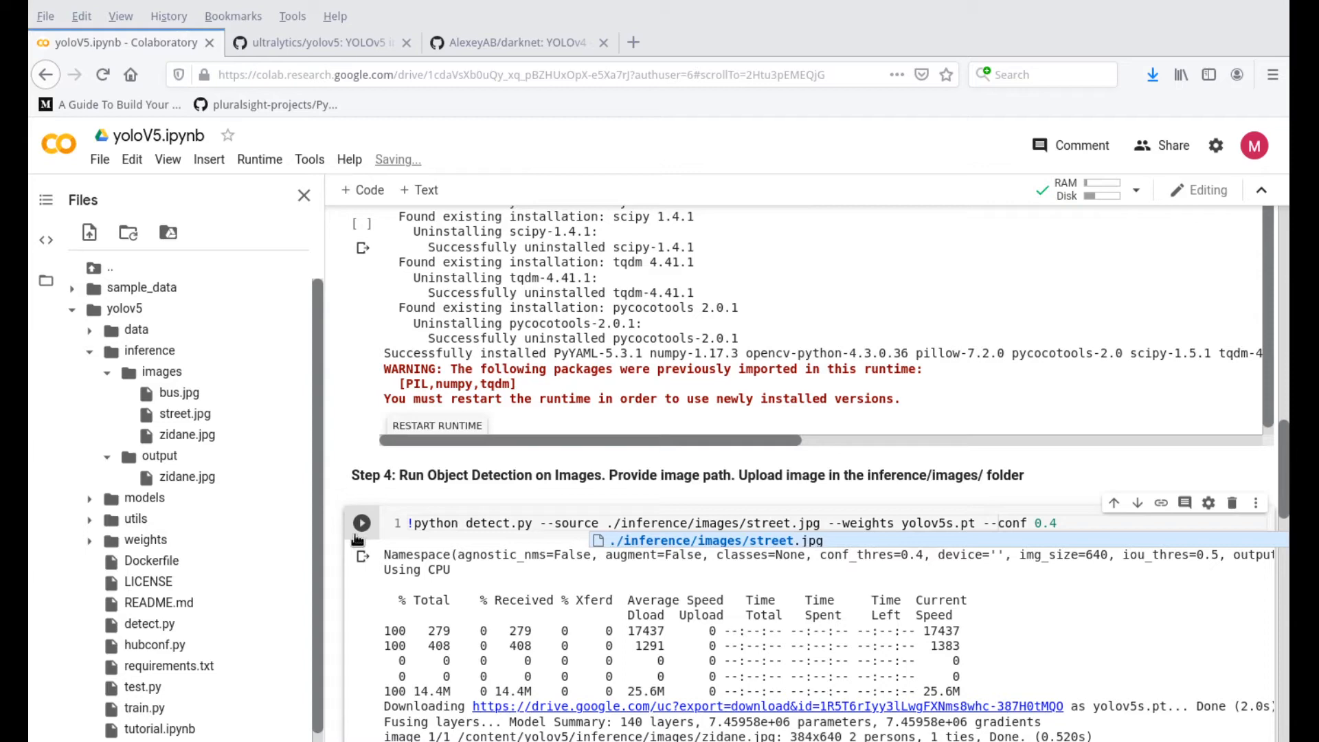
pyautogui.click(362, 447)
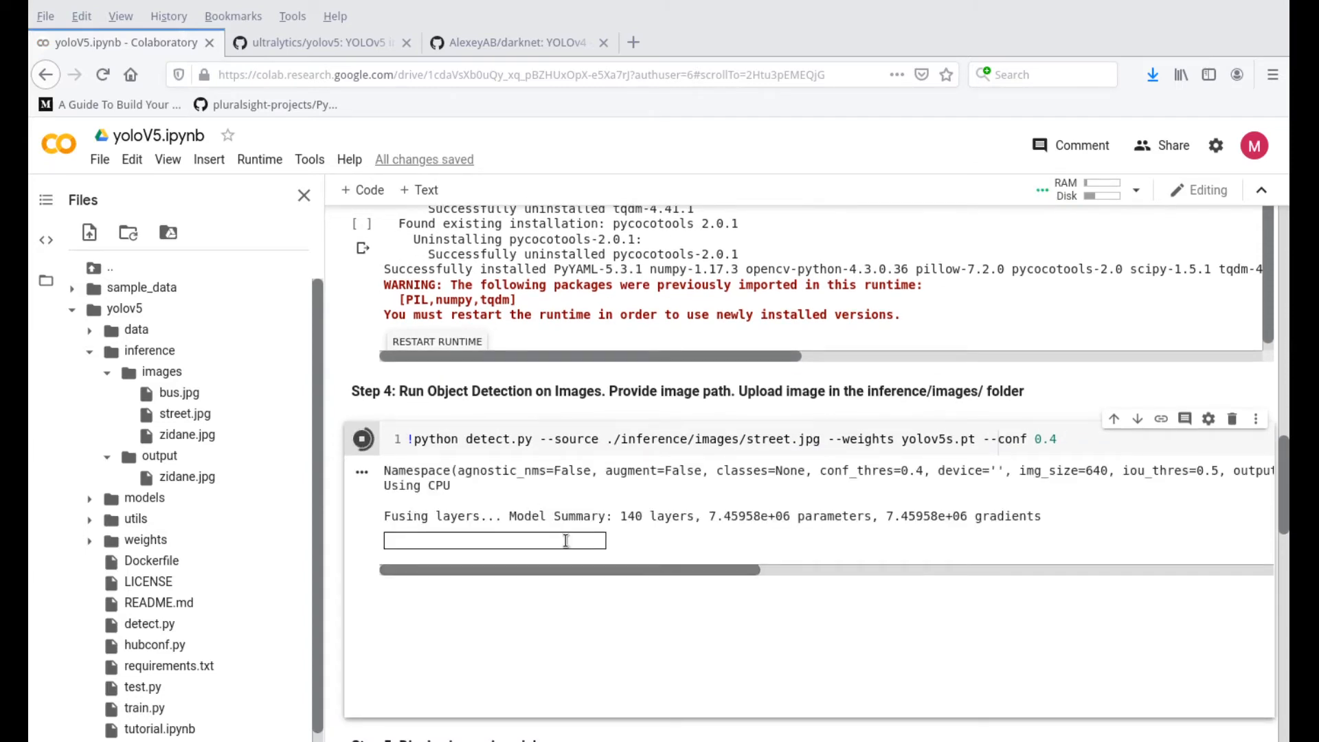
pyautogui.click(362, 438)
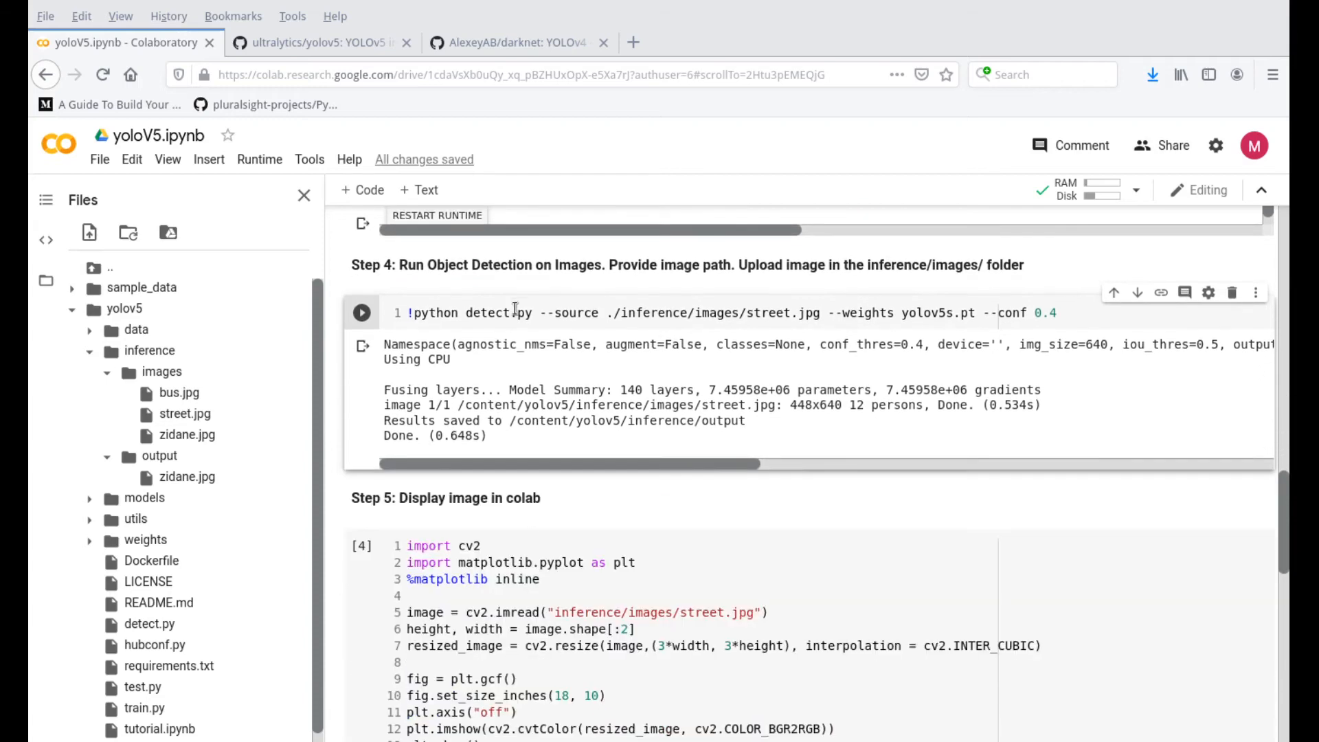
pyautogui.scroll(-3)
pyautogui.write('out')
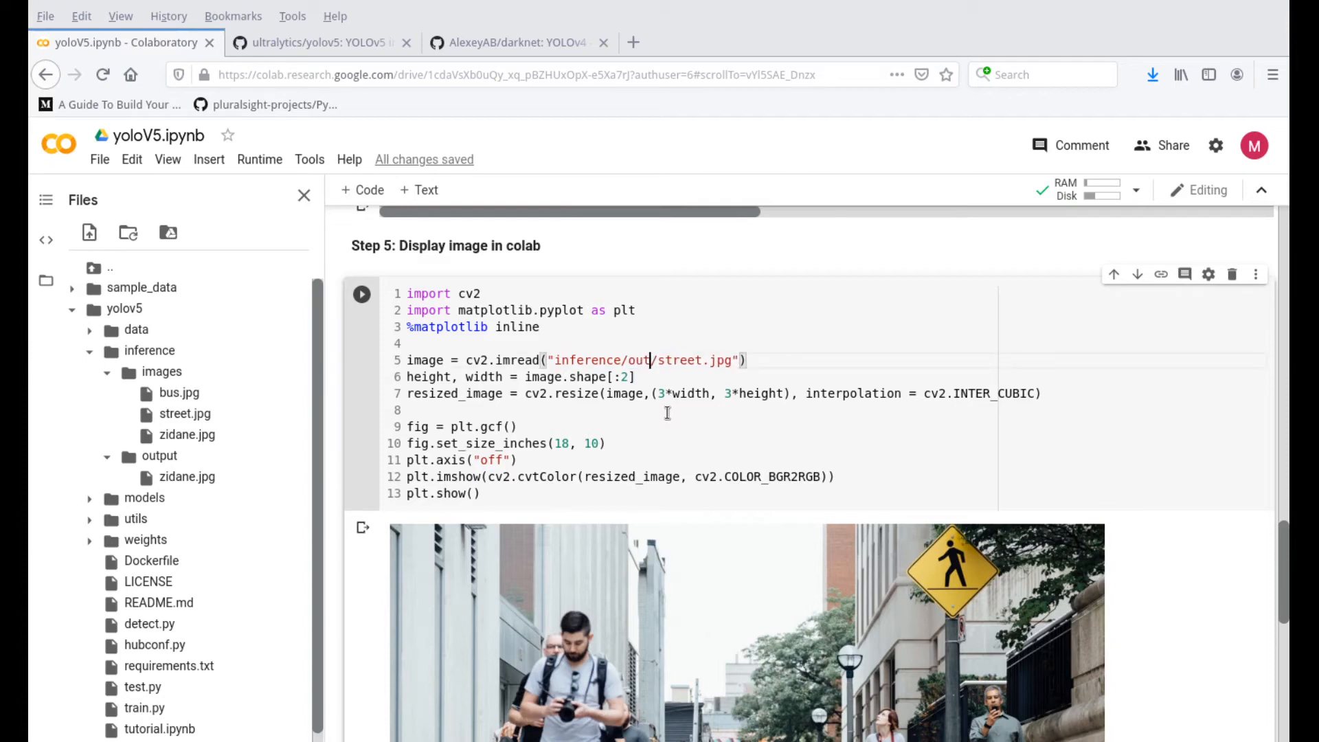
pyautogui.write('put')
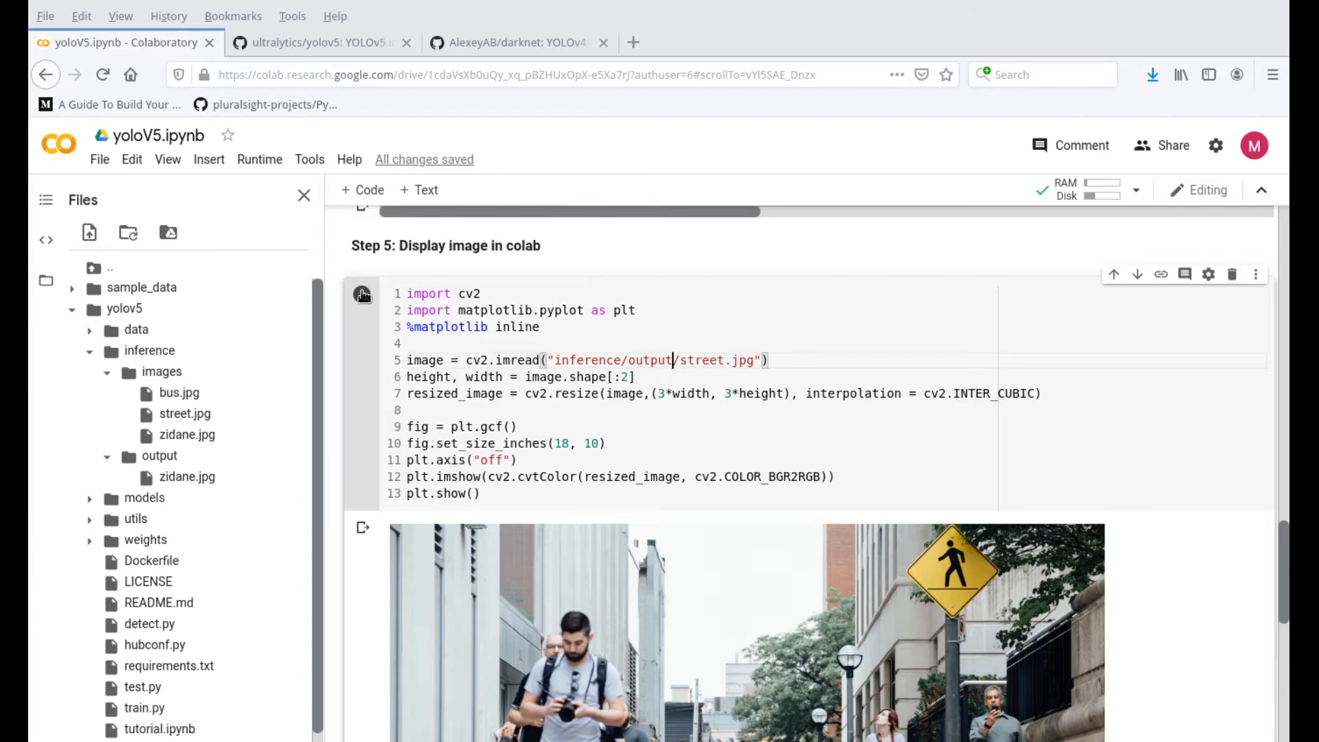
# Step: Show inference/output/street.jpg with person bounding boxes and confidence scores
pyautogui.click(362, 294)
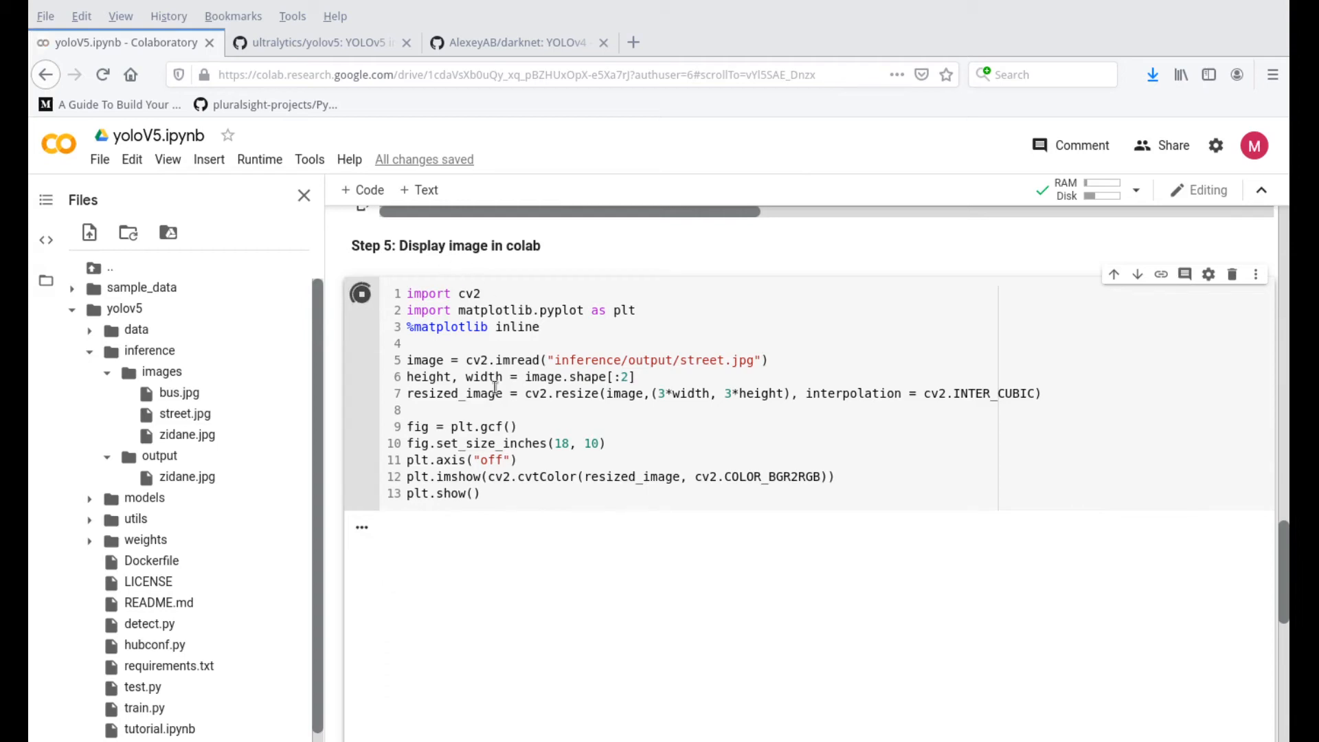
pyautogui.scroll(-3)
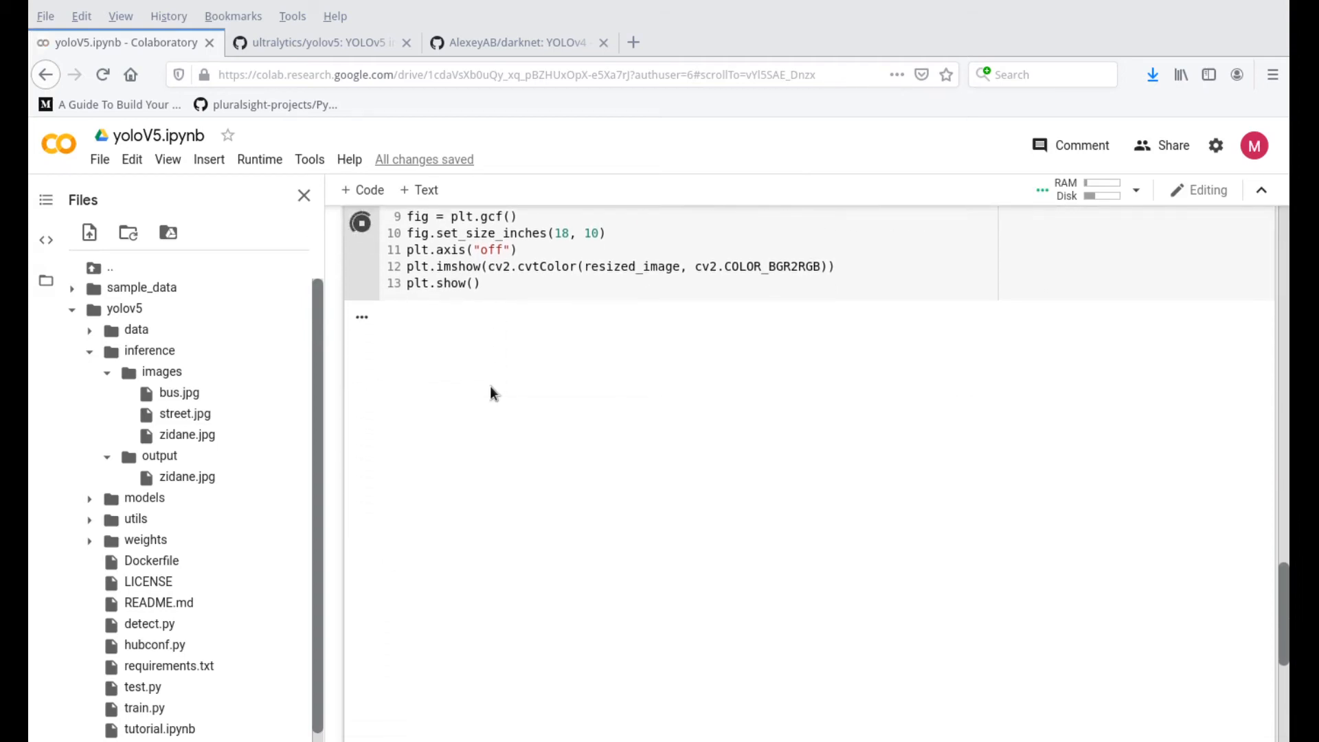
pyautogui.click(361, 222)
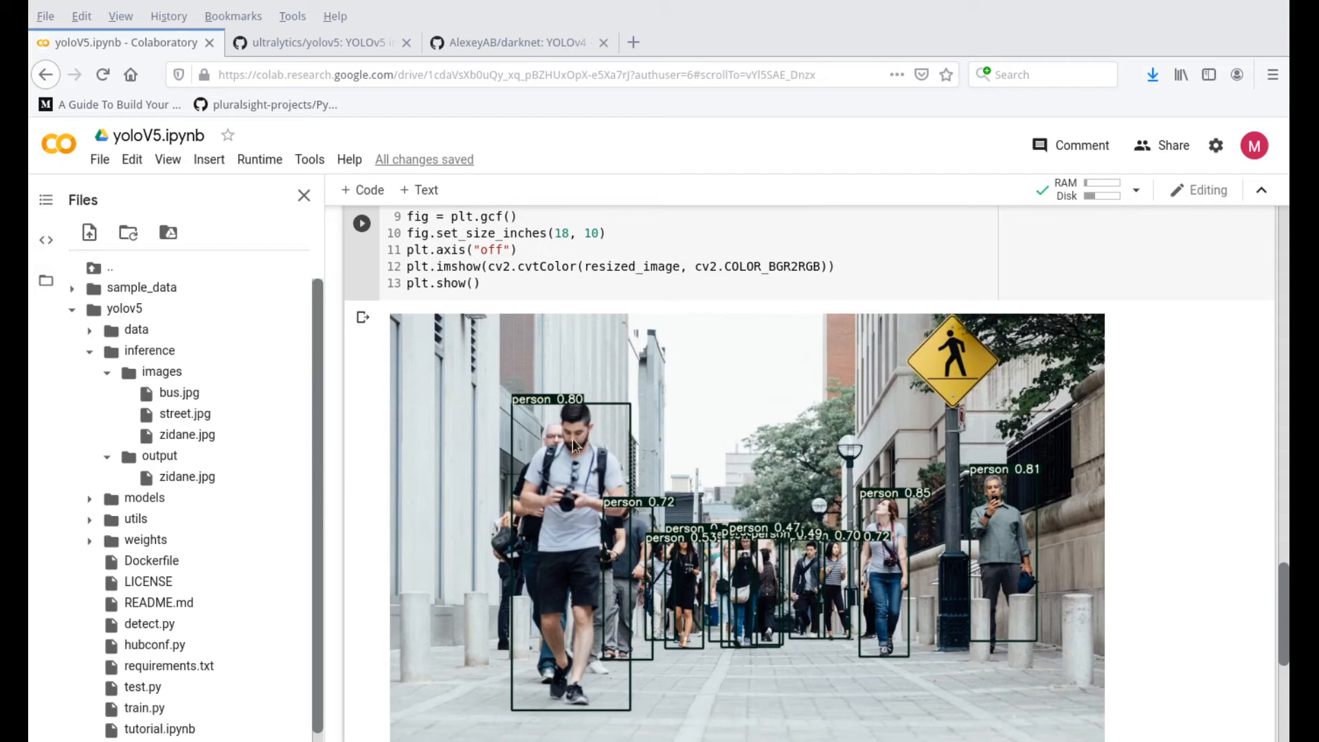
pyautogui.moveTo(675, 602)
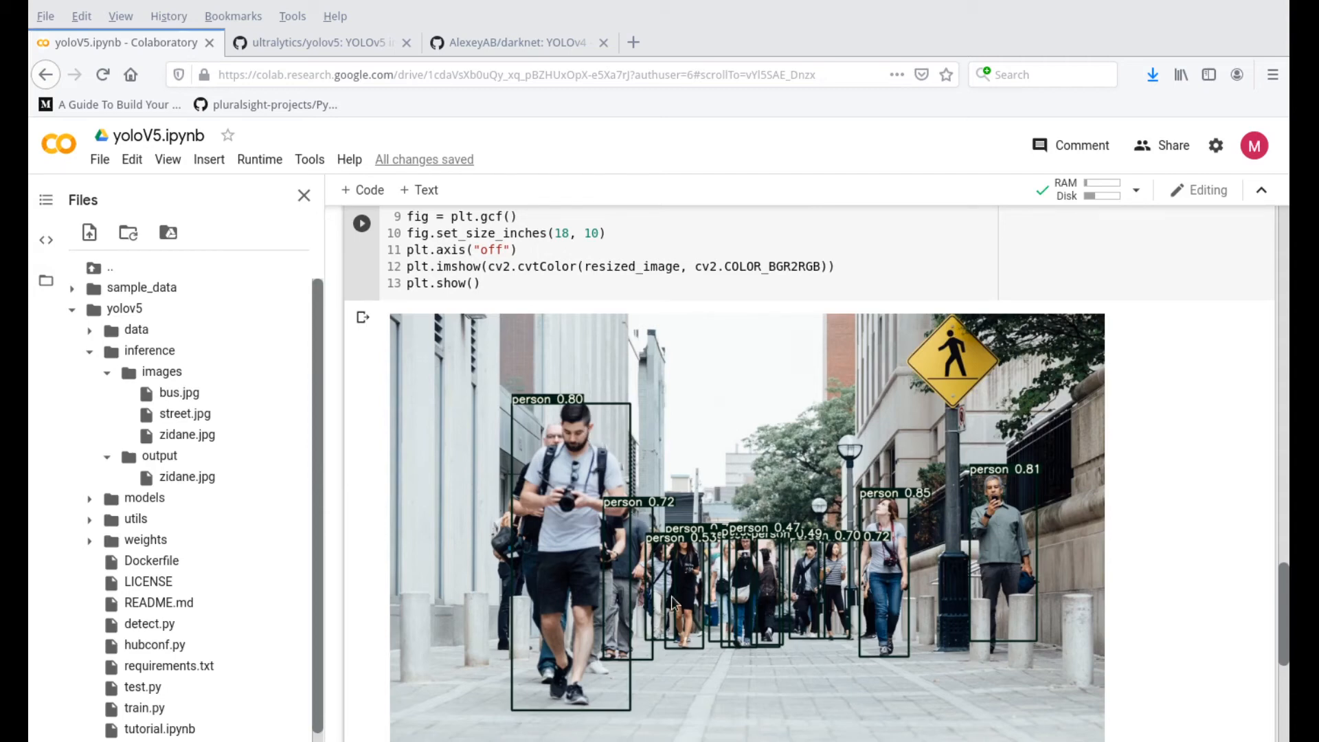
pyautogui.moveTo(713, 603)
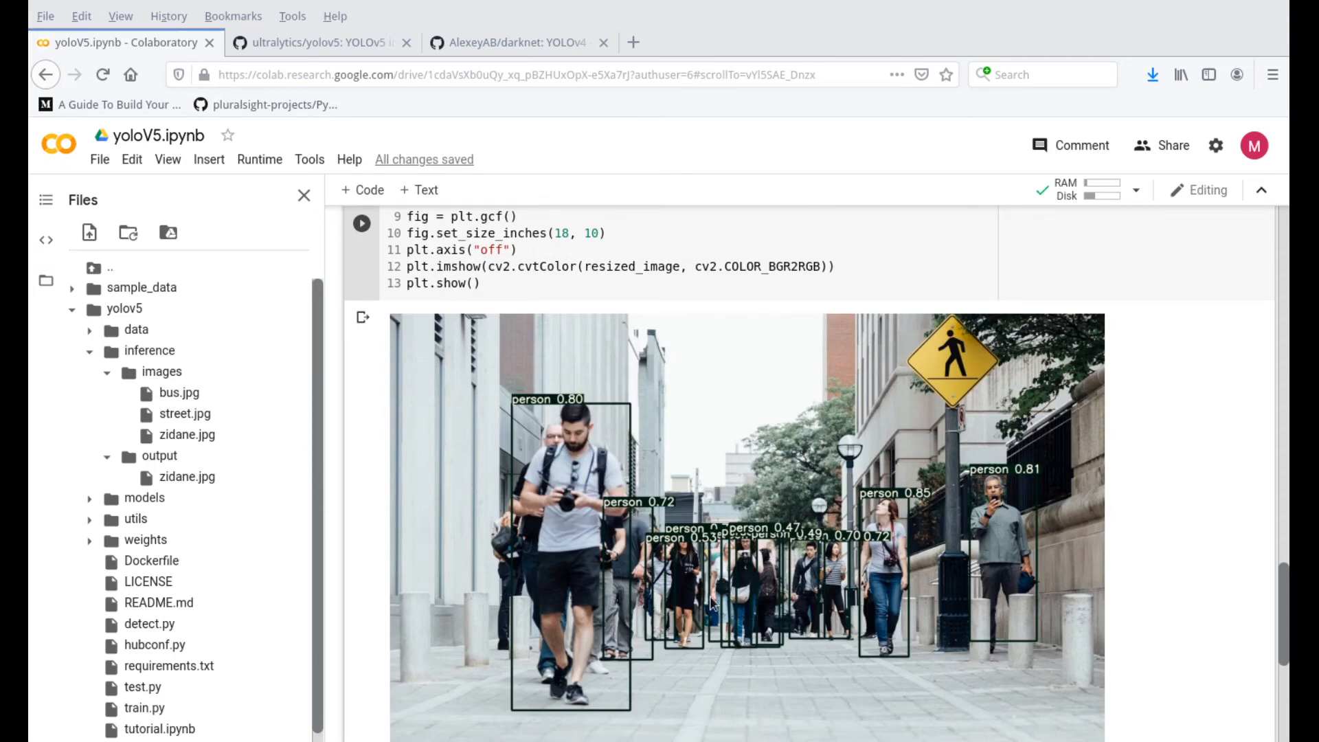
pyautogui.scroll(-3)
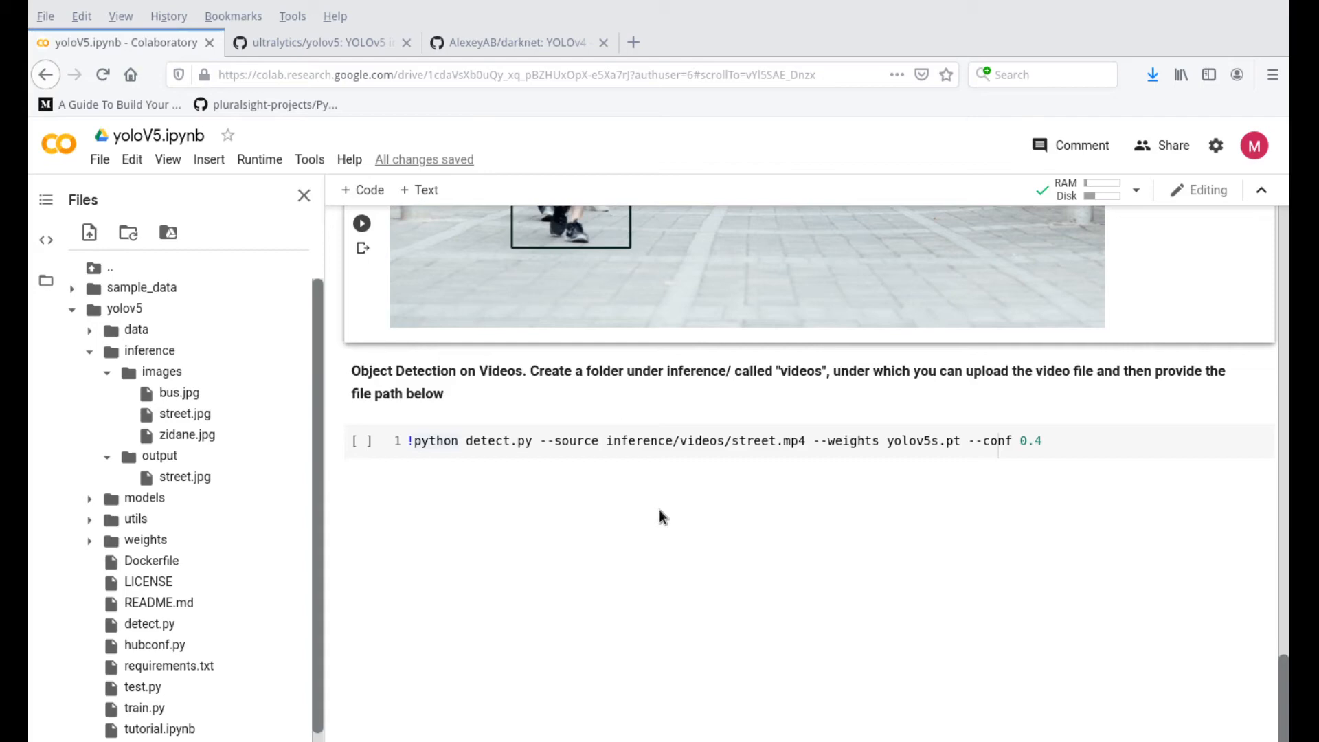
# Step: Select 'videos' in the video detection path, and collapse the images and output folders
pyautogui.click(645, 441)
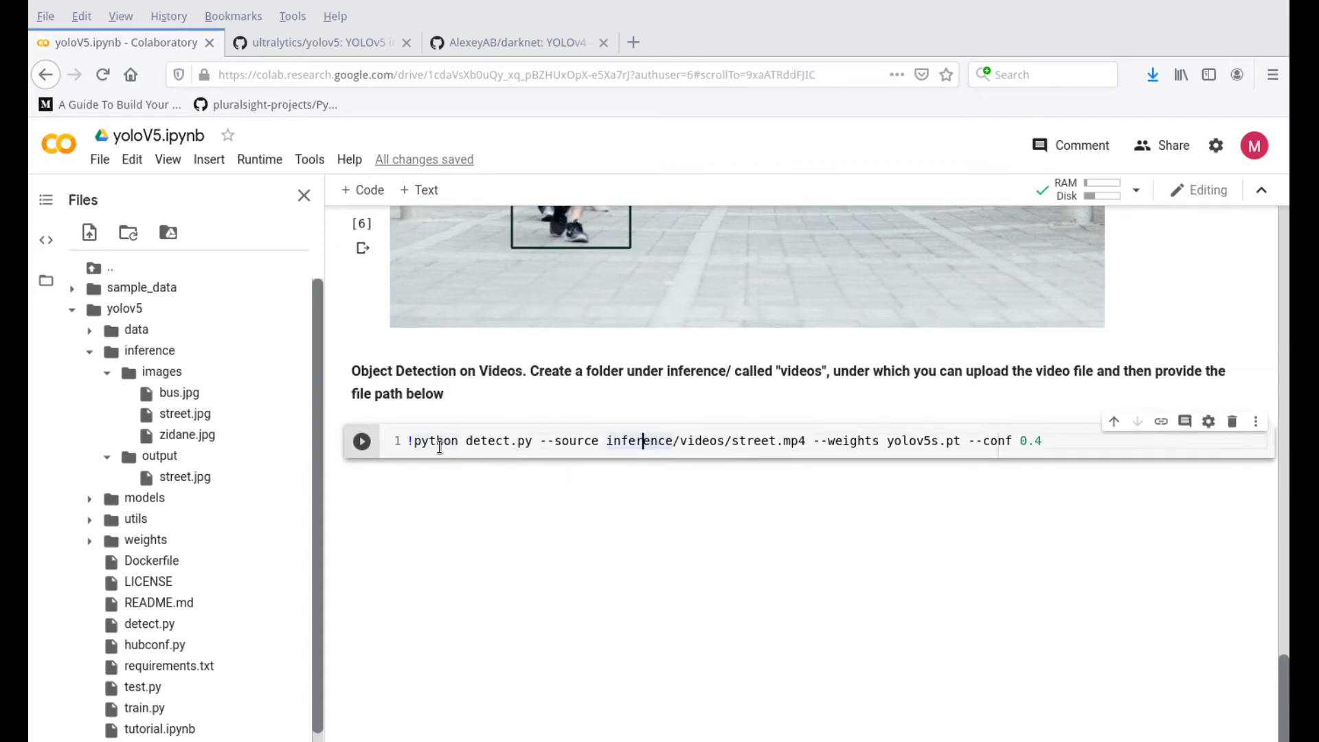
pyautogui.moveTo(555, 387)
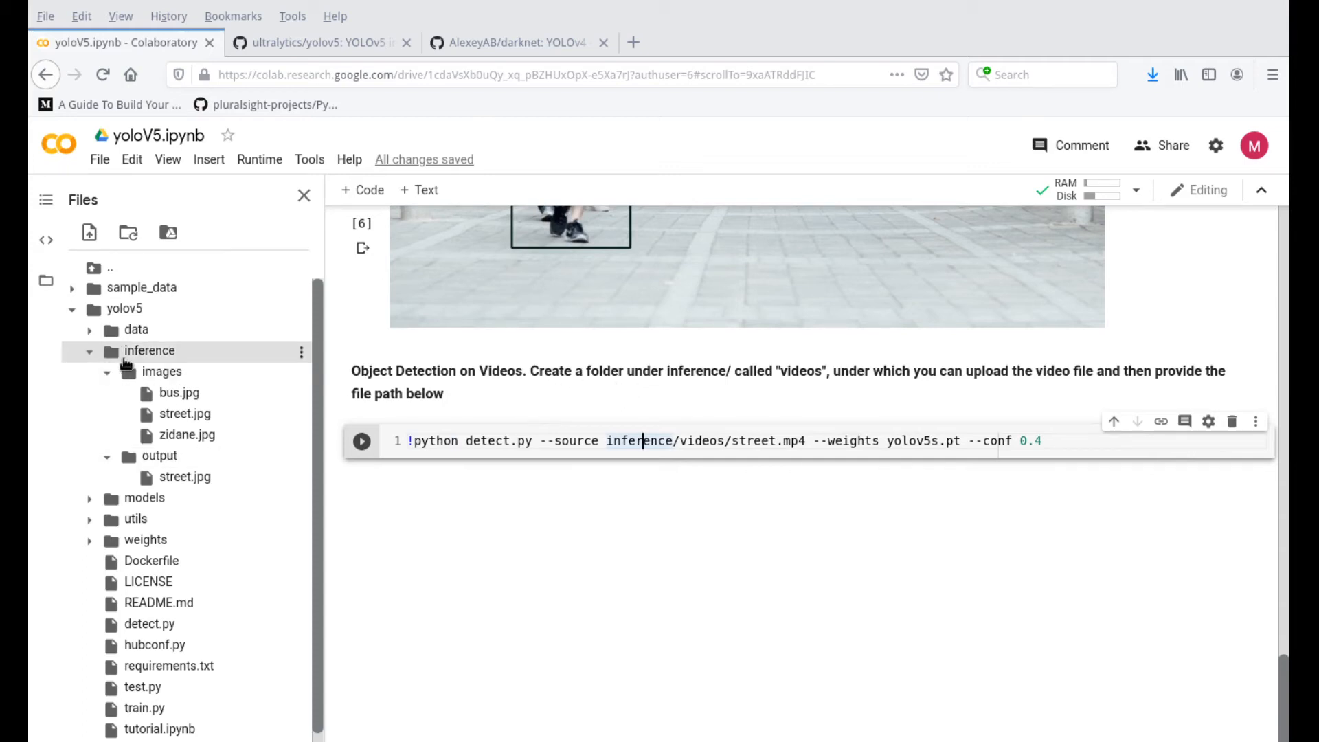
pyautogui.doubleClick(690, 441)
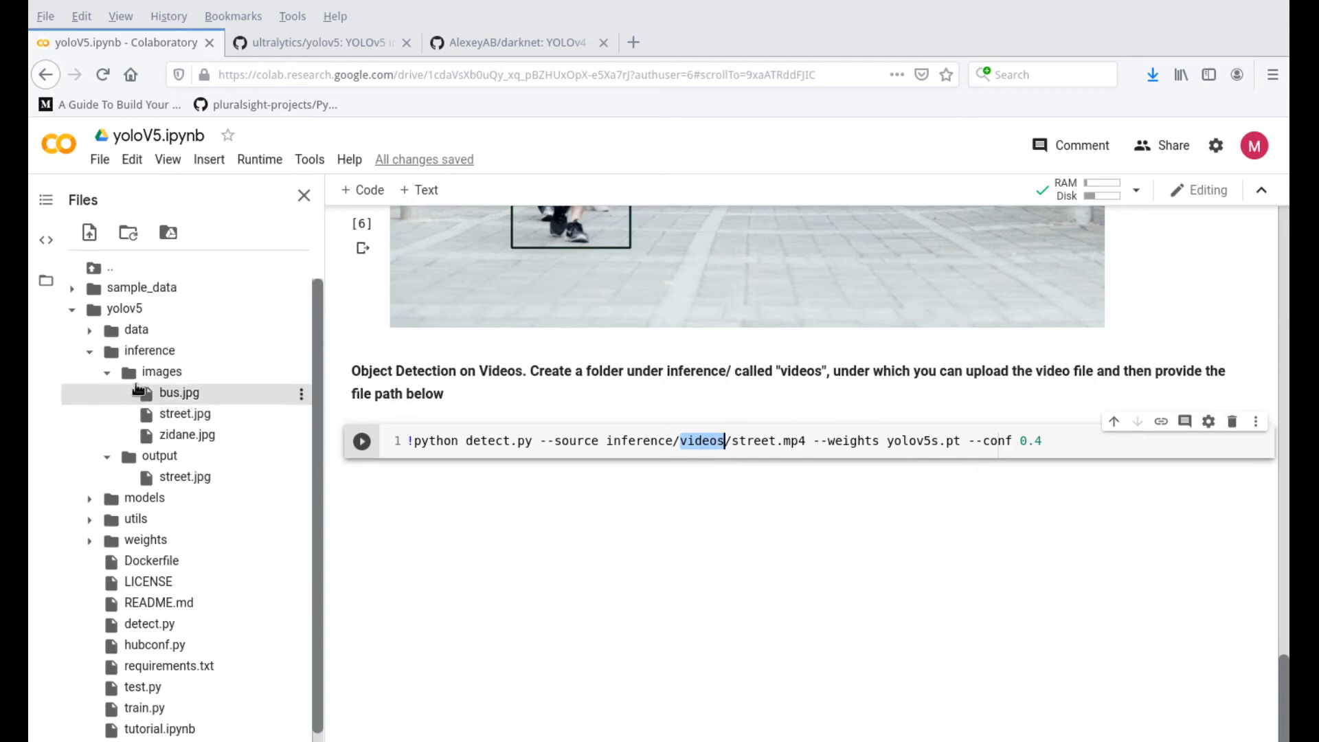
pyautogui.click(108, 371)
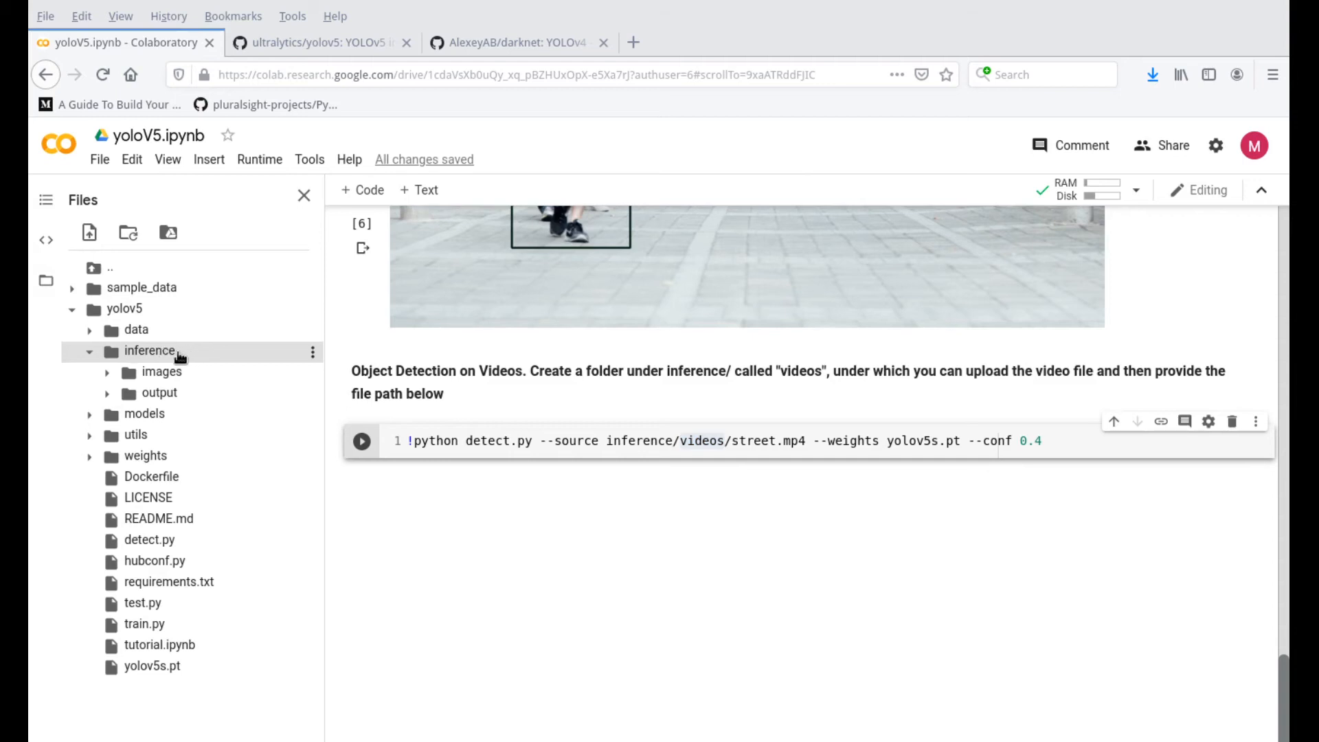
pyautogui.click(312, 351)
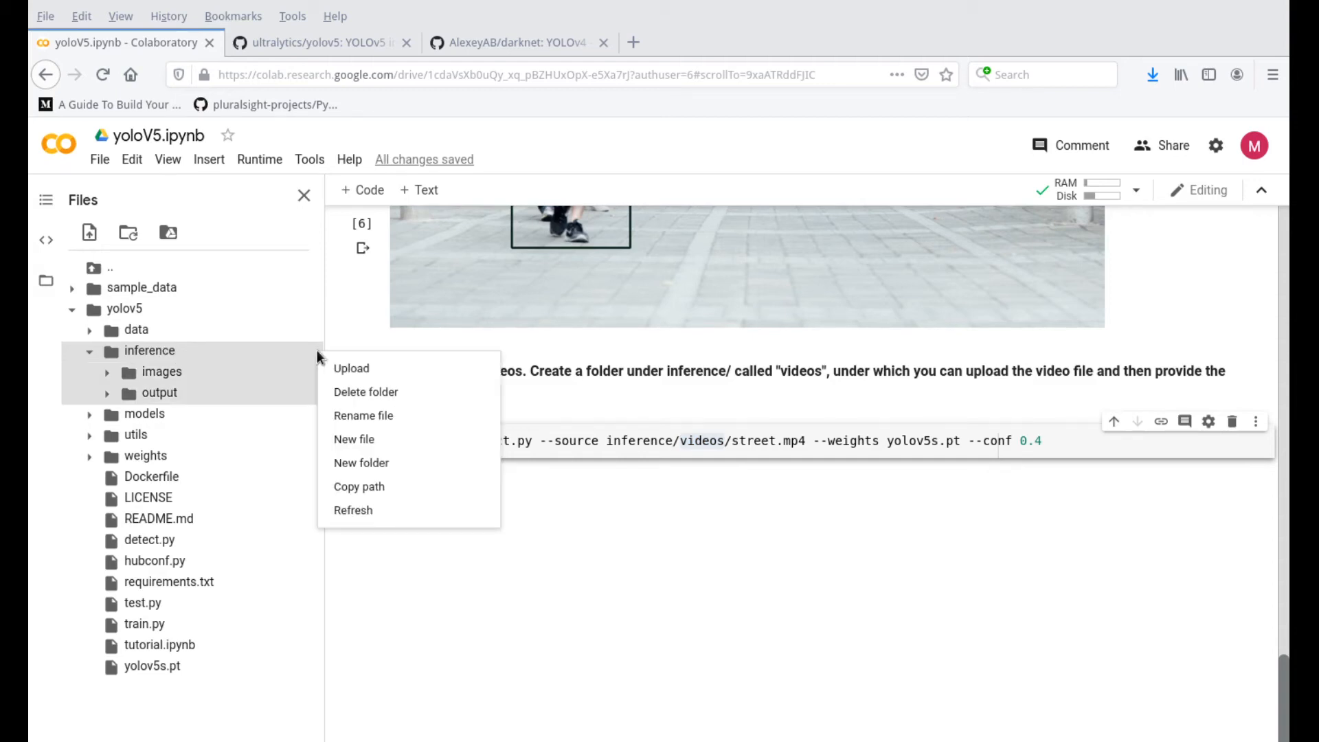
pyautogui.moveTo(362, 462)
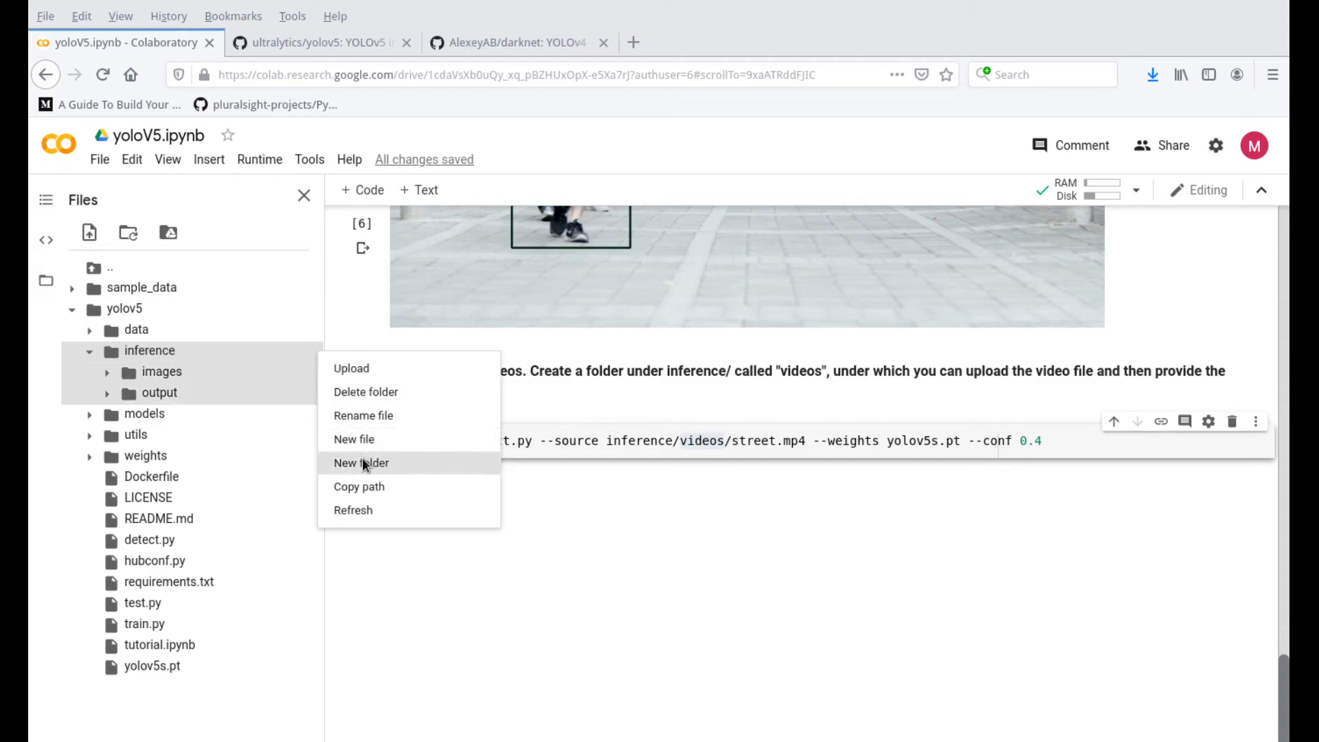
# Step: Create a videos folder inside inference and open its actions menu
pyautogui.click(360, 462)
pyautogui.write('videos')
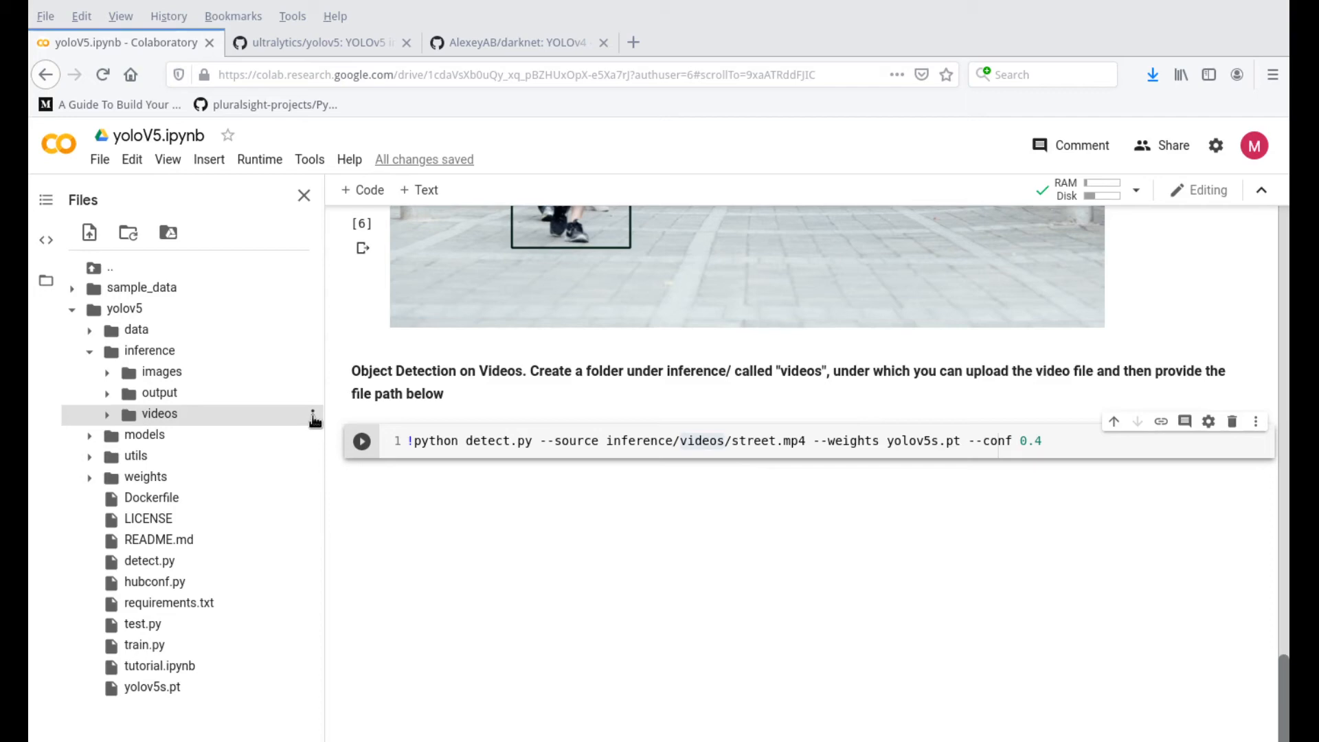
pyautogui.click(314, 418)
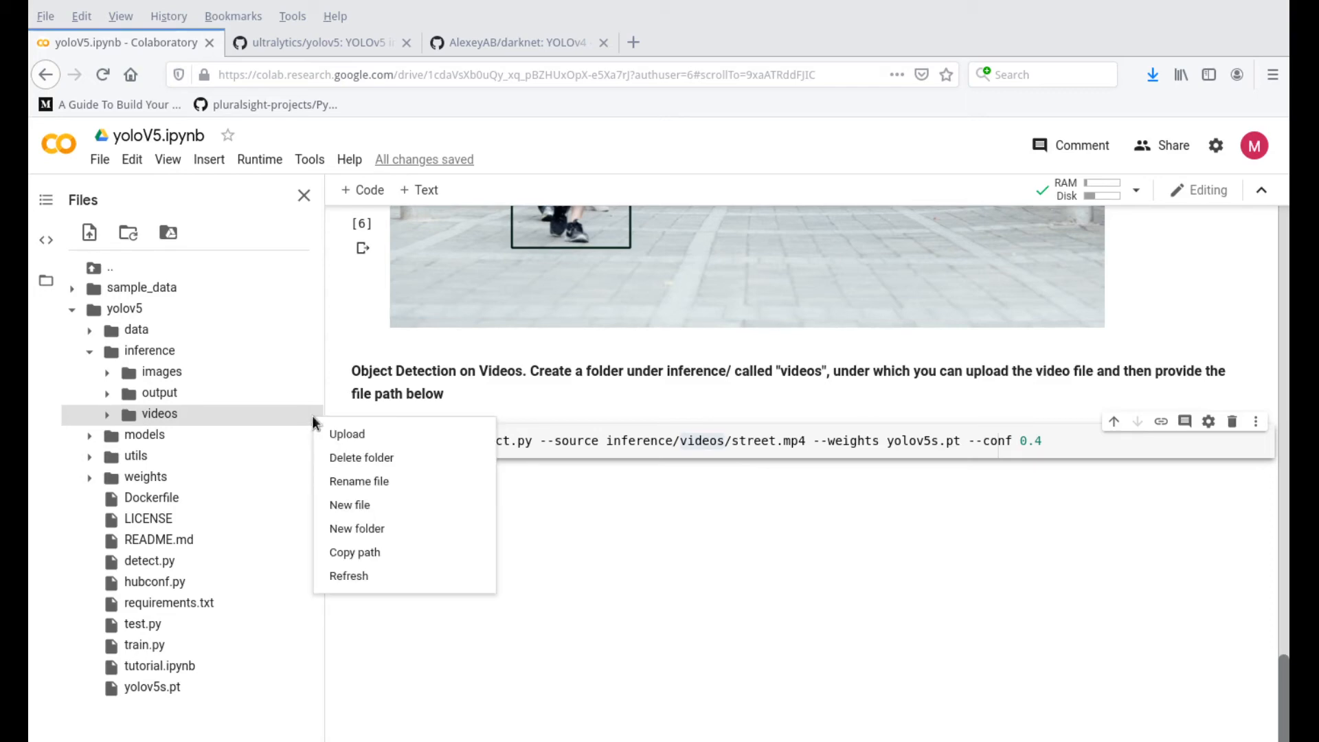
# Step: Upload running.mp4 into the inference/videos folder
pyautogui.click(345, 434)
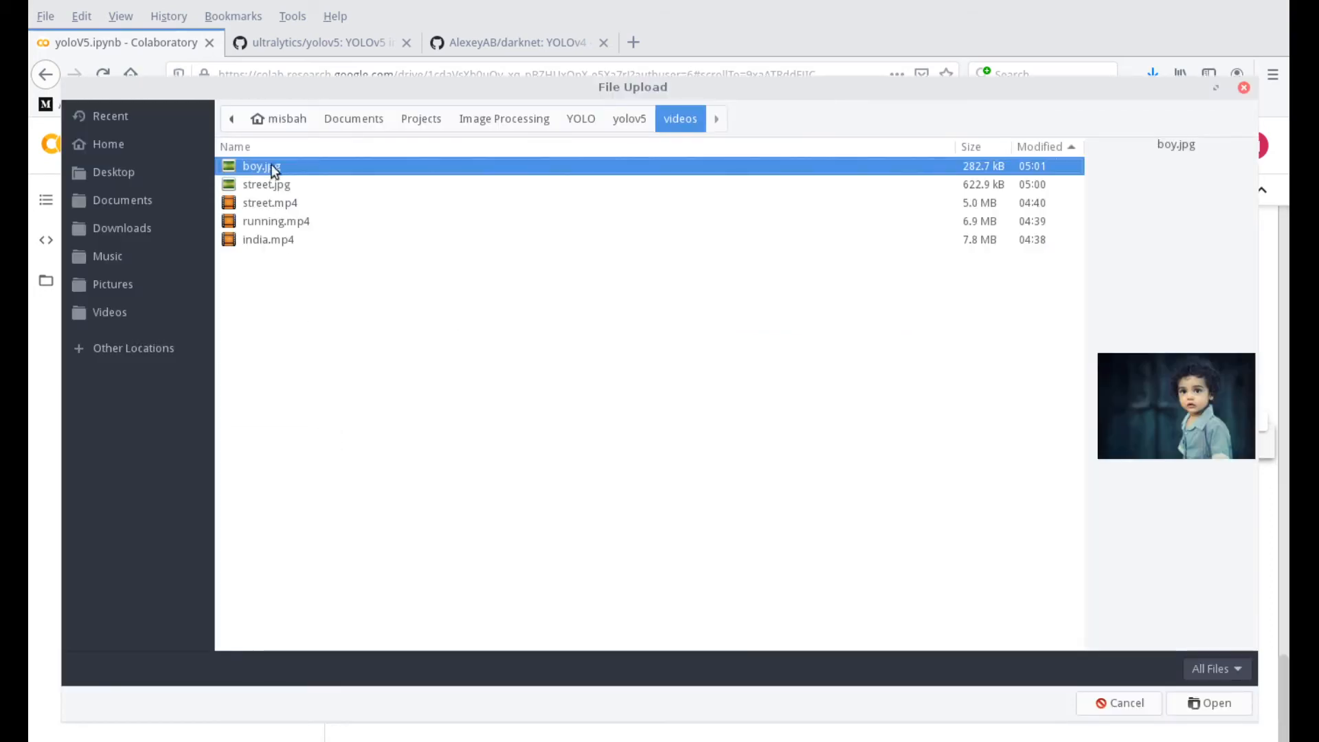
pyautogui.moveTo(272, 231)
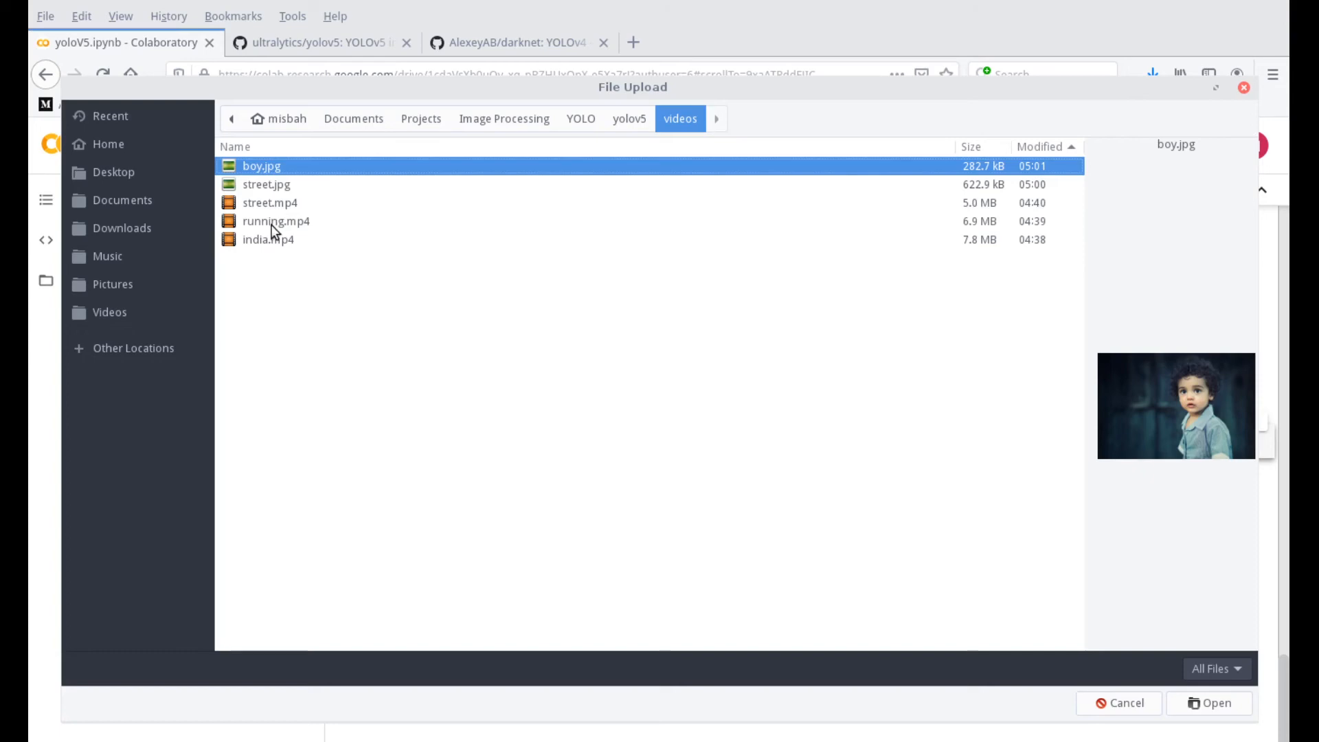
pyautogui.click(274, 220)
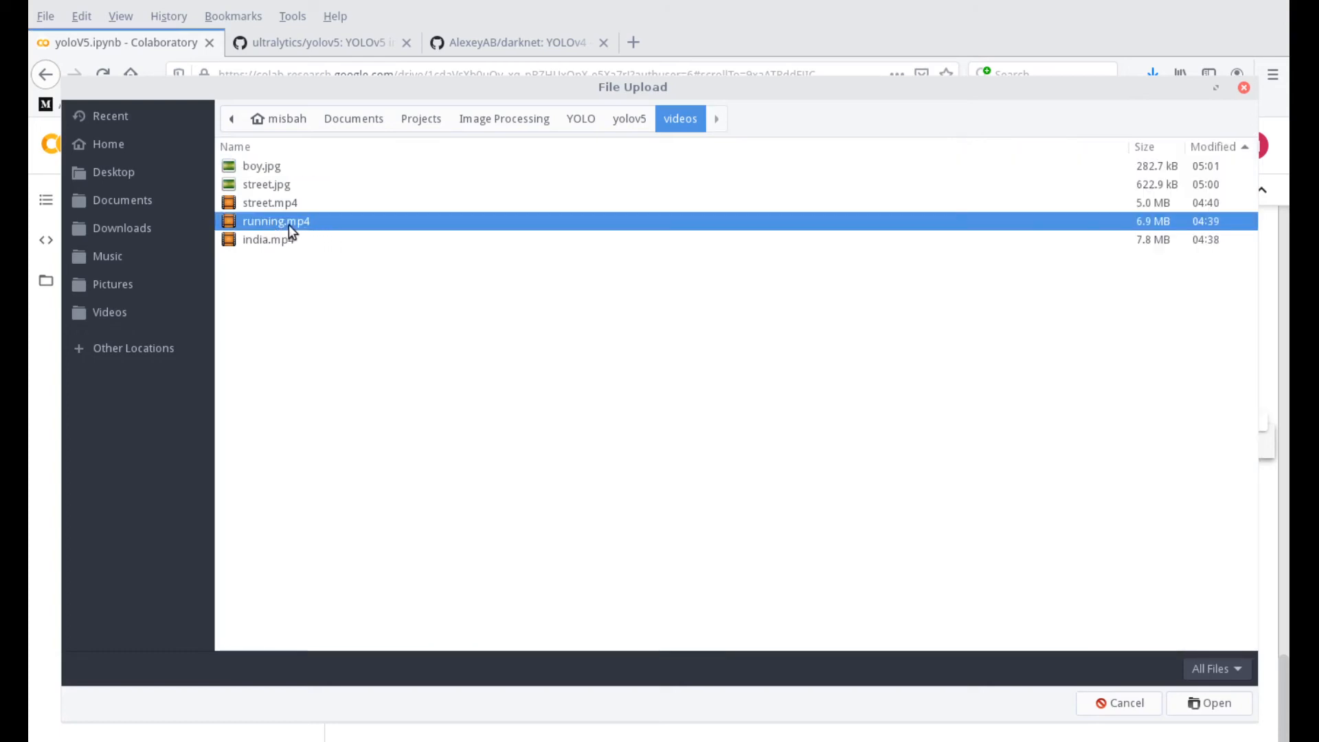
pyautogui.click(1209, 702)
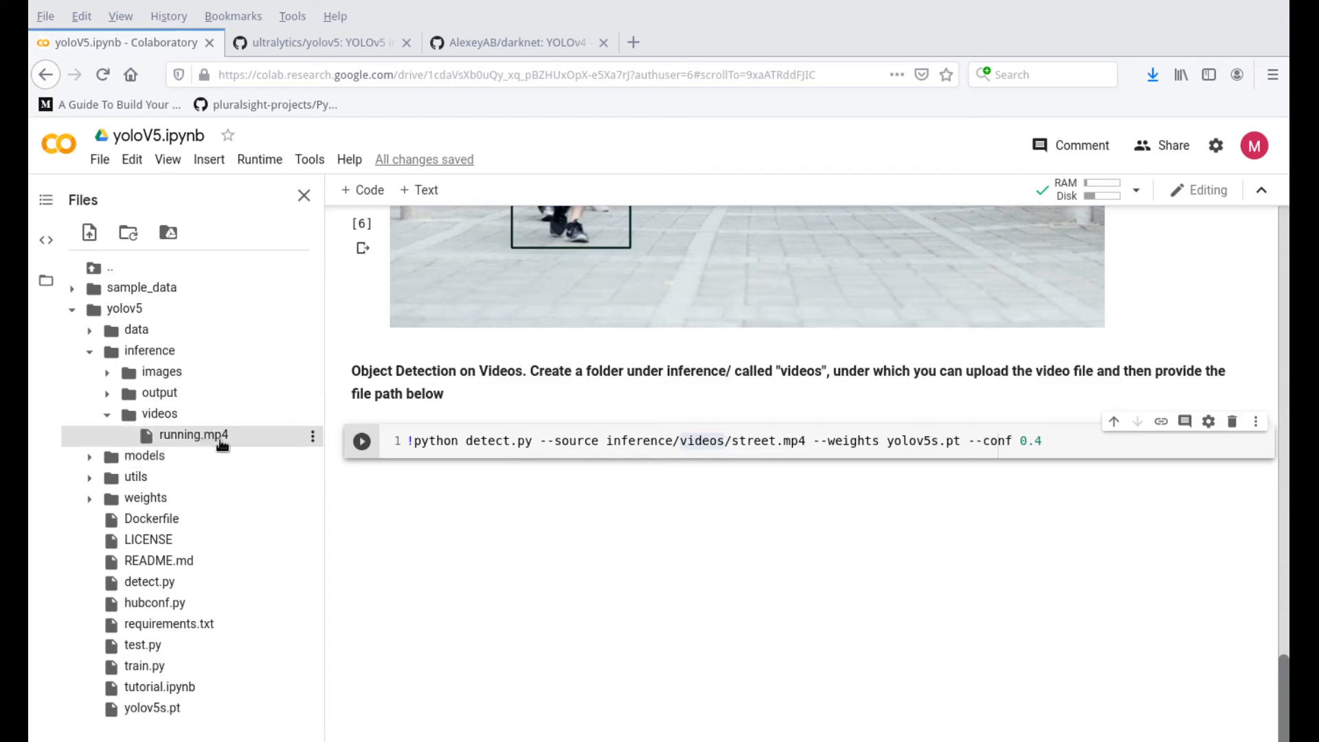
pyautogui.moveTo(318, 443)
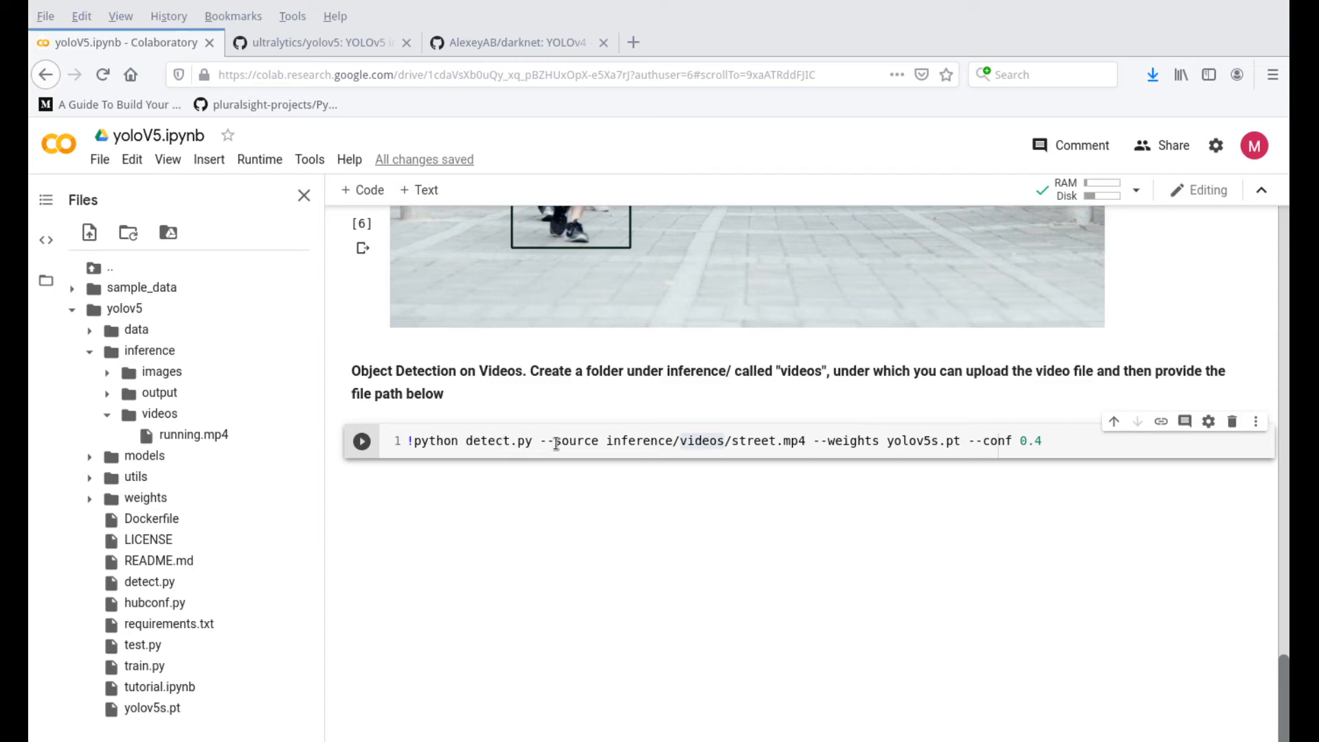
pyautogui.moveTo(702, 441)
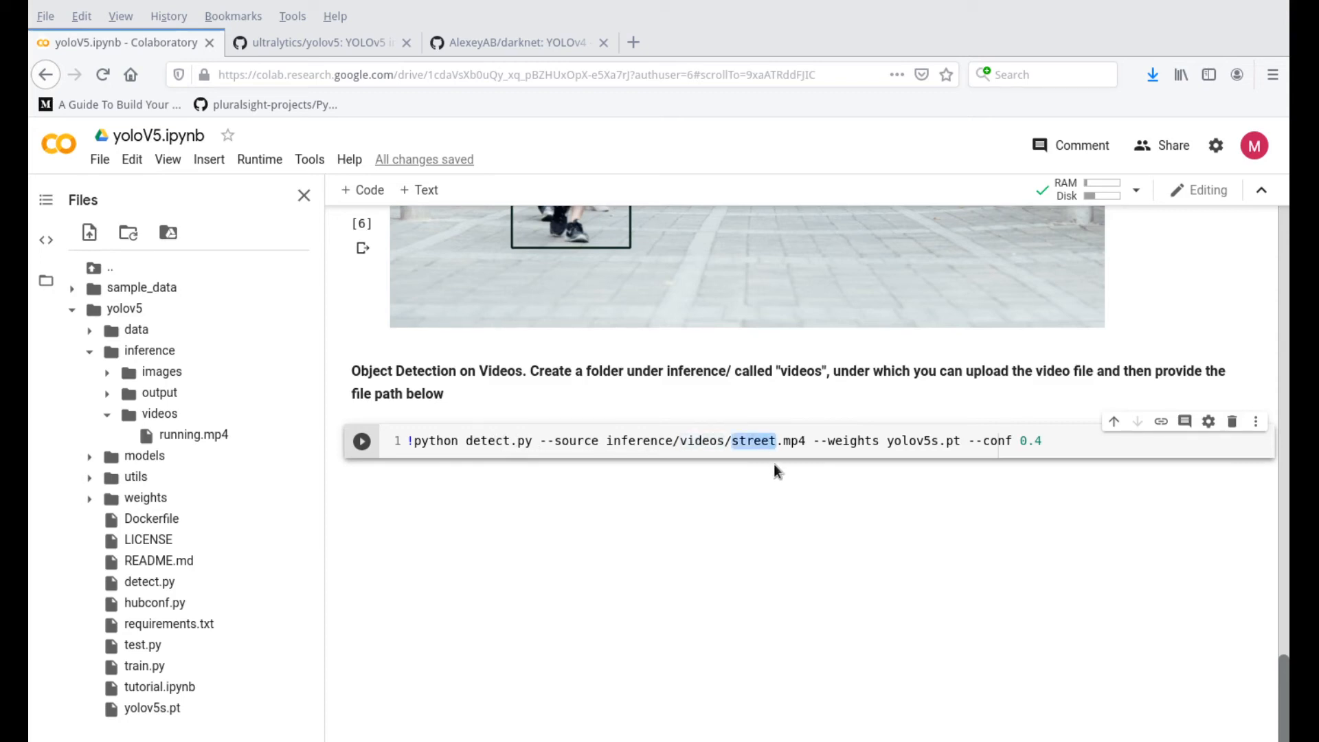
pyautogui.moveTo(771, 461)
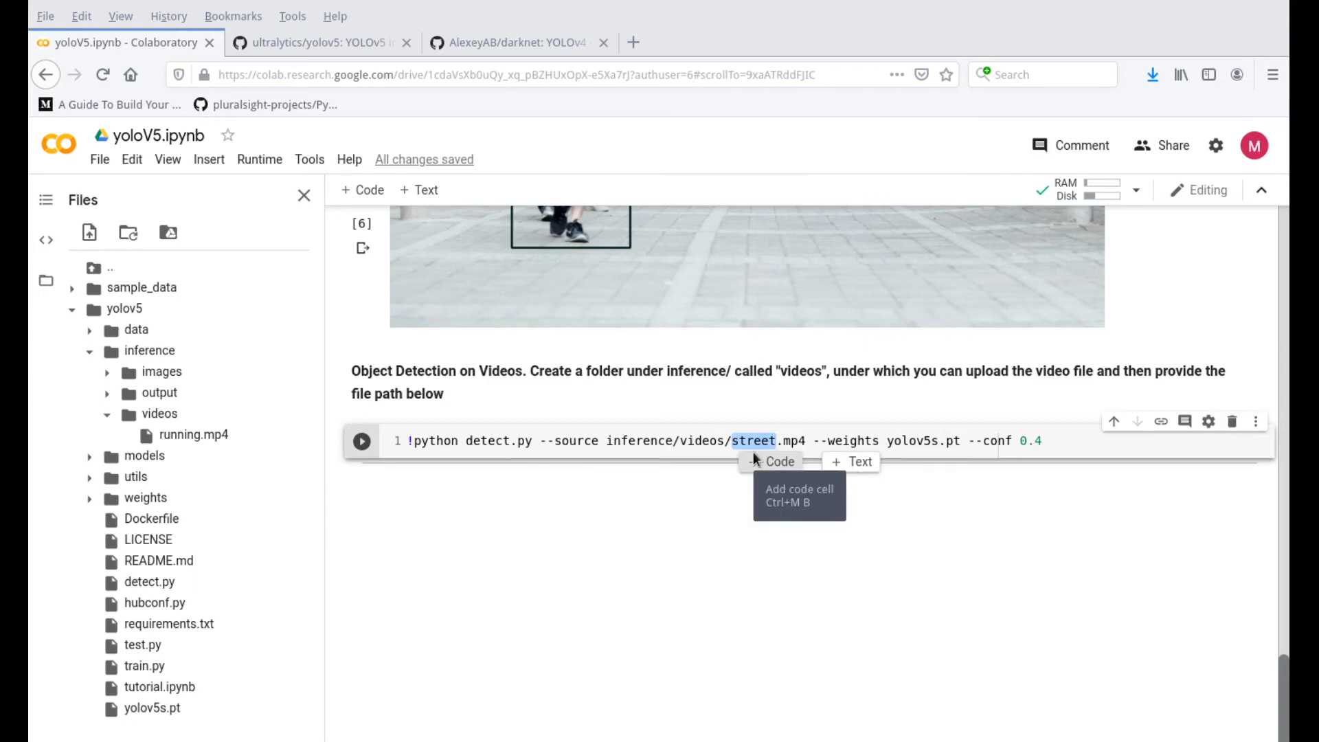
pyautogui.moveTo(754, 514)
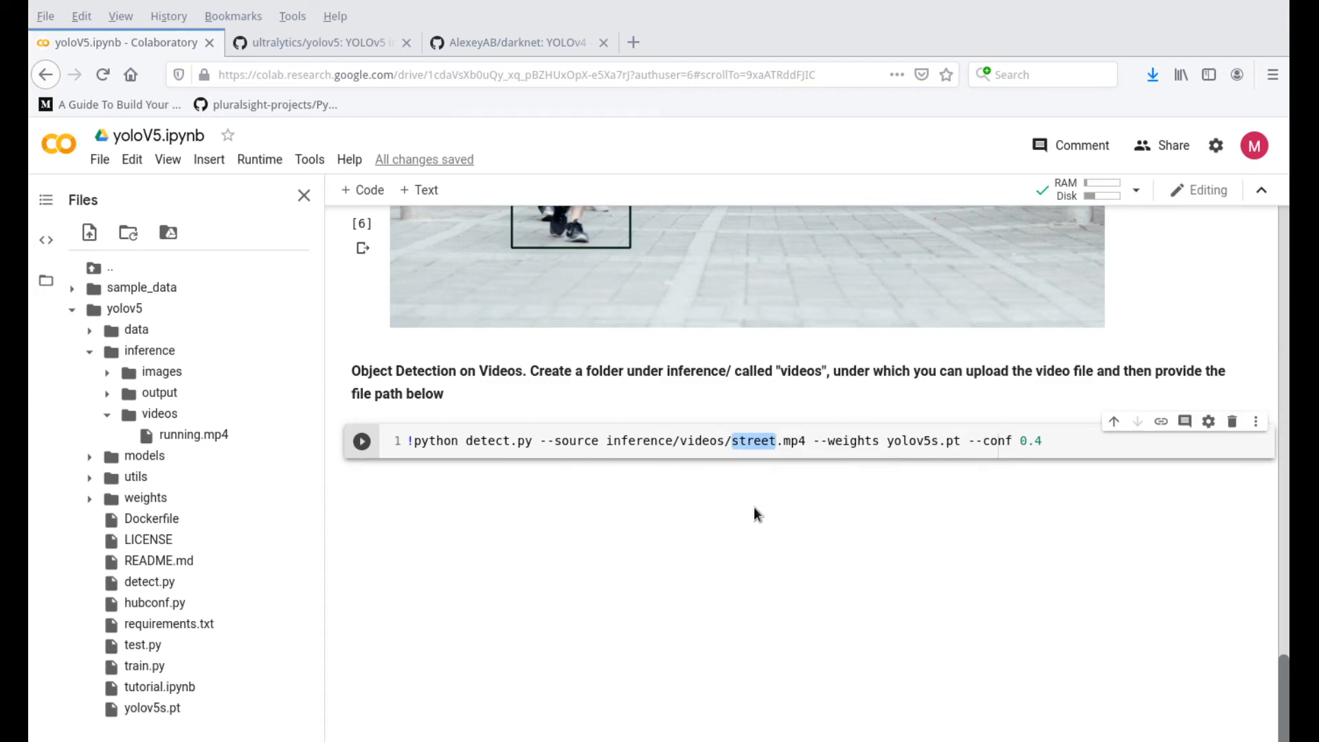
# Step: Replace 'street' with 'running' so the source reads inference/videos/running.mp4
pyautogui.write('running')
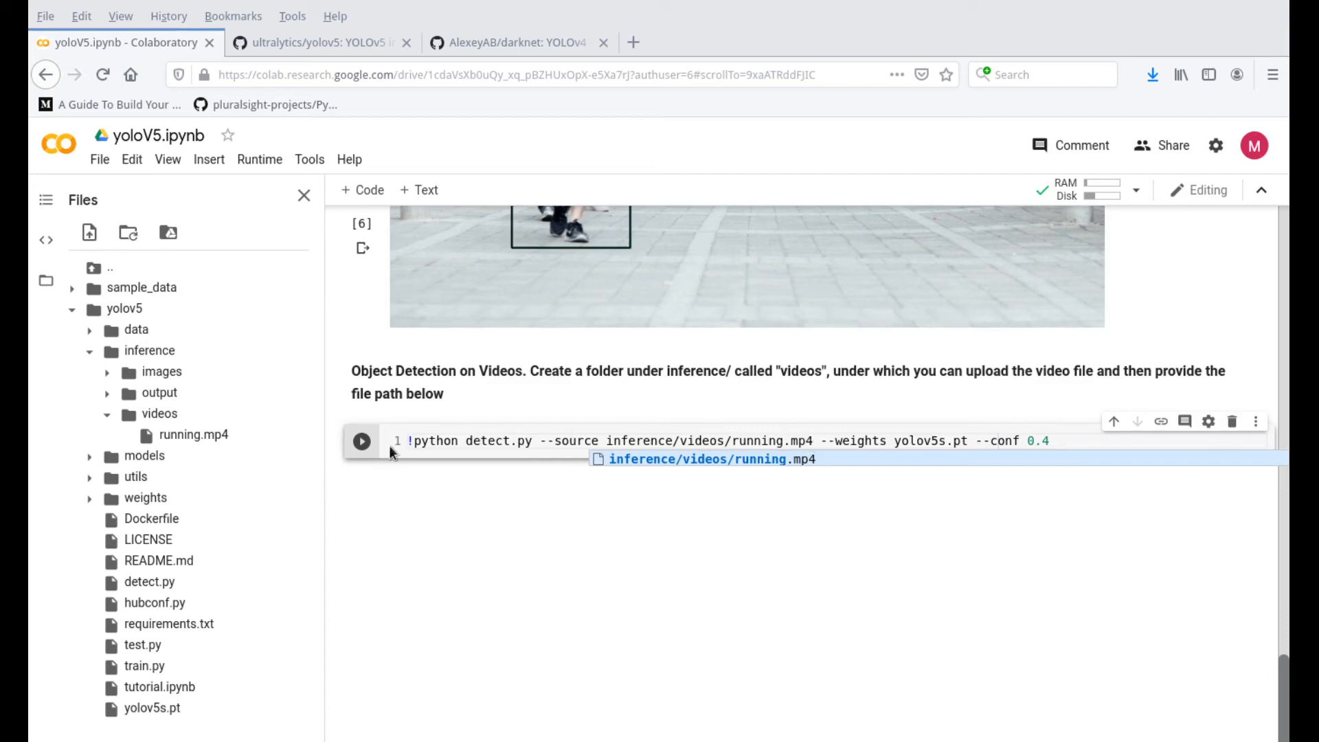
pyautogui.moveTo(362, 441)
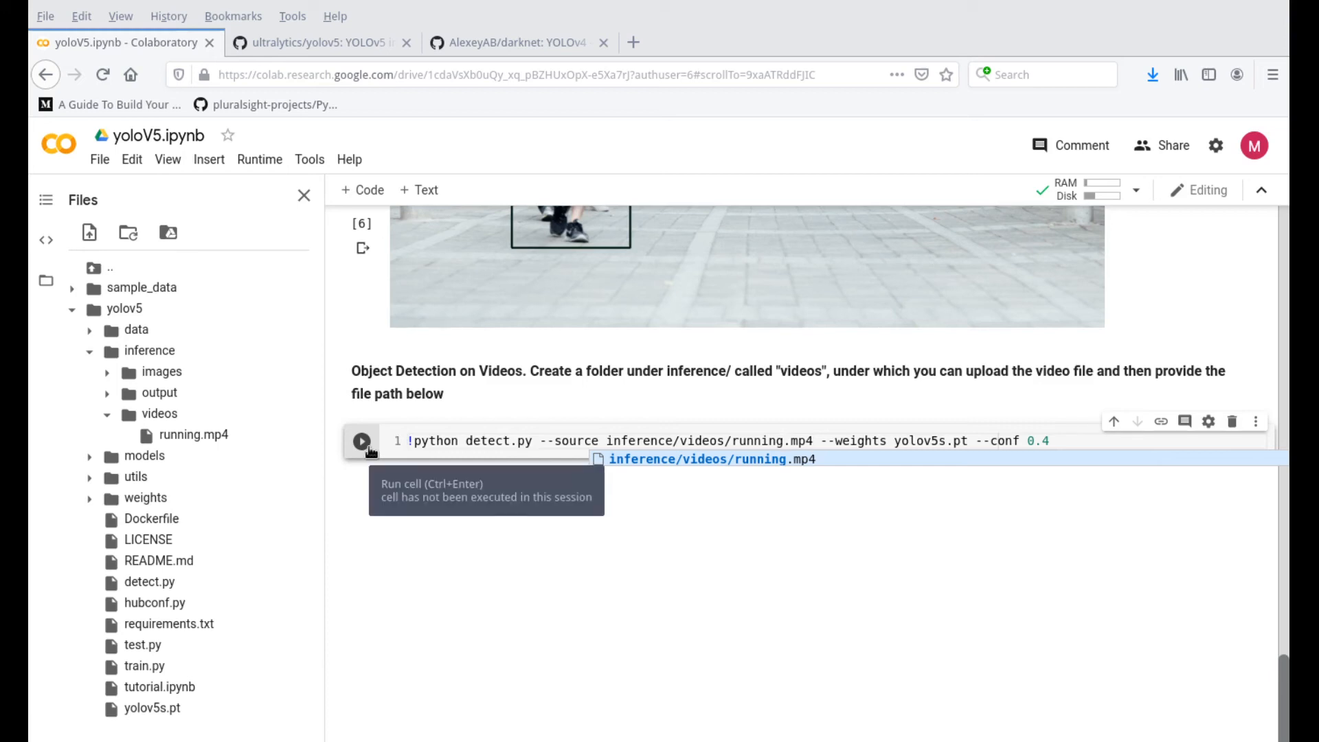
# Step: Run detect.py on running.mp4 and follow the per-frame log to frame 155 of 469
pyautogui.click(362, 441)
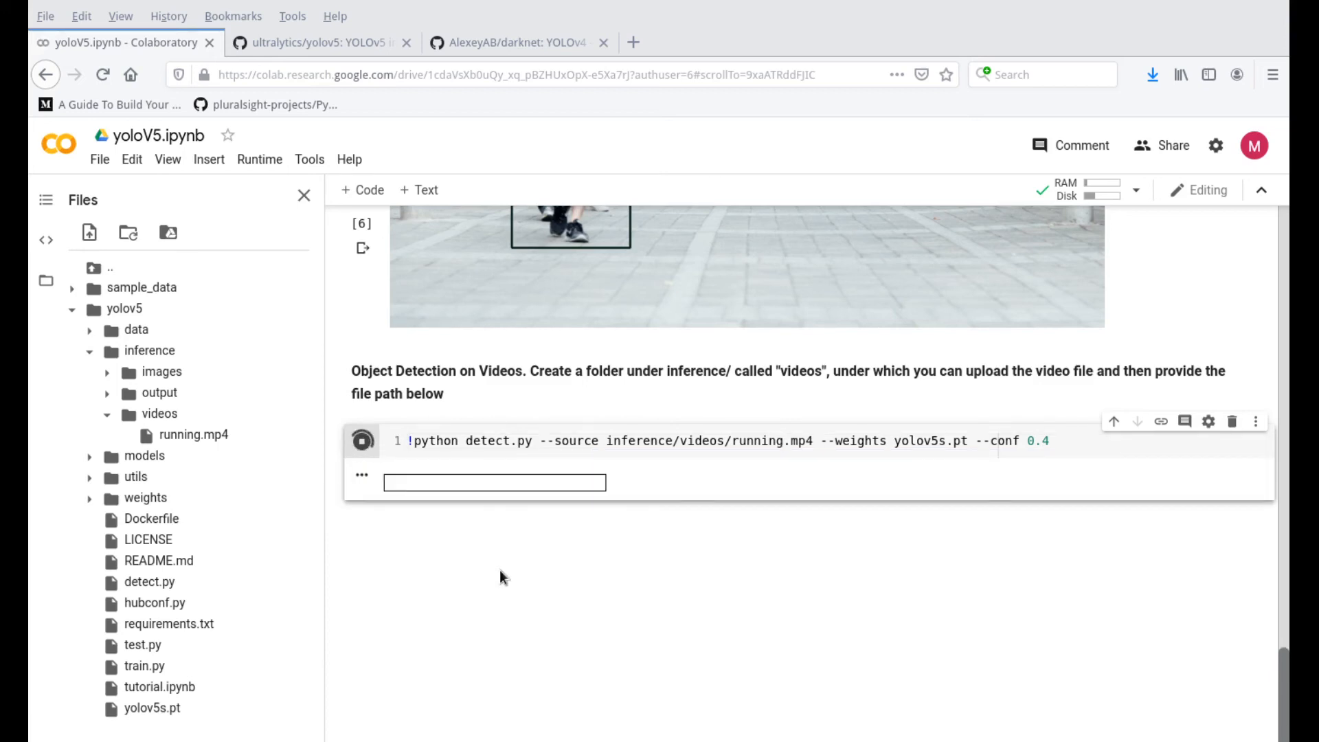
pyautogui.click(362, 441)
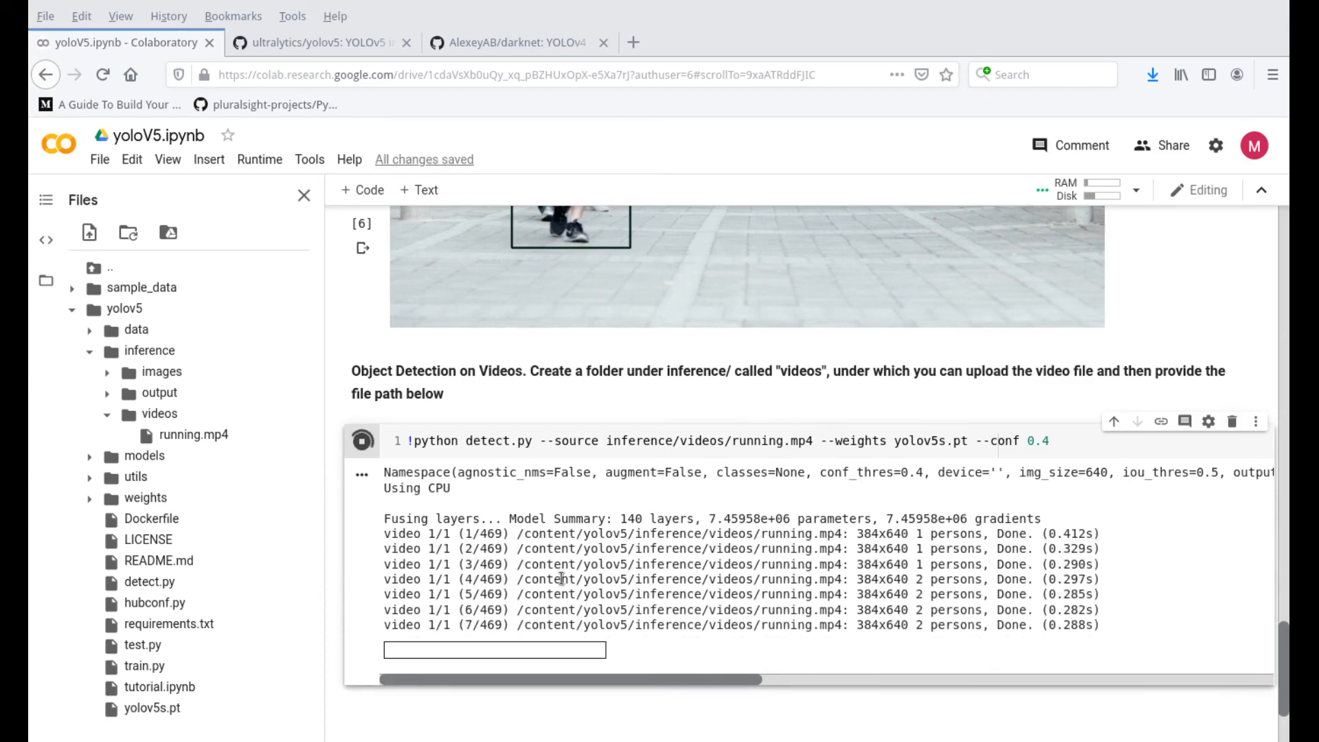
pyautogui.scroll(-3)
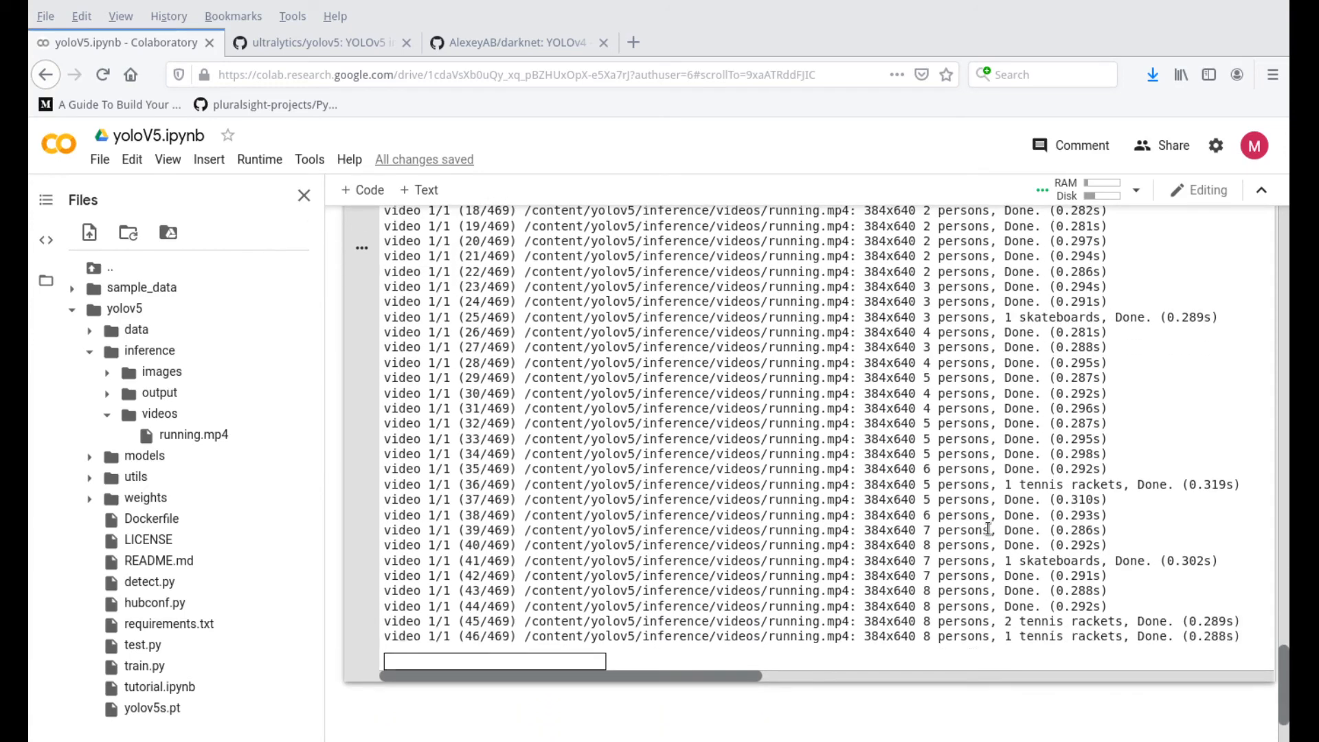
pyautogui.scroll(-3)
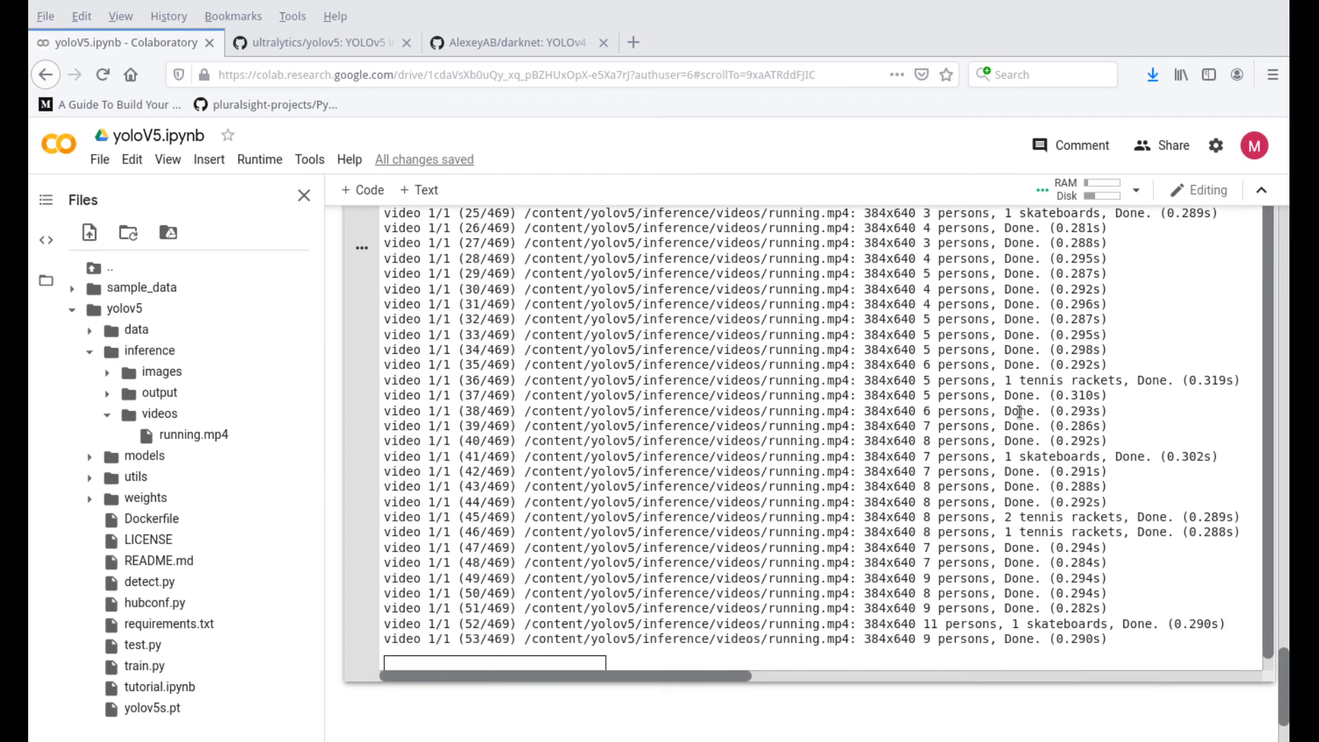
pyautogui.scroll(-3)
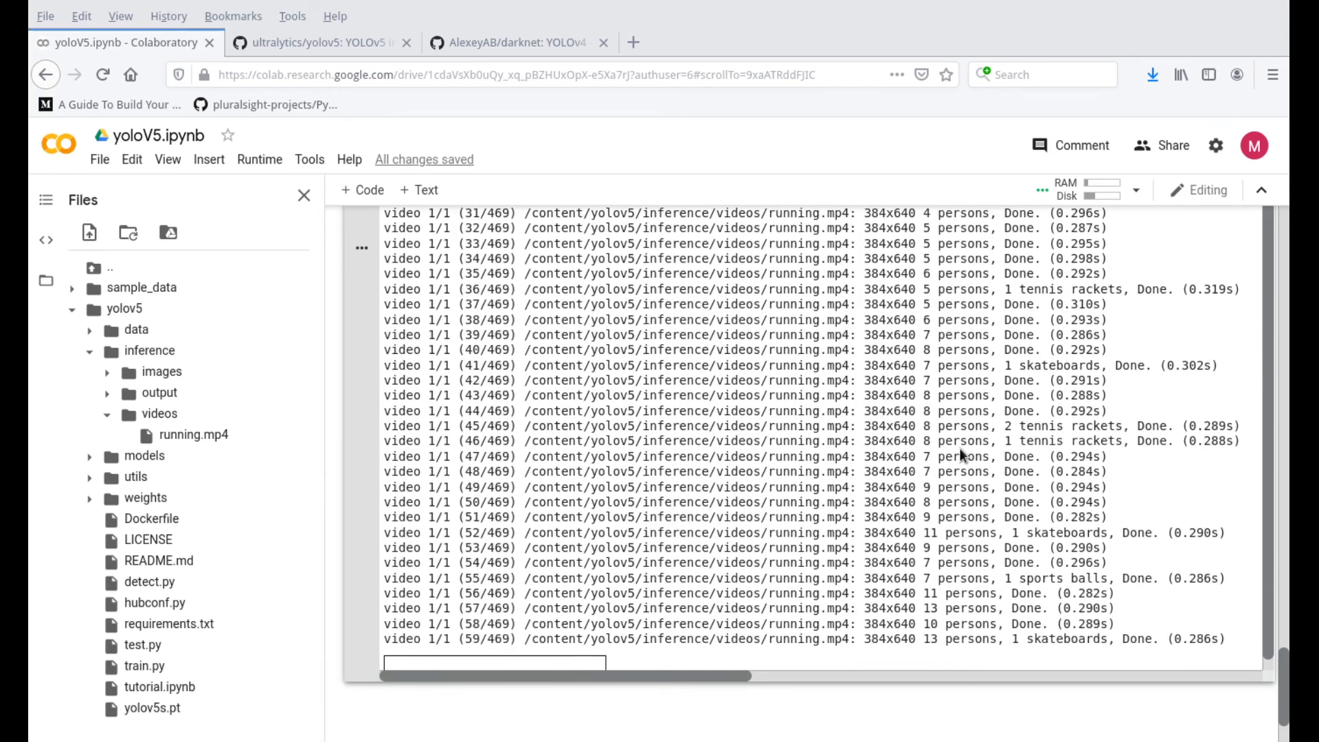
pyautogui.scroll(-3)
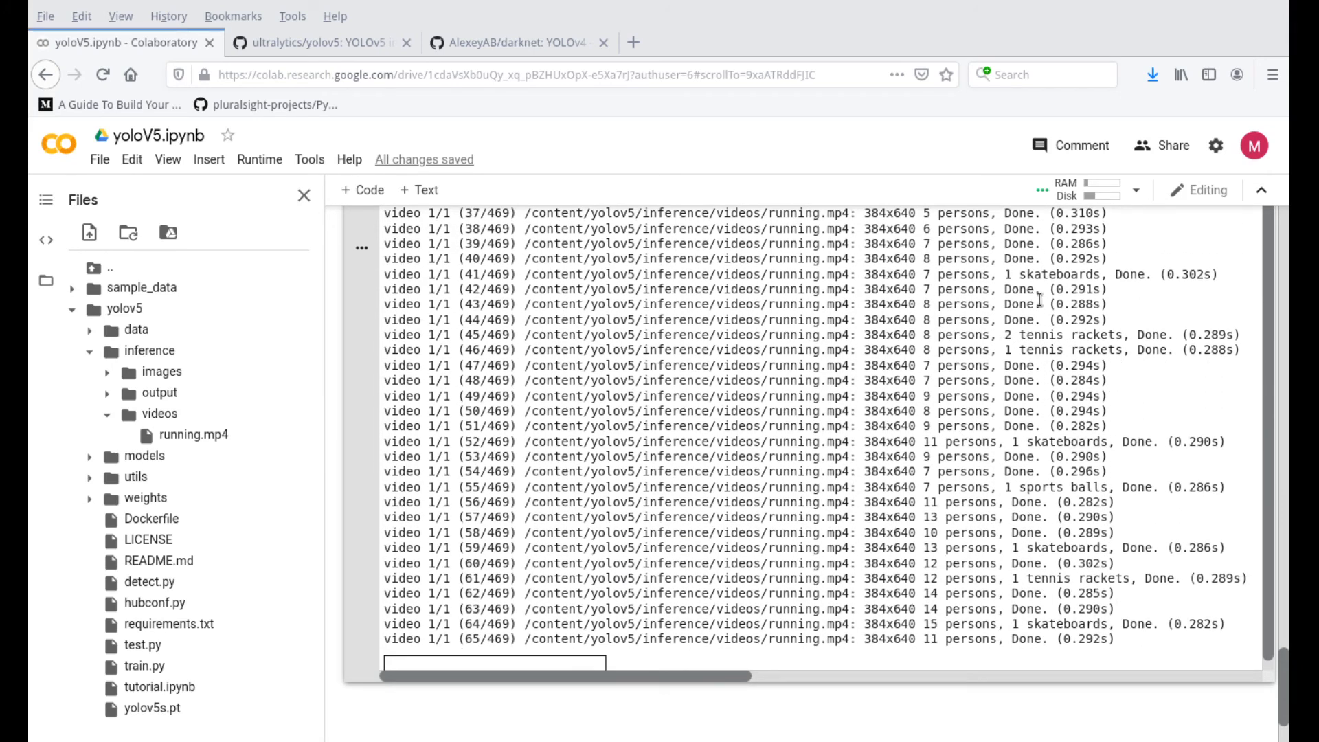
pyautogui.scroll(-3)
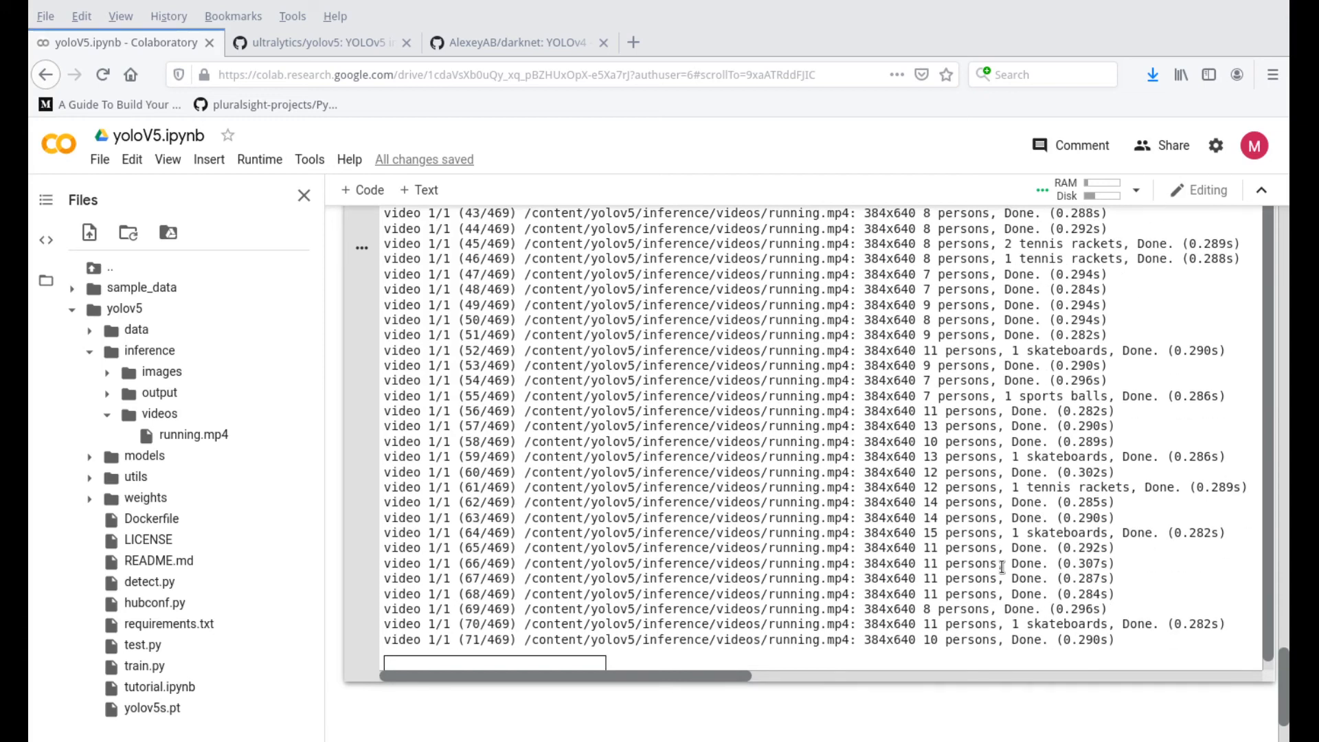
pyautogui.scroll(-3)
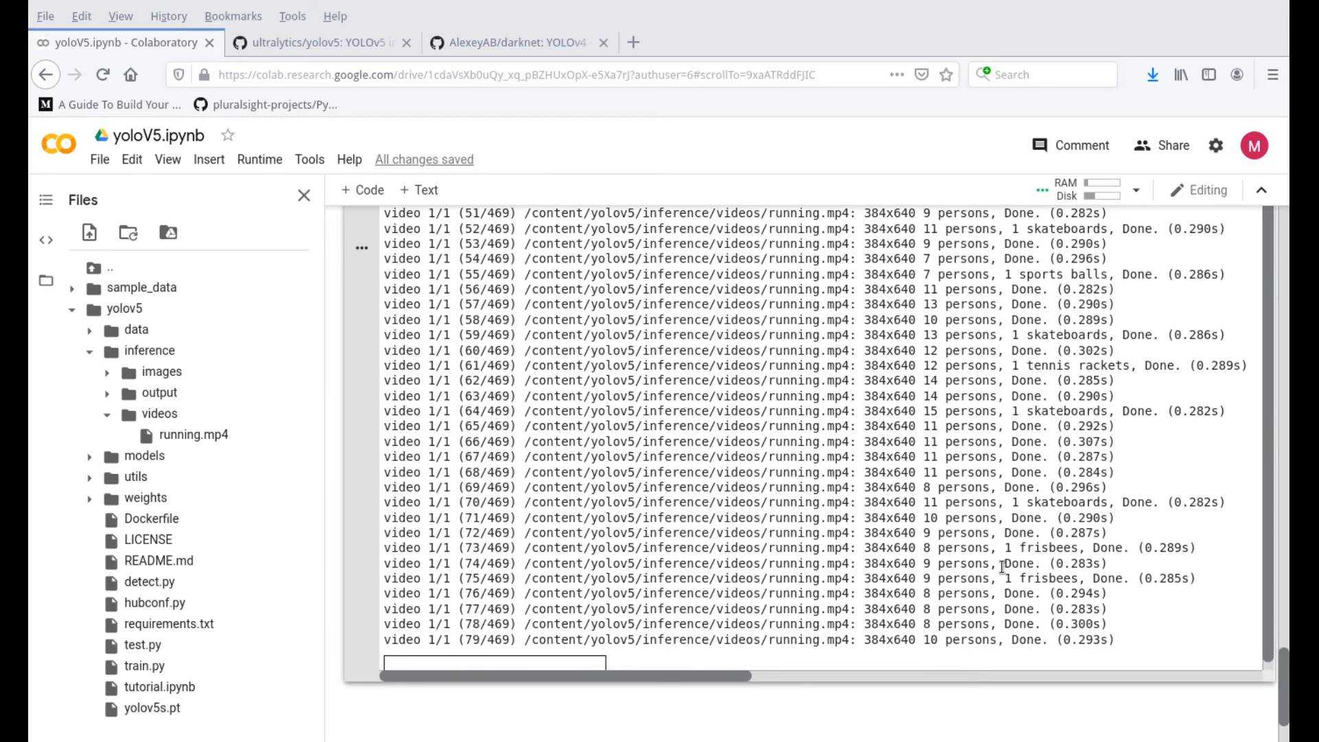
pyautogui.scroll(-3)
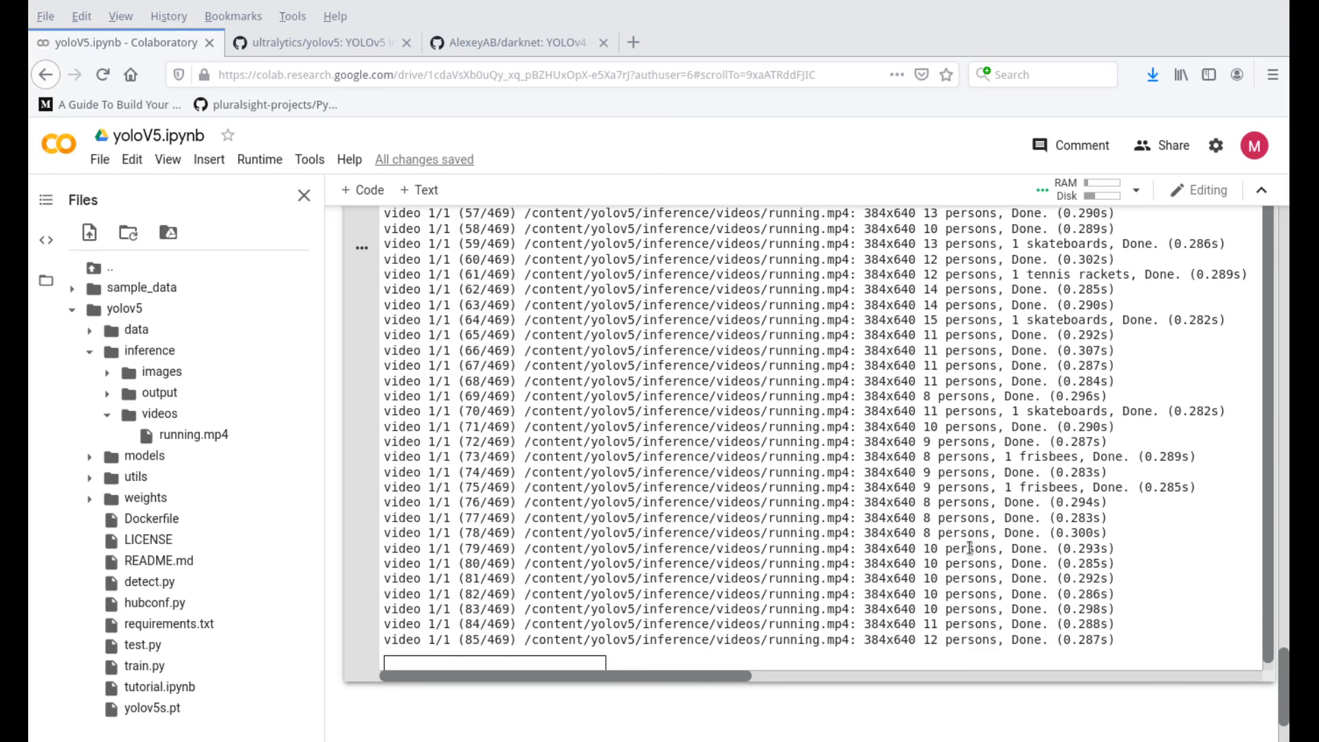
pyautogui.scroll(-3)
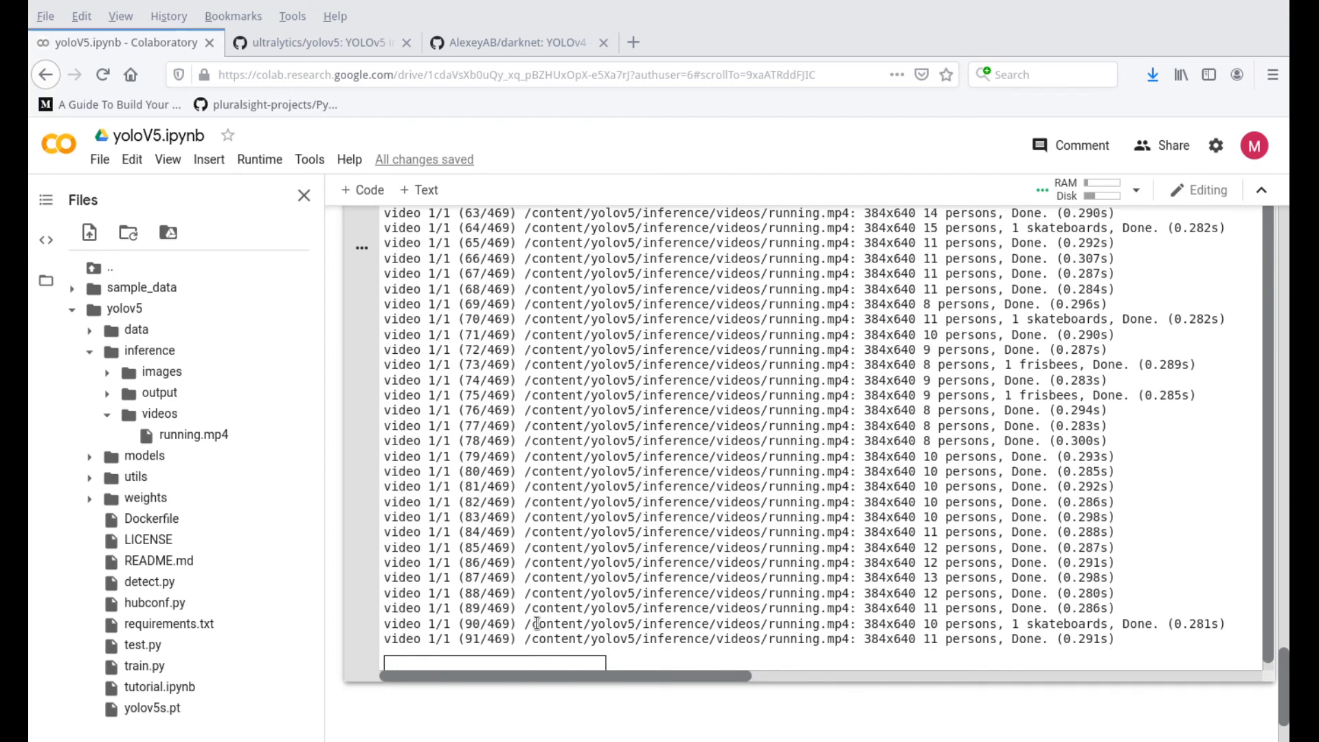
pyautogui.scroll(-3)
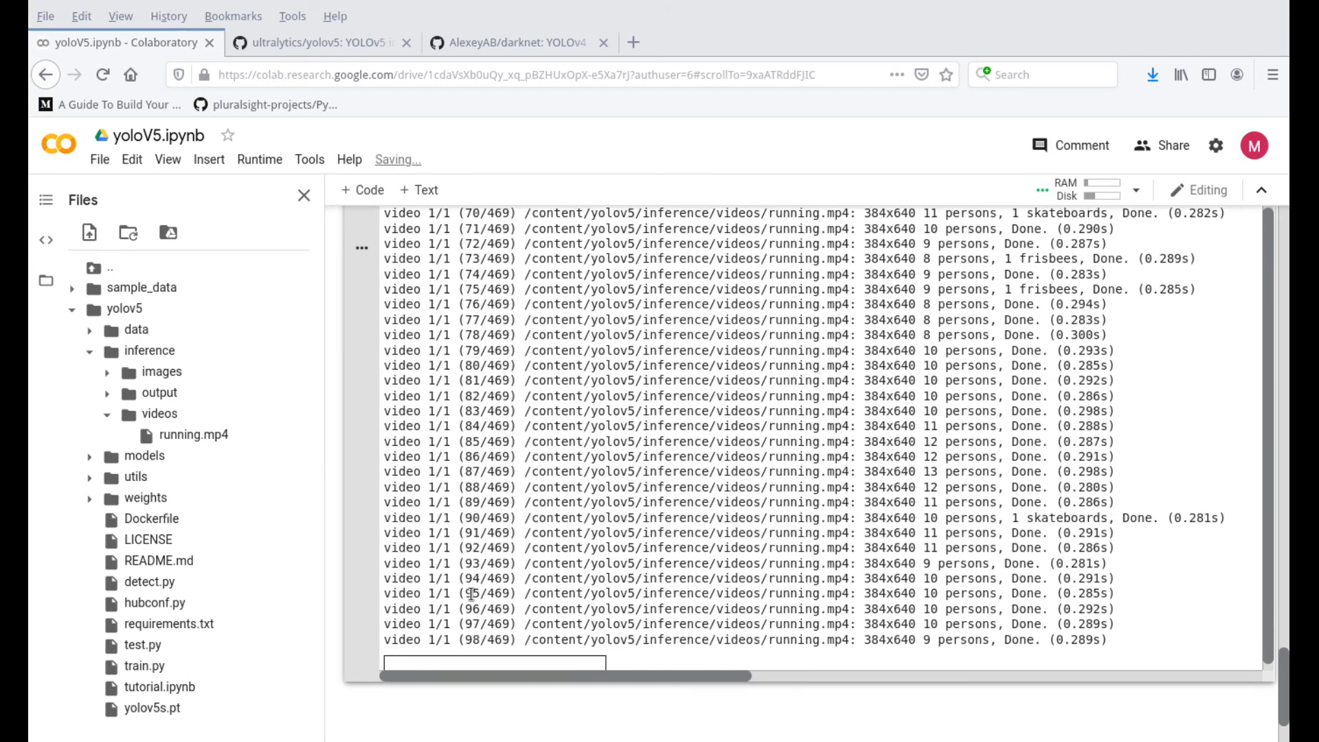
pyautogui.scroll(-3)
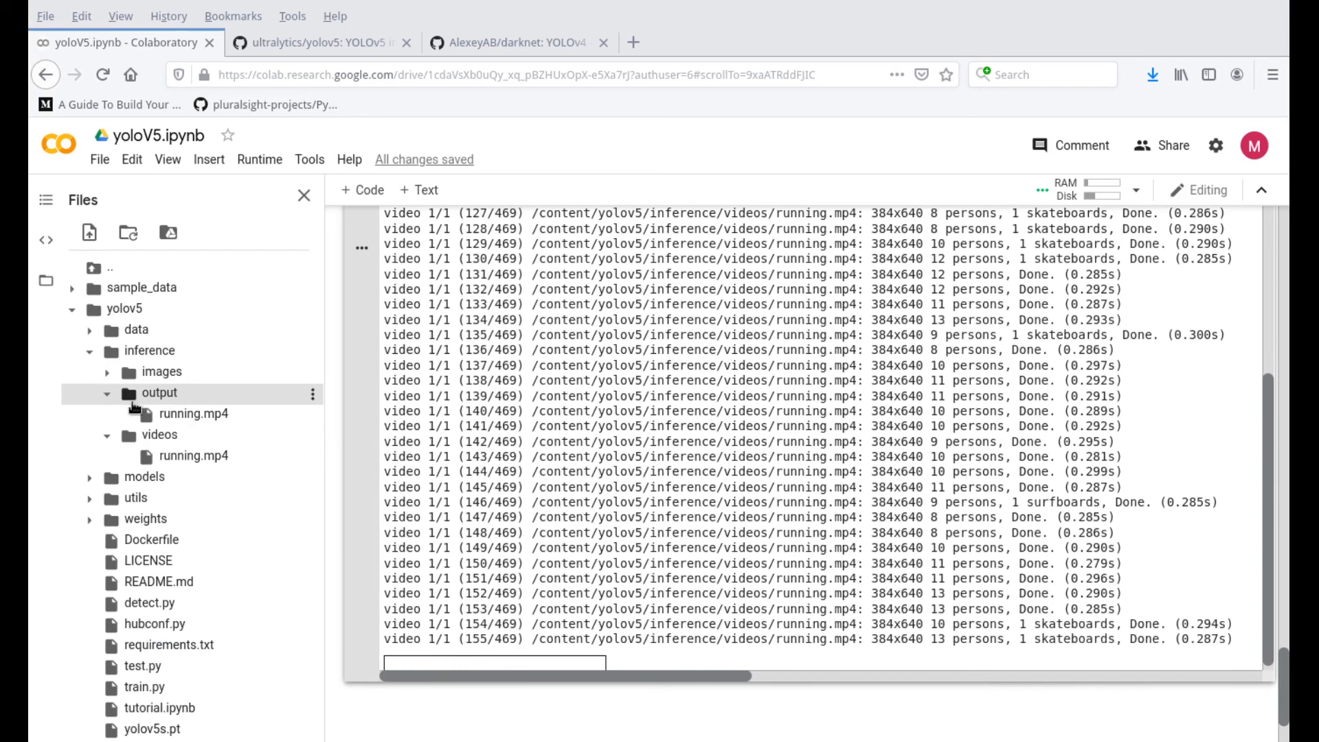
# Step: Follow the detection log to frame 282 of 469 and select the output running.mp4
pyautogui.scroll(-3)
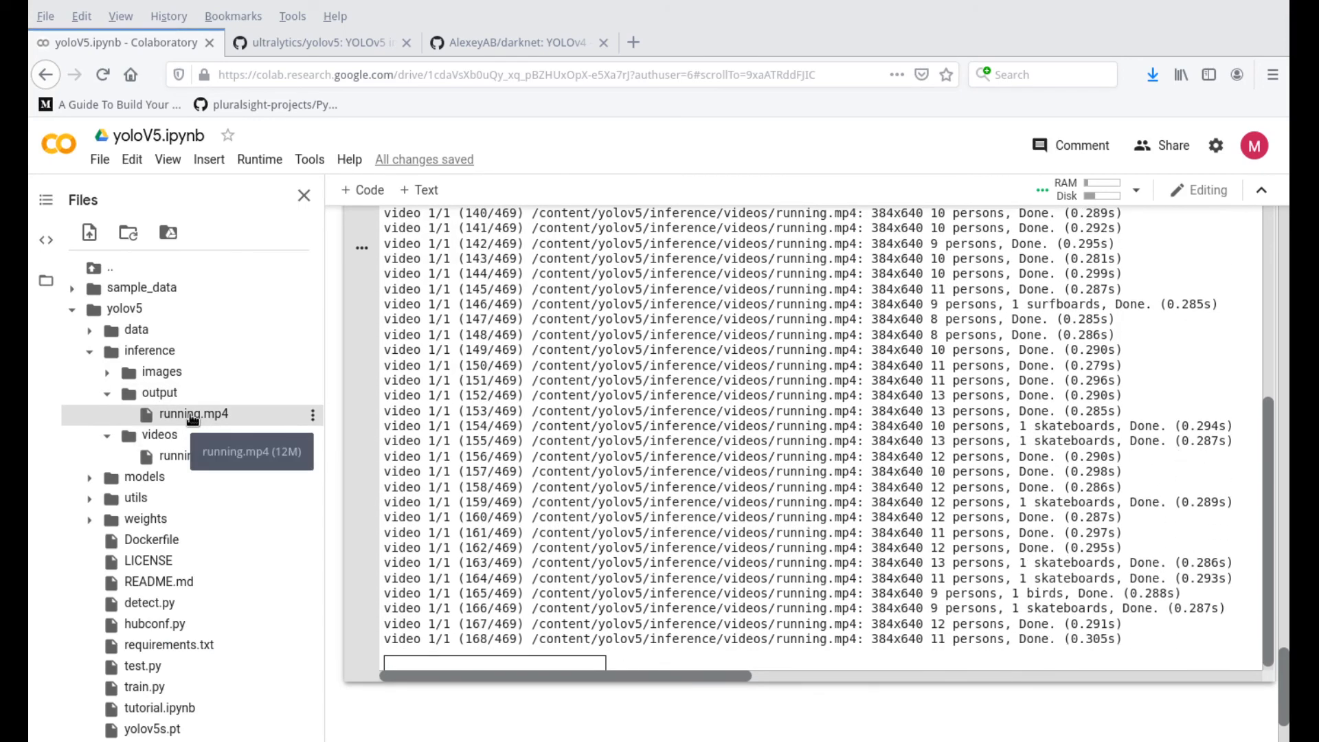
pyautogui.scroll(-3)
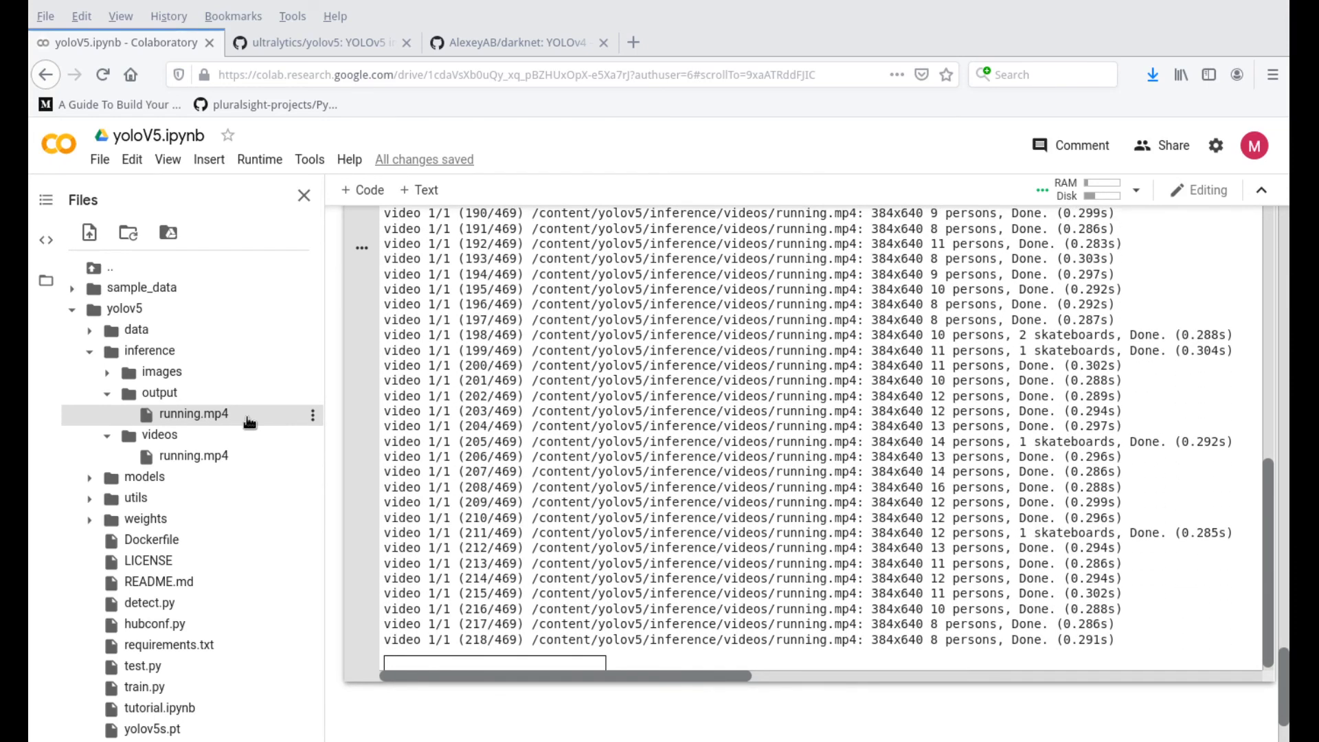
pyautogui.scroll(-3)
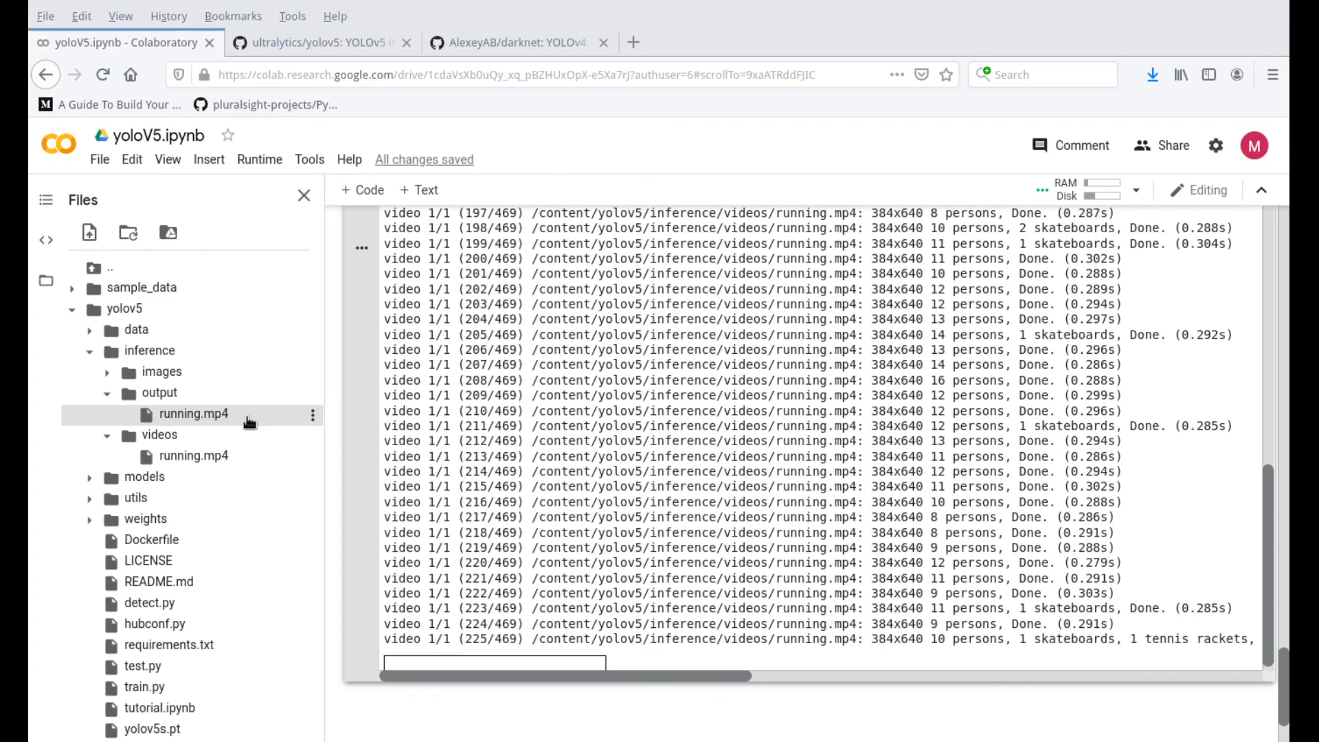
pyautogui.scroll(-3)
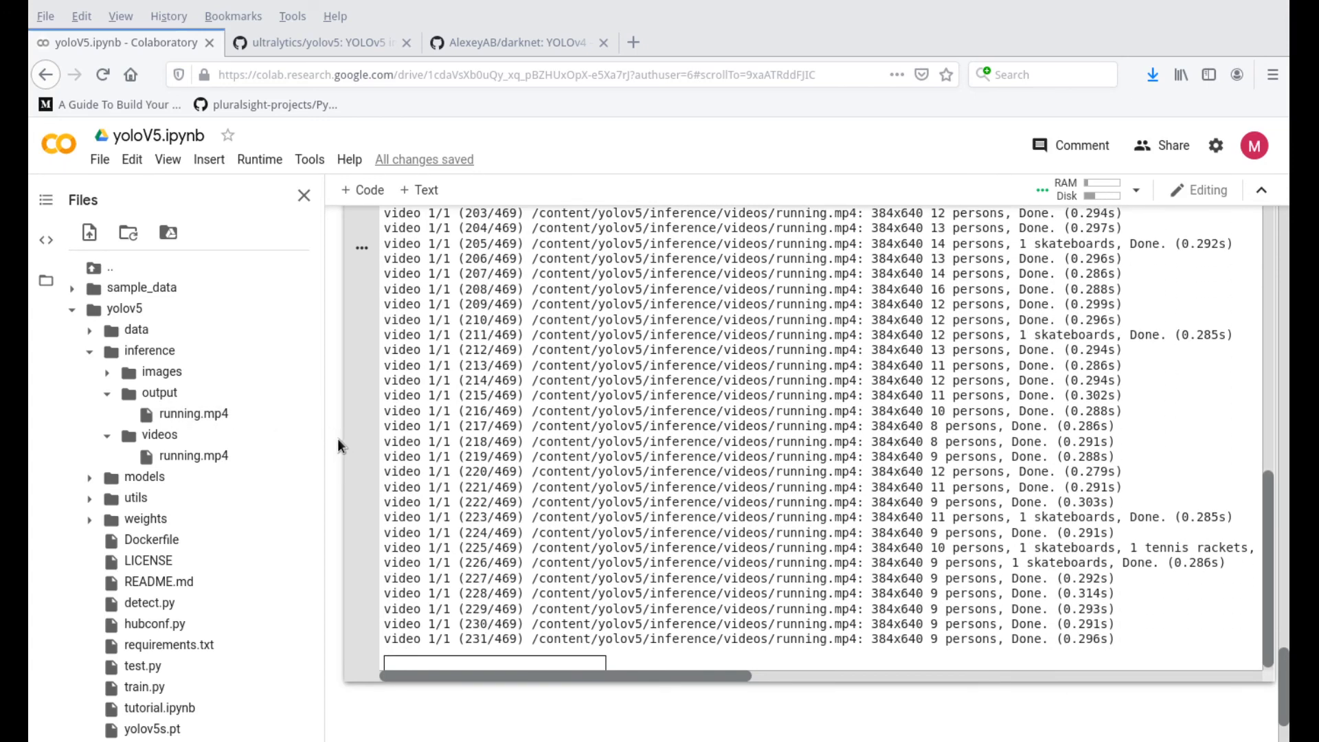
pyautogui.scroll(-3)
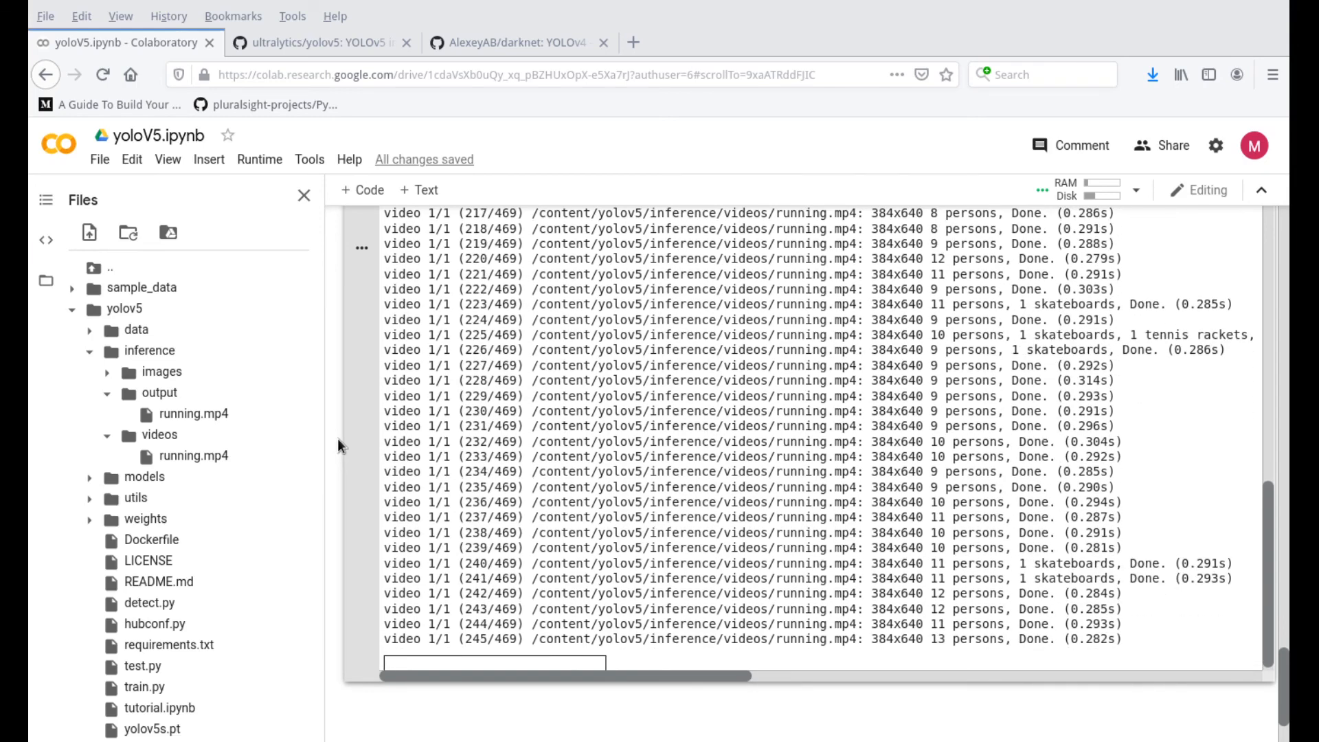
pyautogui.scroll(-3)
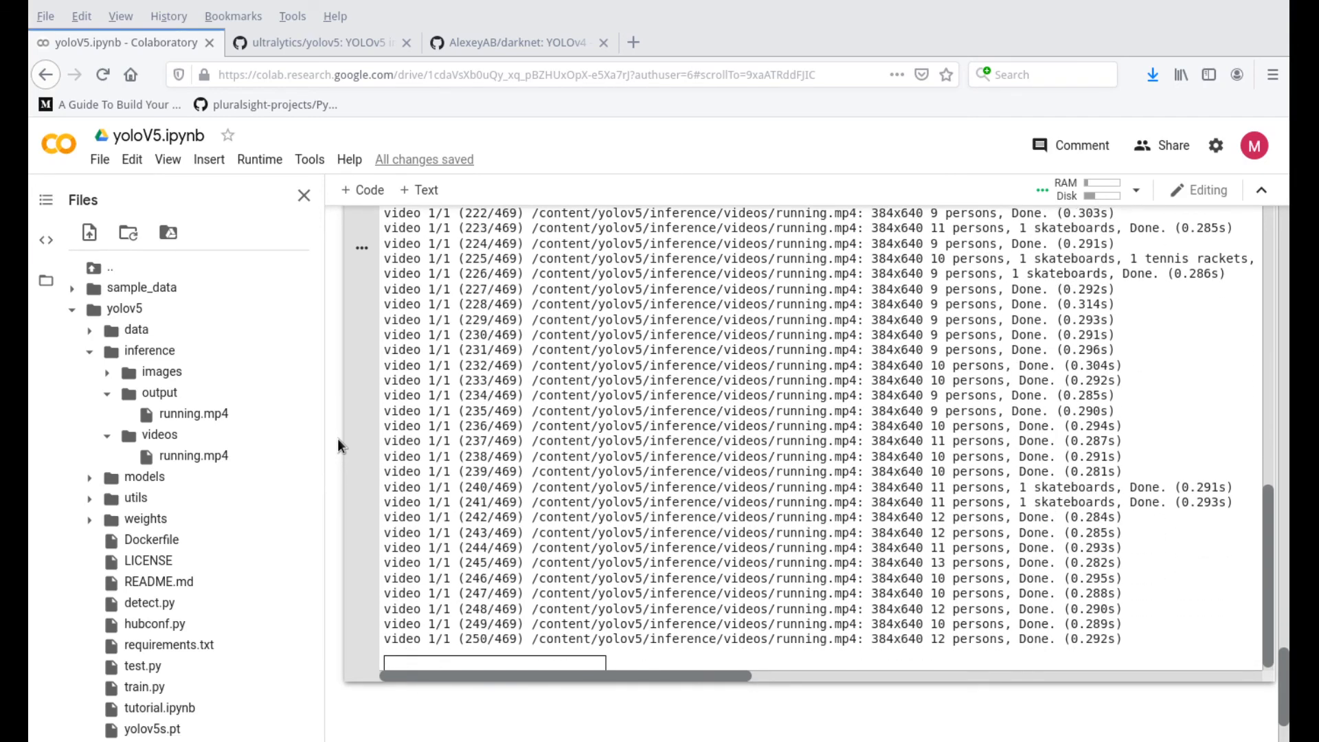
pyautogui.scroll(-3)
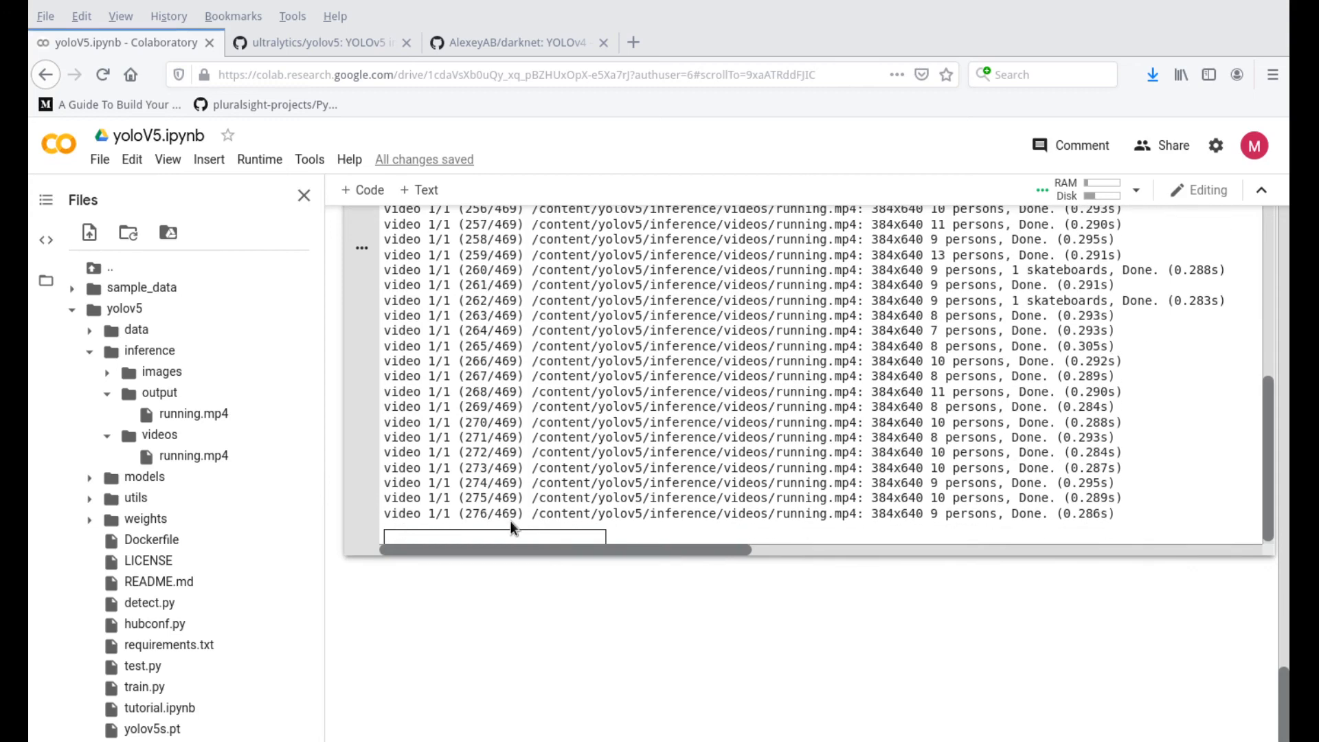
pyautogui.click(194, 413)
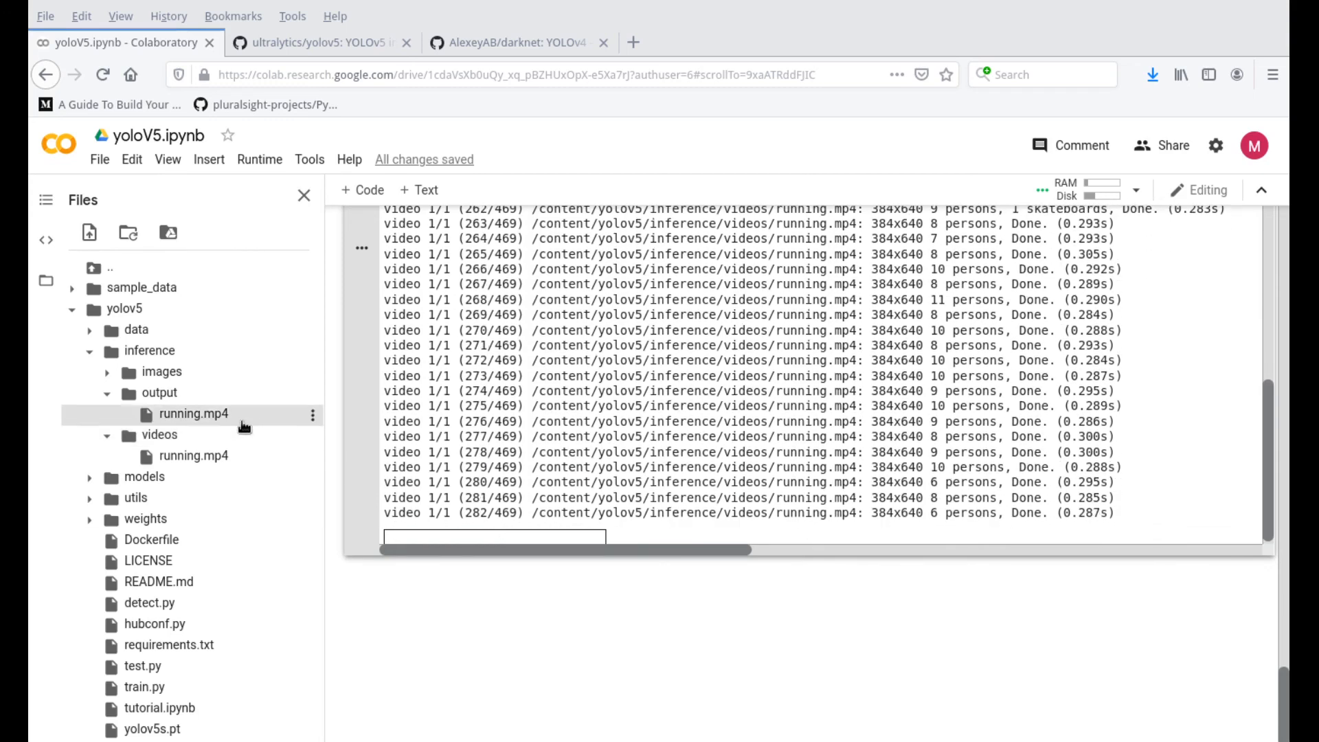